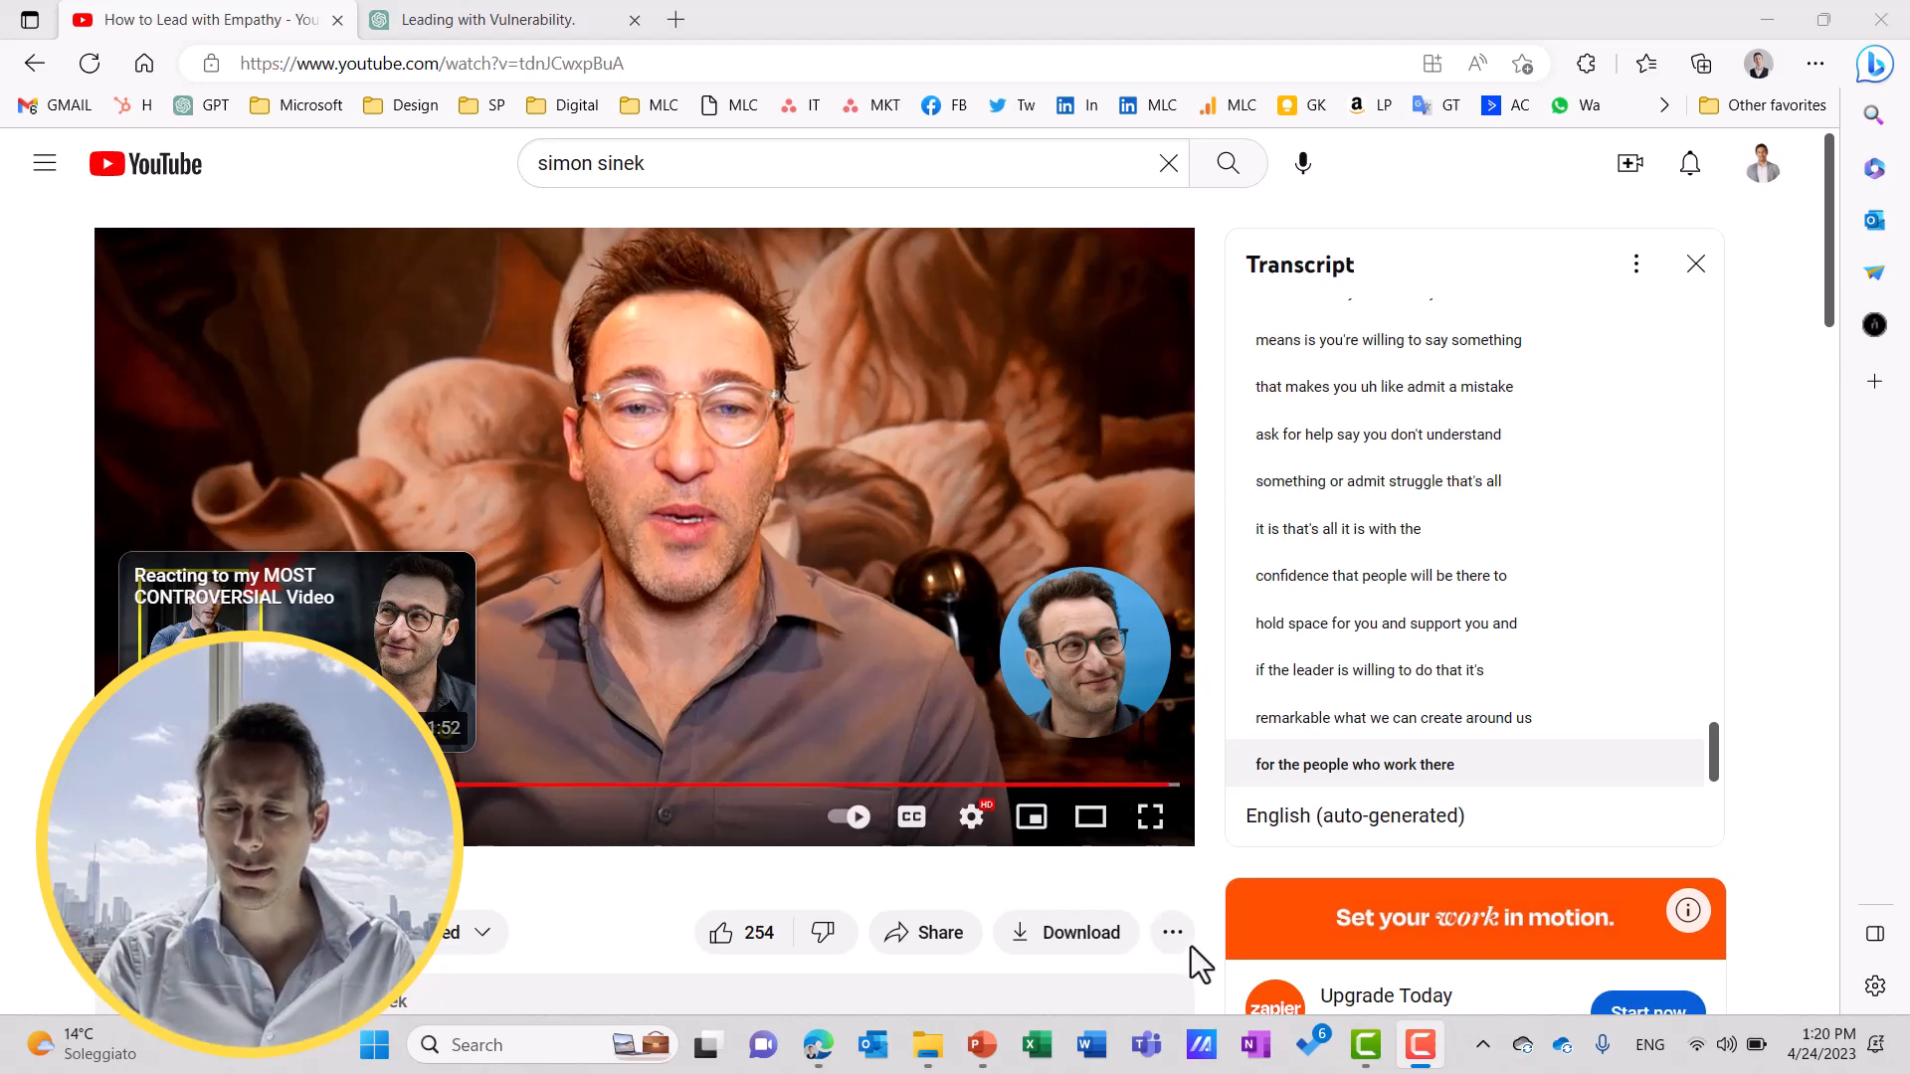
Show the YouTube transcript without timestamps, scroll through it, and go to the ChatGPT conversation.
{"action": "left_click", "coordinate": [1171, 932]}
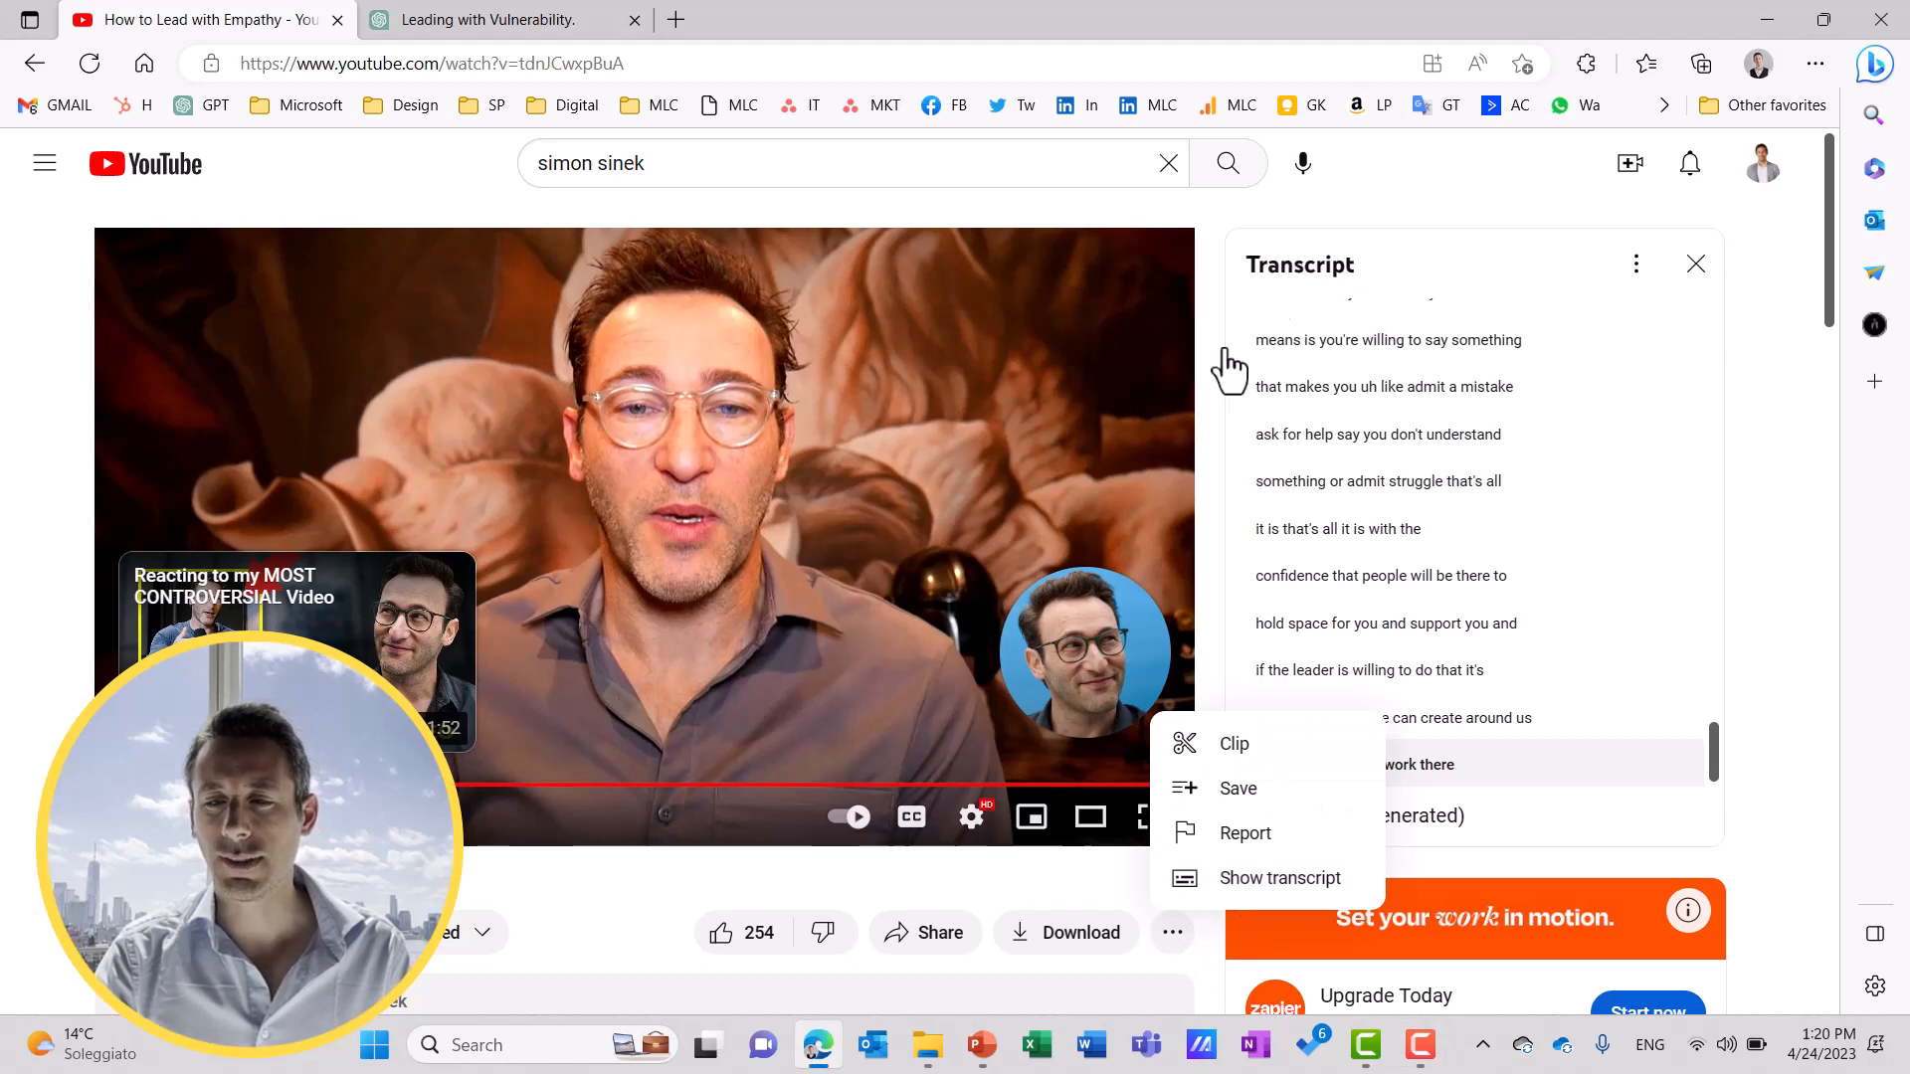
{"action": "mouse_move", "coordinate": [1236, 237]}
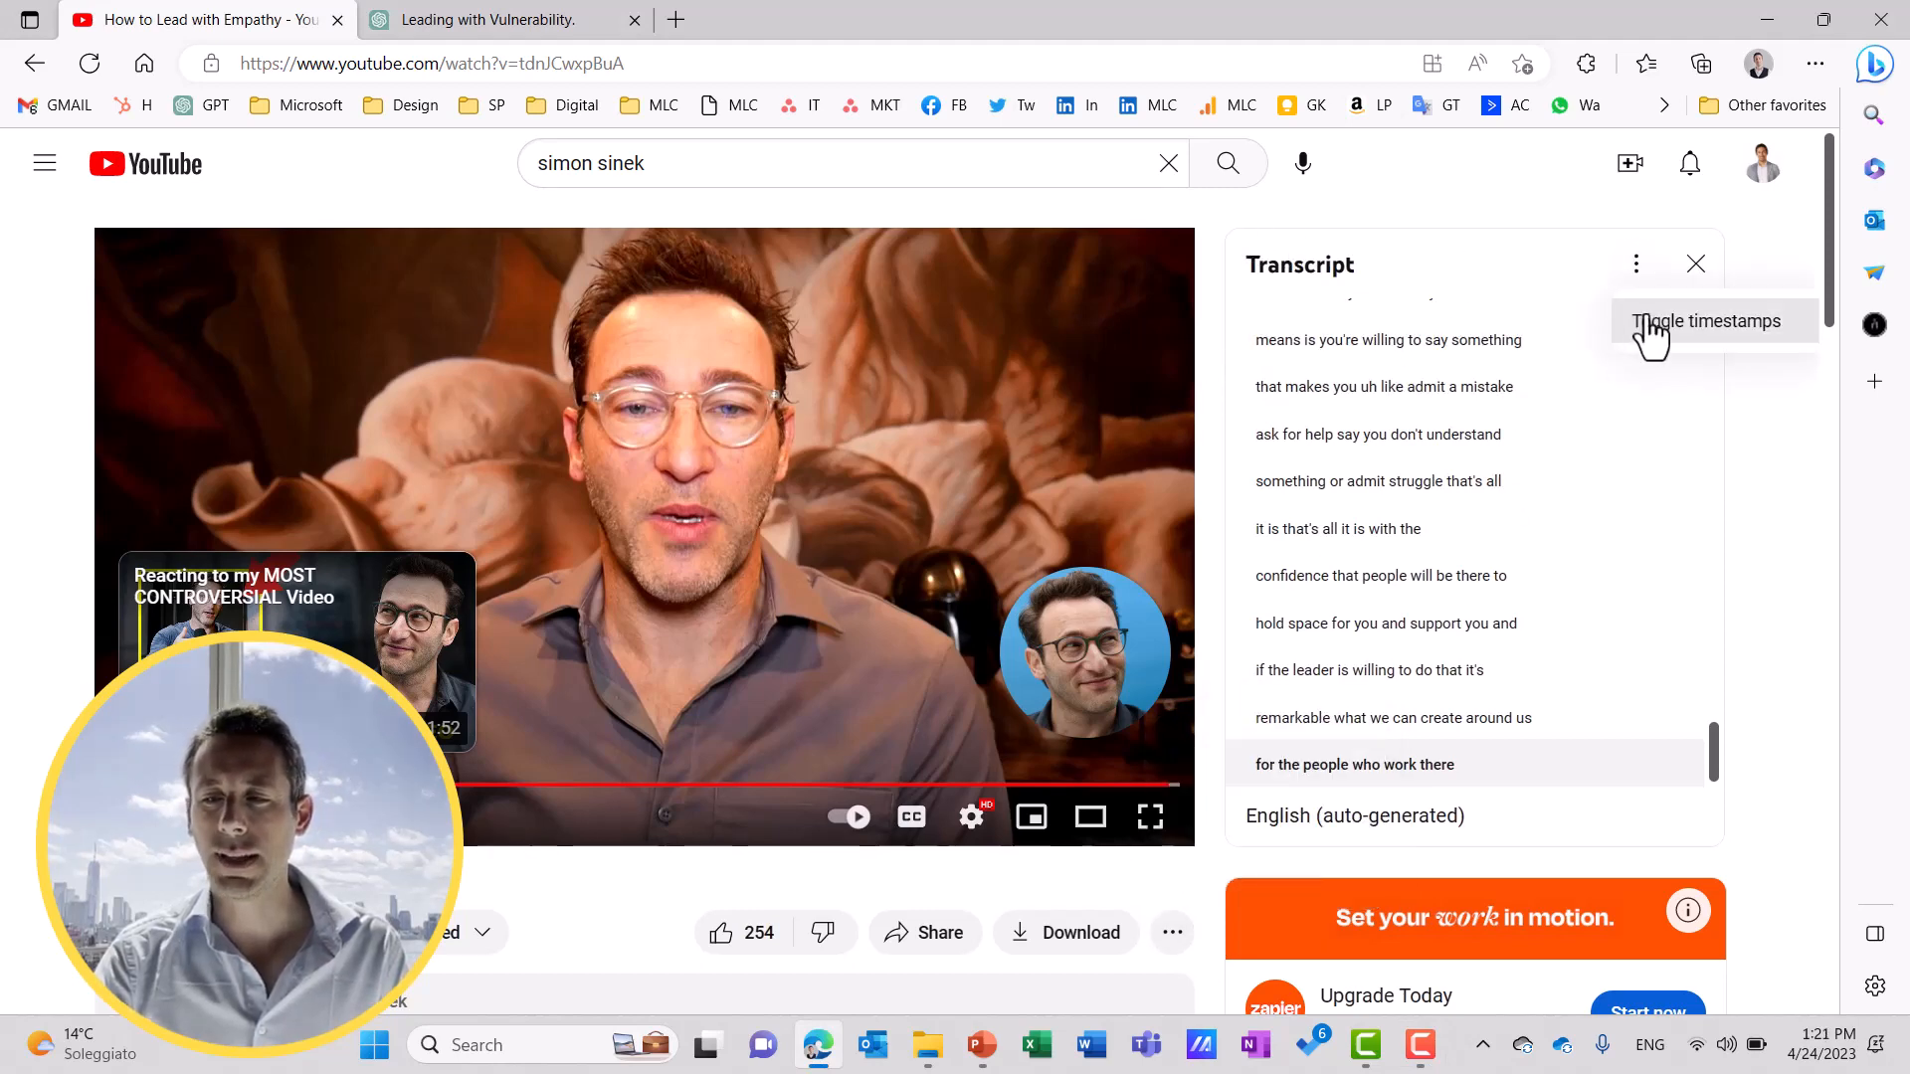
{"action": "left_click", "coordinate": [1704, 320]}
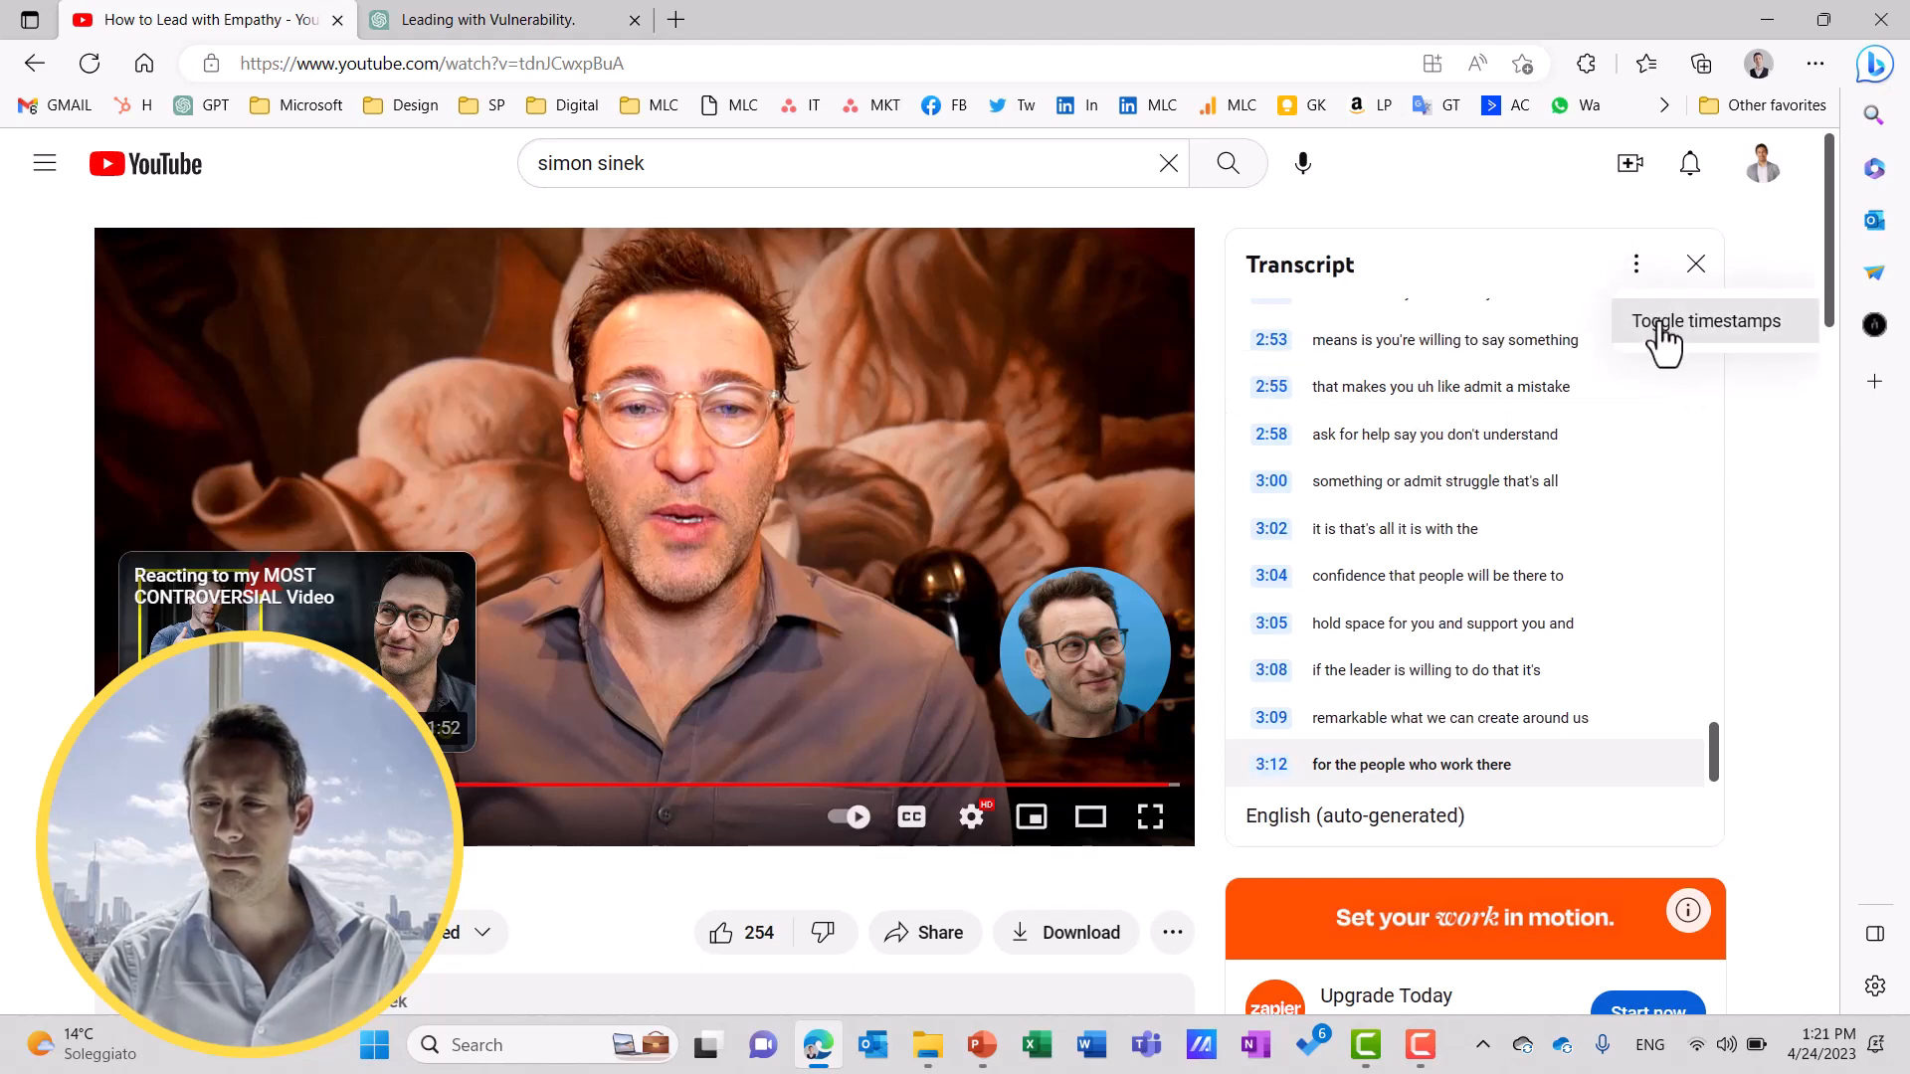
{"action": "left_click", "coordinate": [1705, 320]}
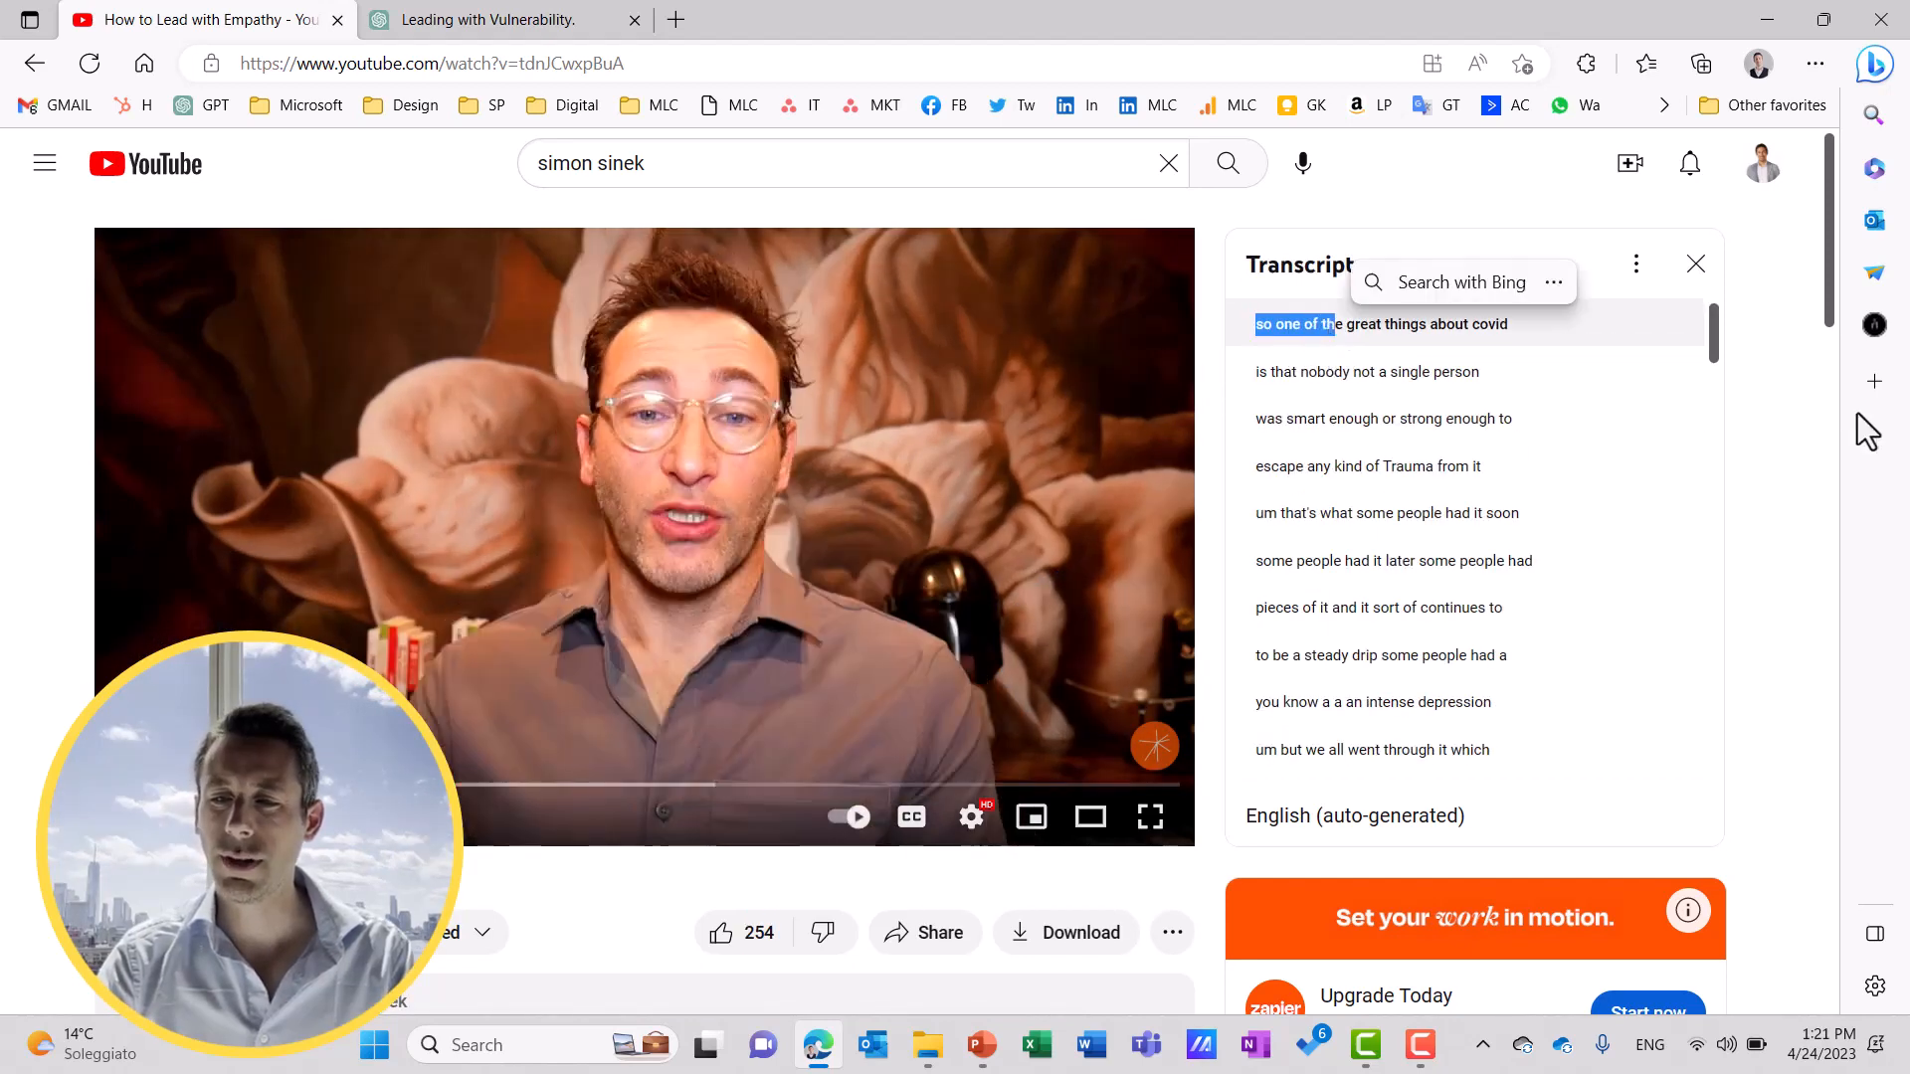
{"action": "scroll", "scroll_direction": "down", "scroll_amount": 3}
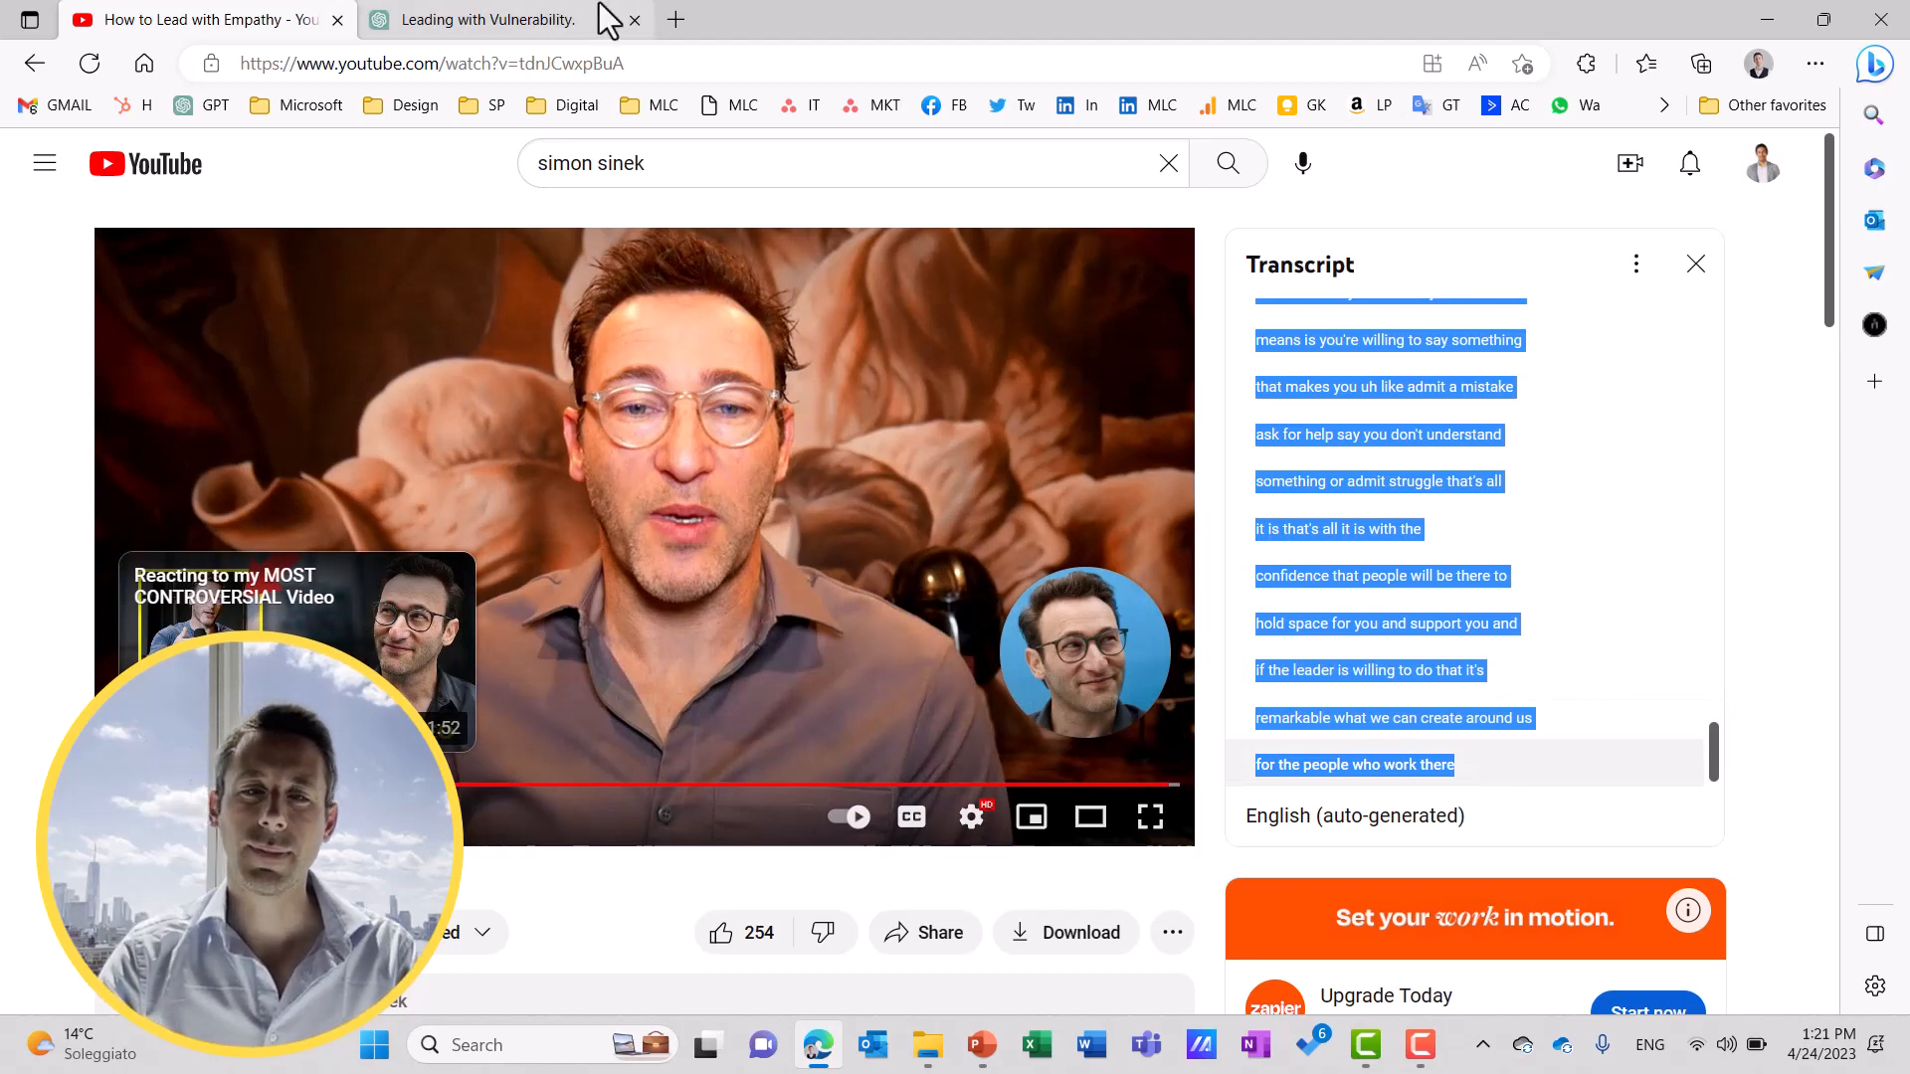
{"action": "left_click", "coordinate": [488, 20]}
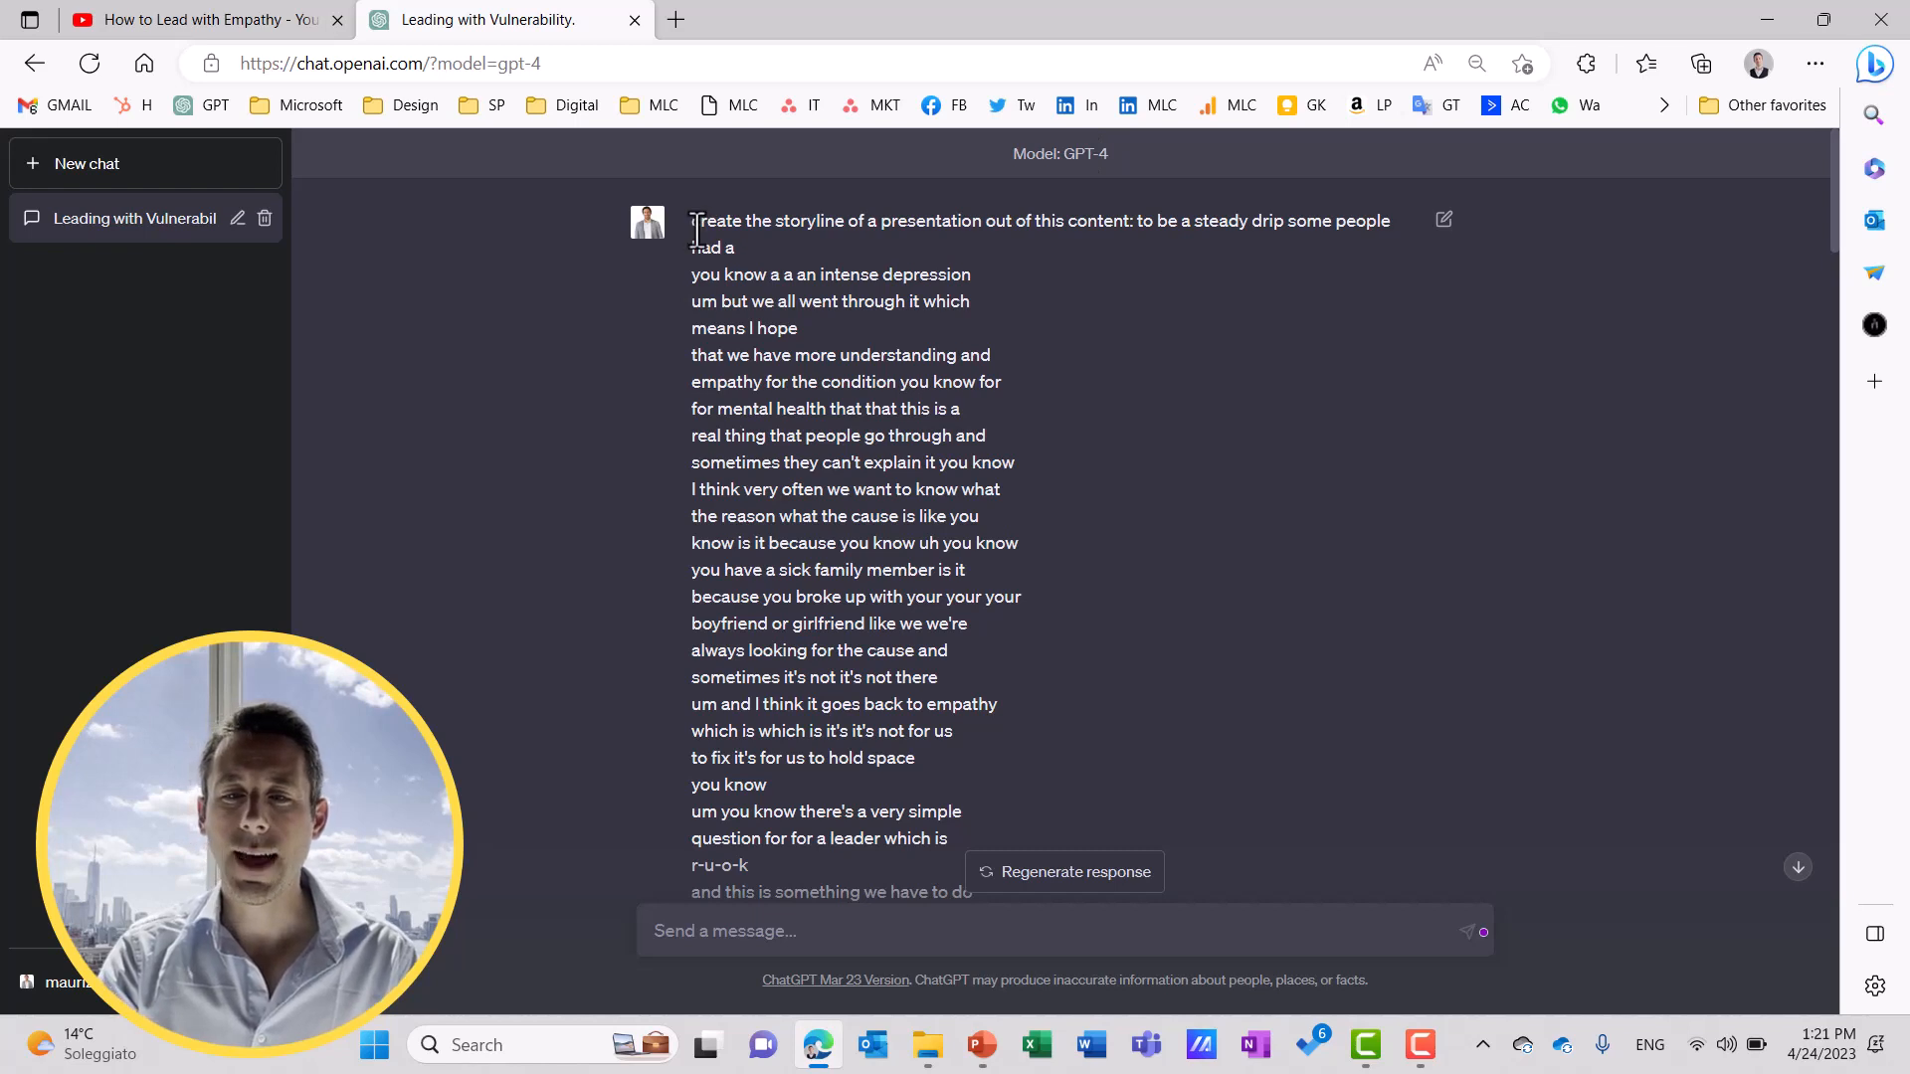
{"action": "left_click_drag", "start_coordinate": [692, 221], "coordinate": [849, 220]}
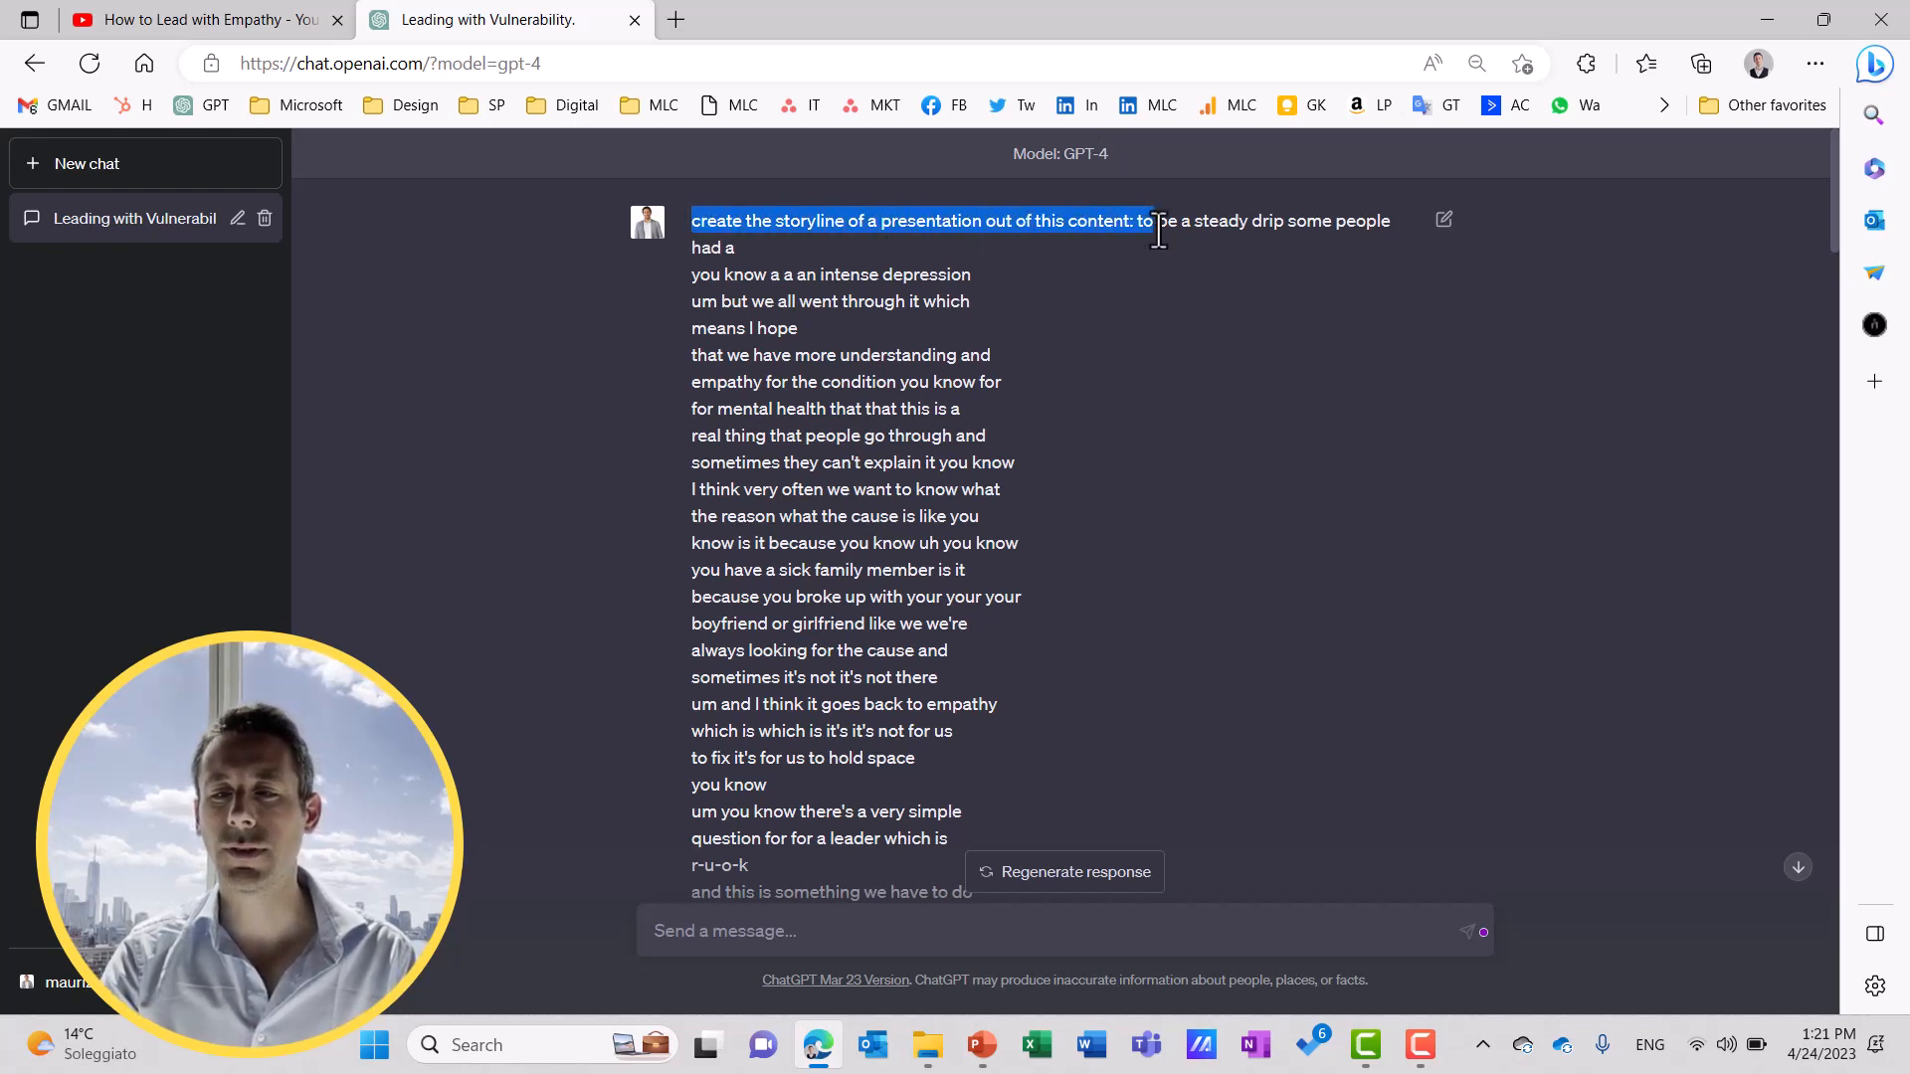
{"action": "left_click_drag", "start_coordinate": [1144, 221], "coordinate": [736, 248]}
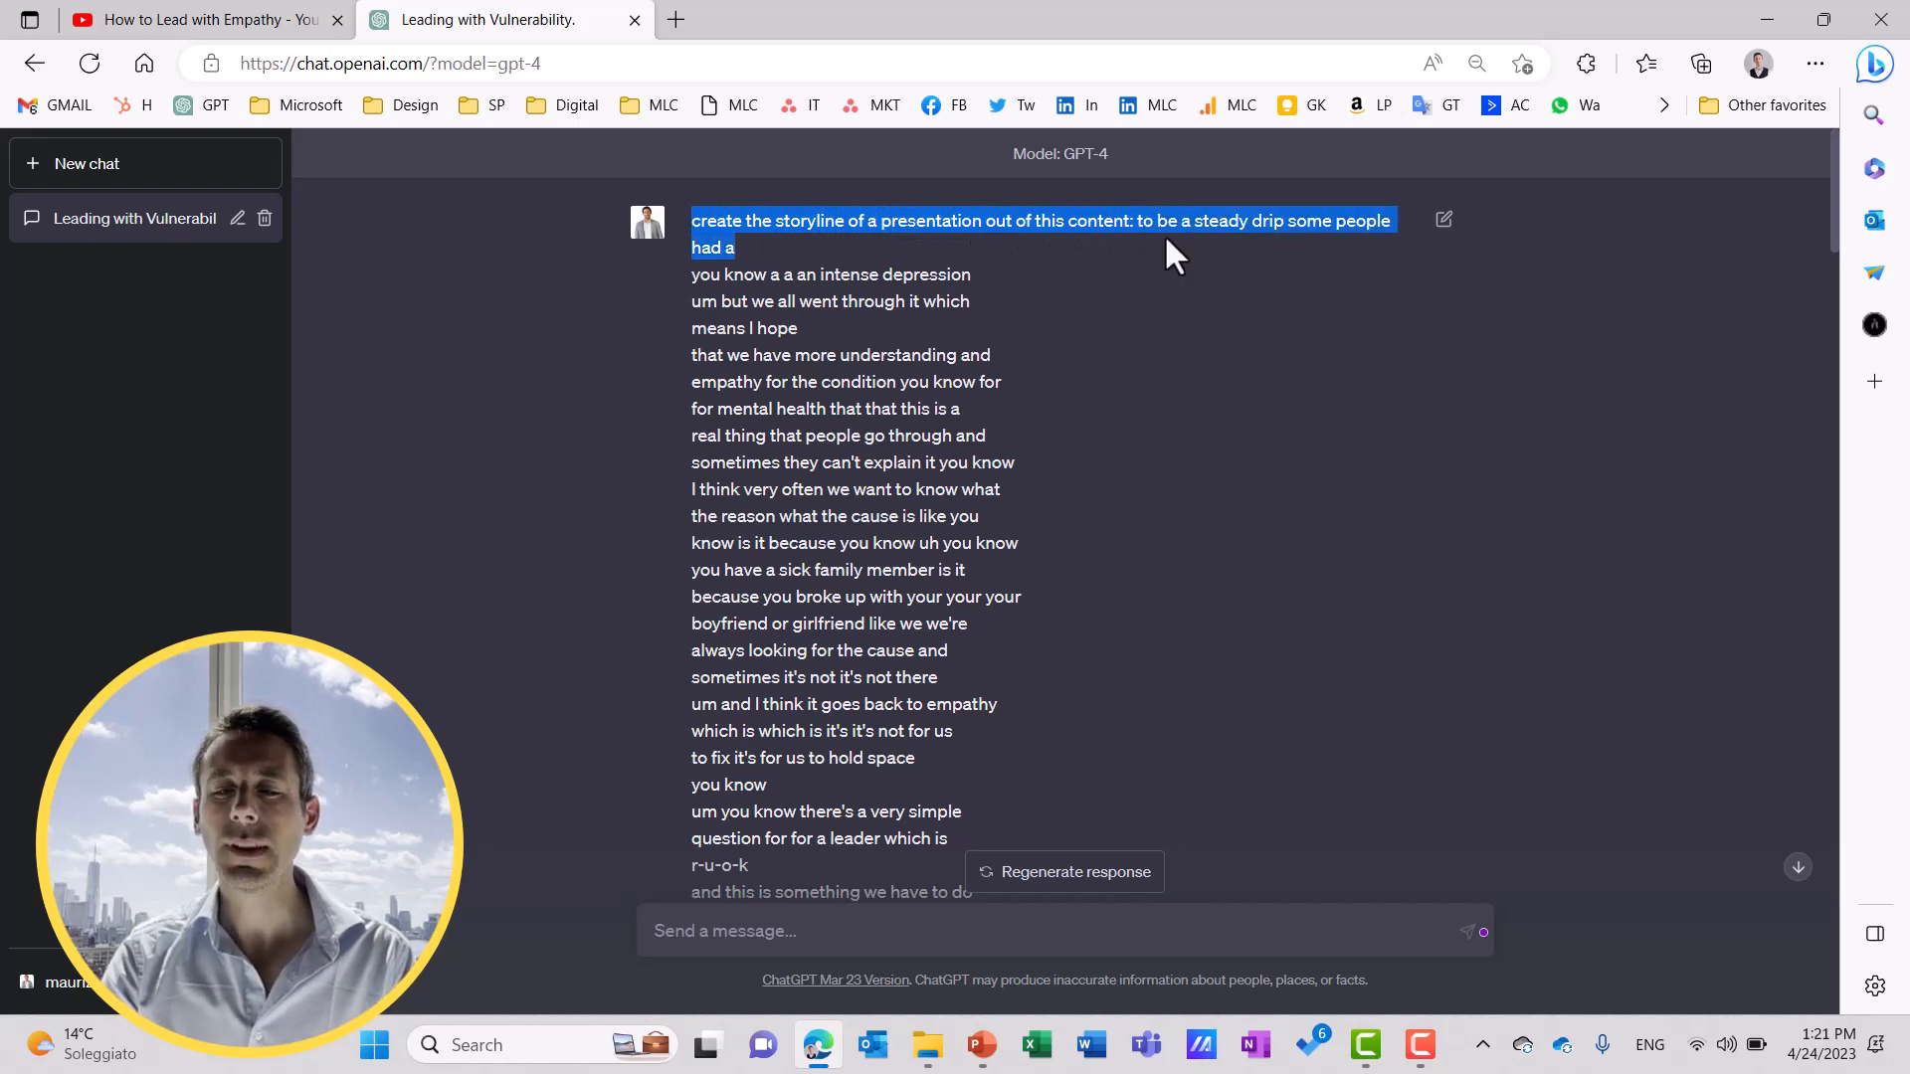
{"action": "scroll", "scroll_direction": "down", "scroll_amount": 3}
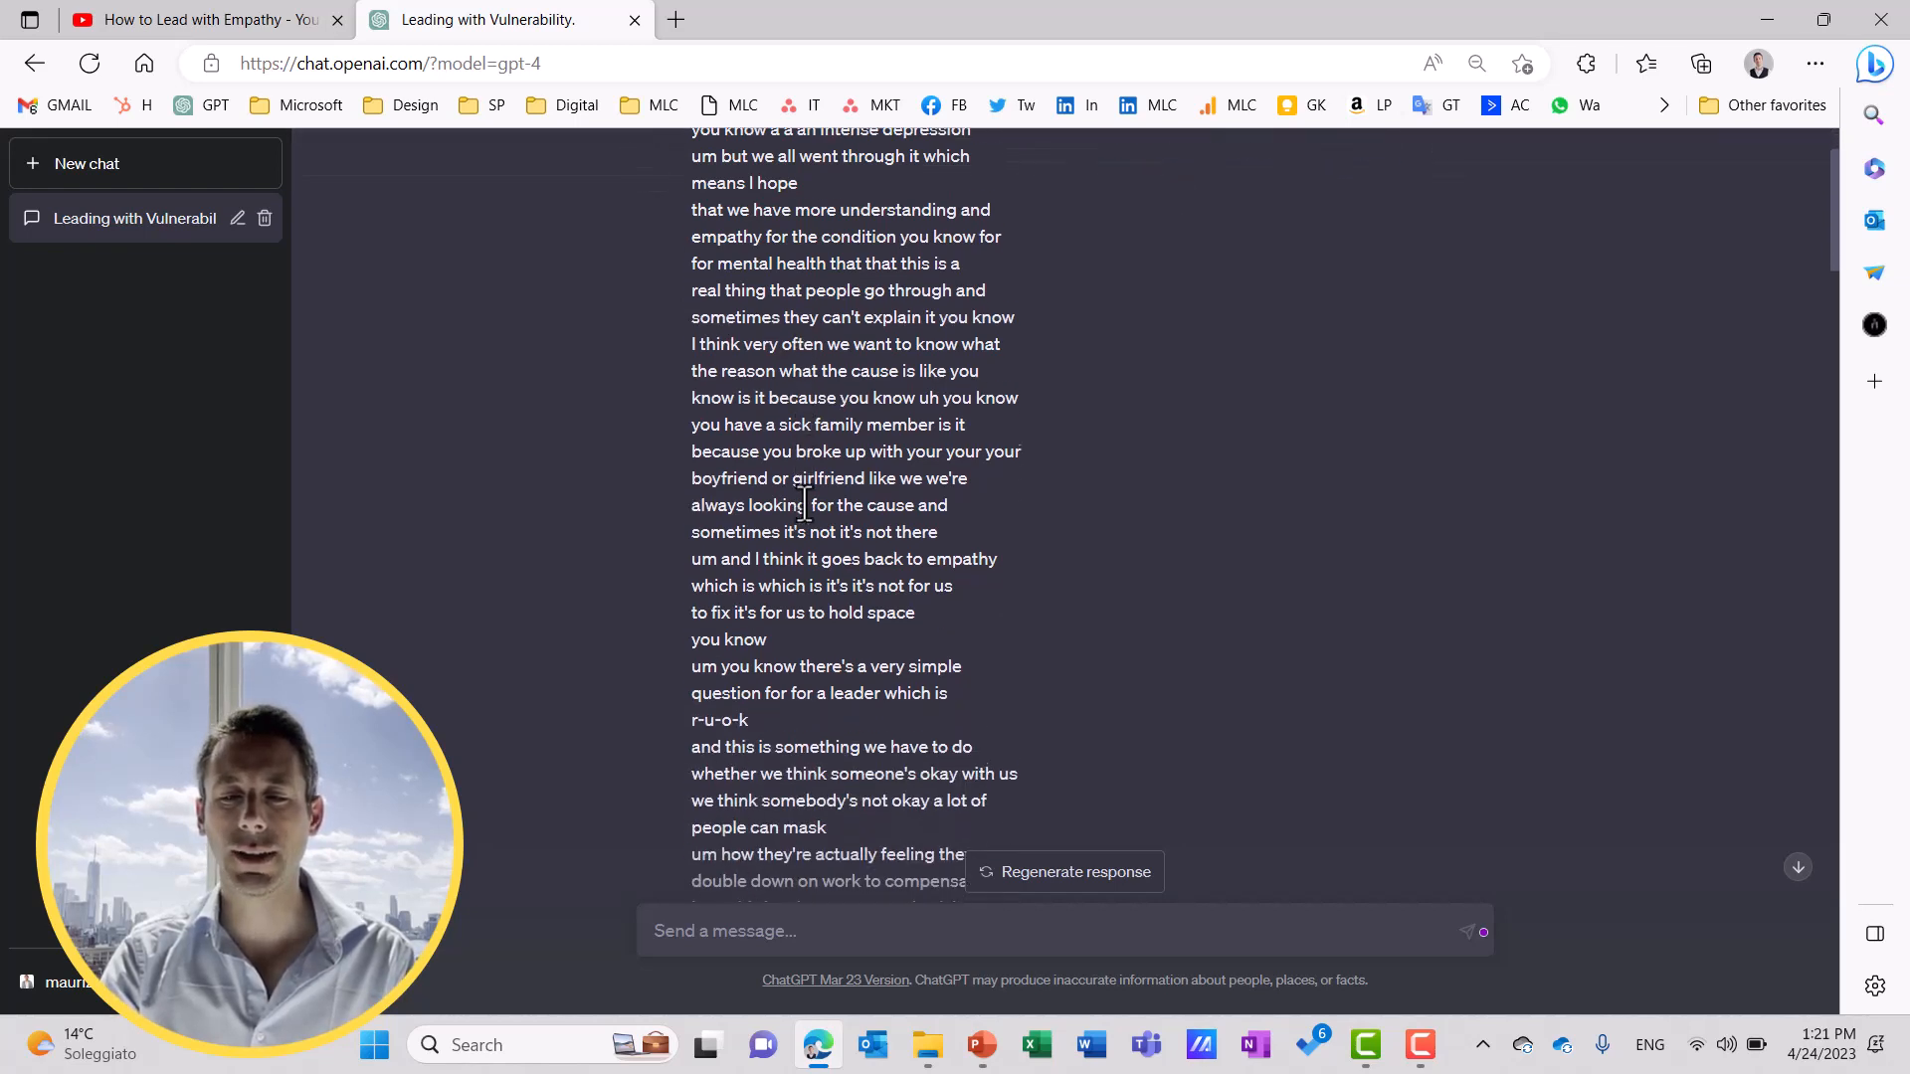
{"action": "scroll", "scroll_direction": "down", "scroll_amount": 3}
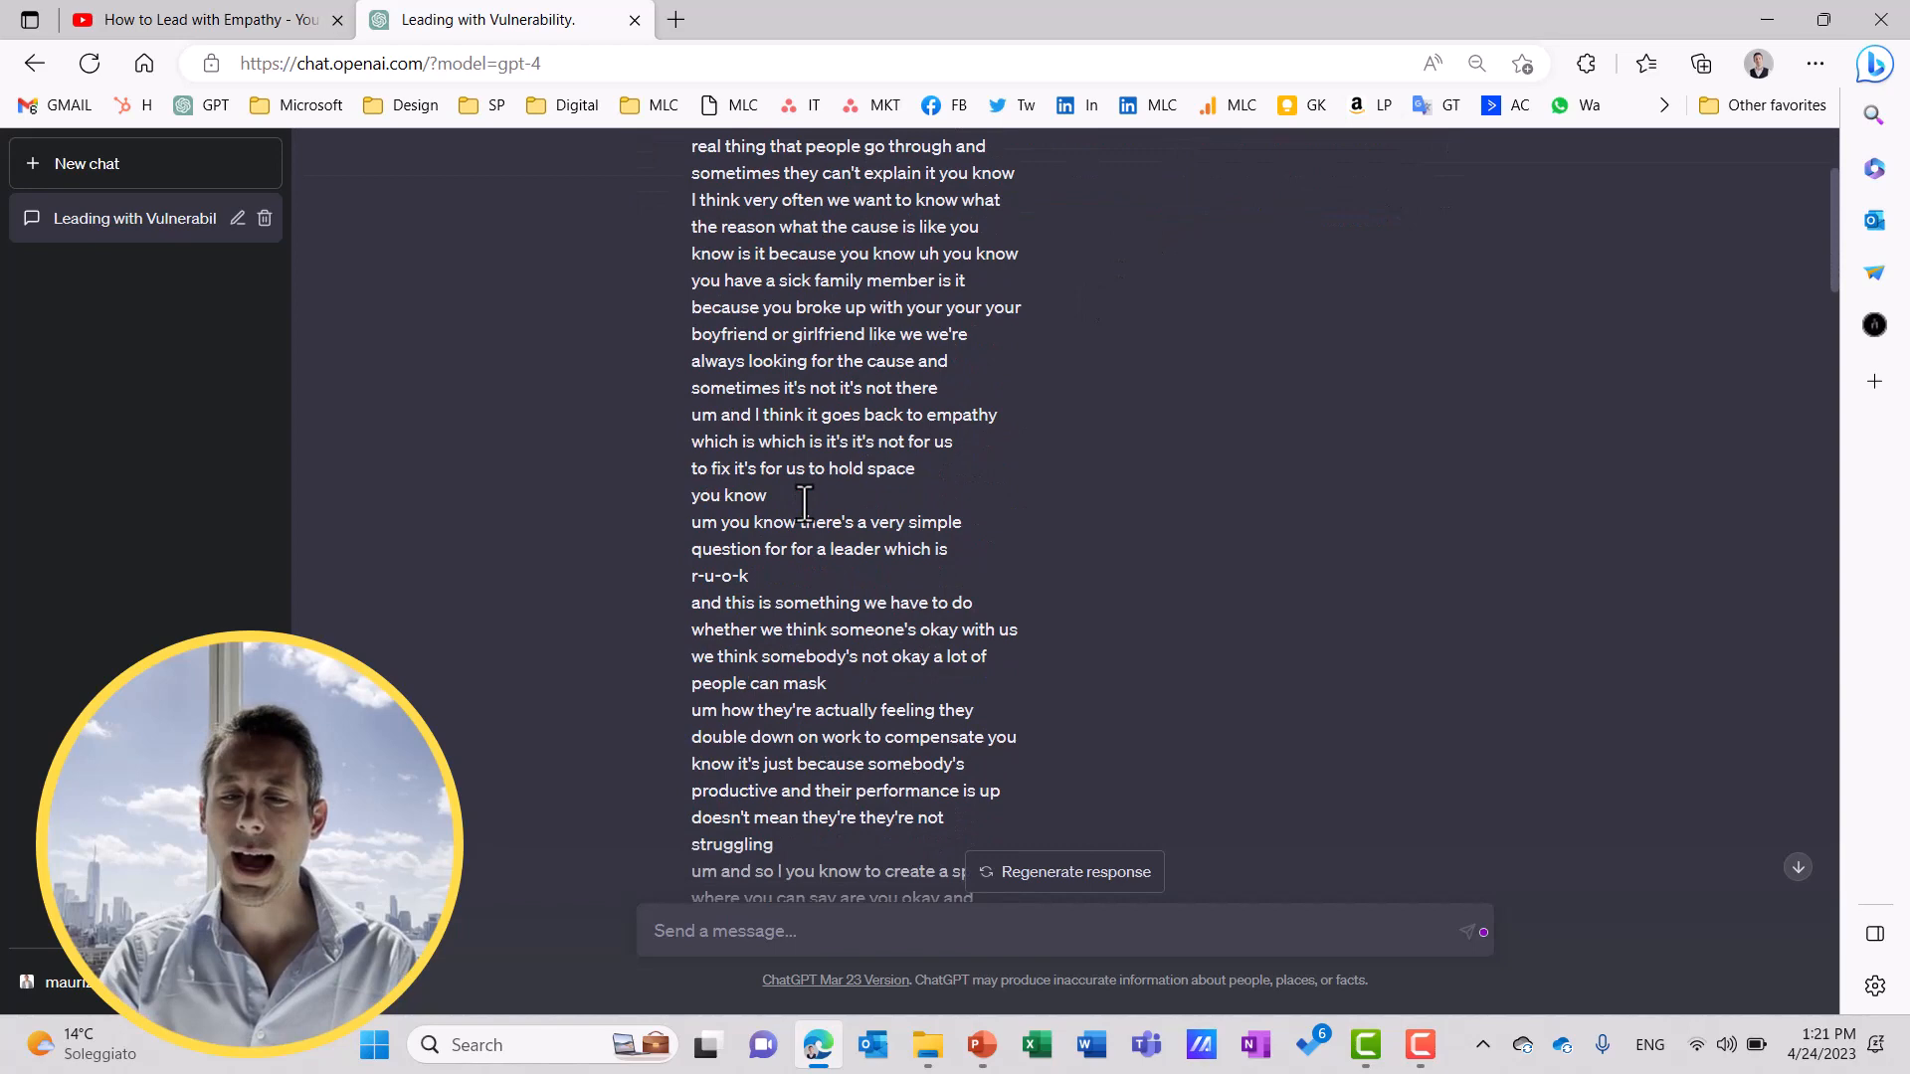
{"action": "scroll", "scroll_direction": "down", "scroll_amount": 3}
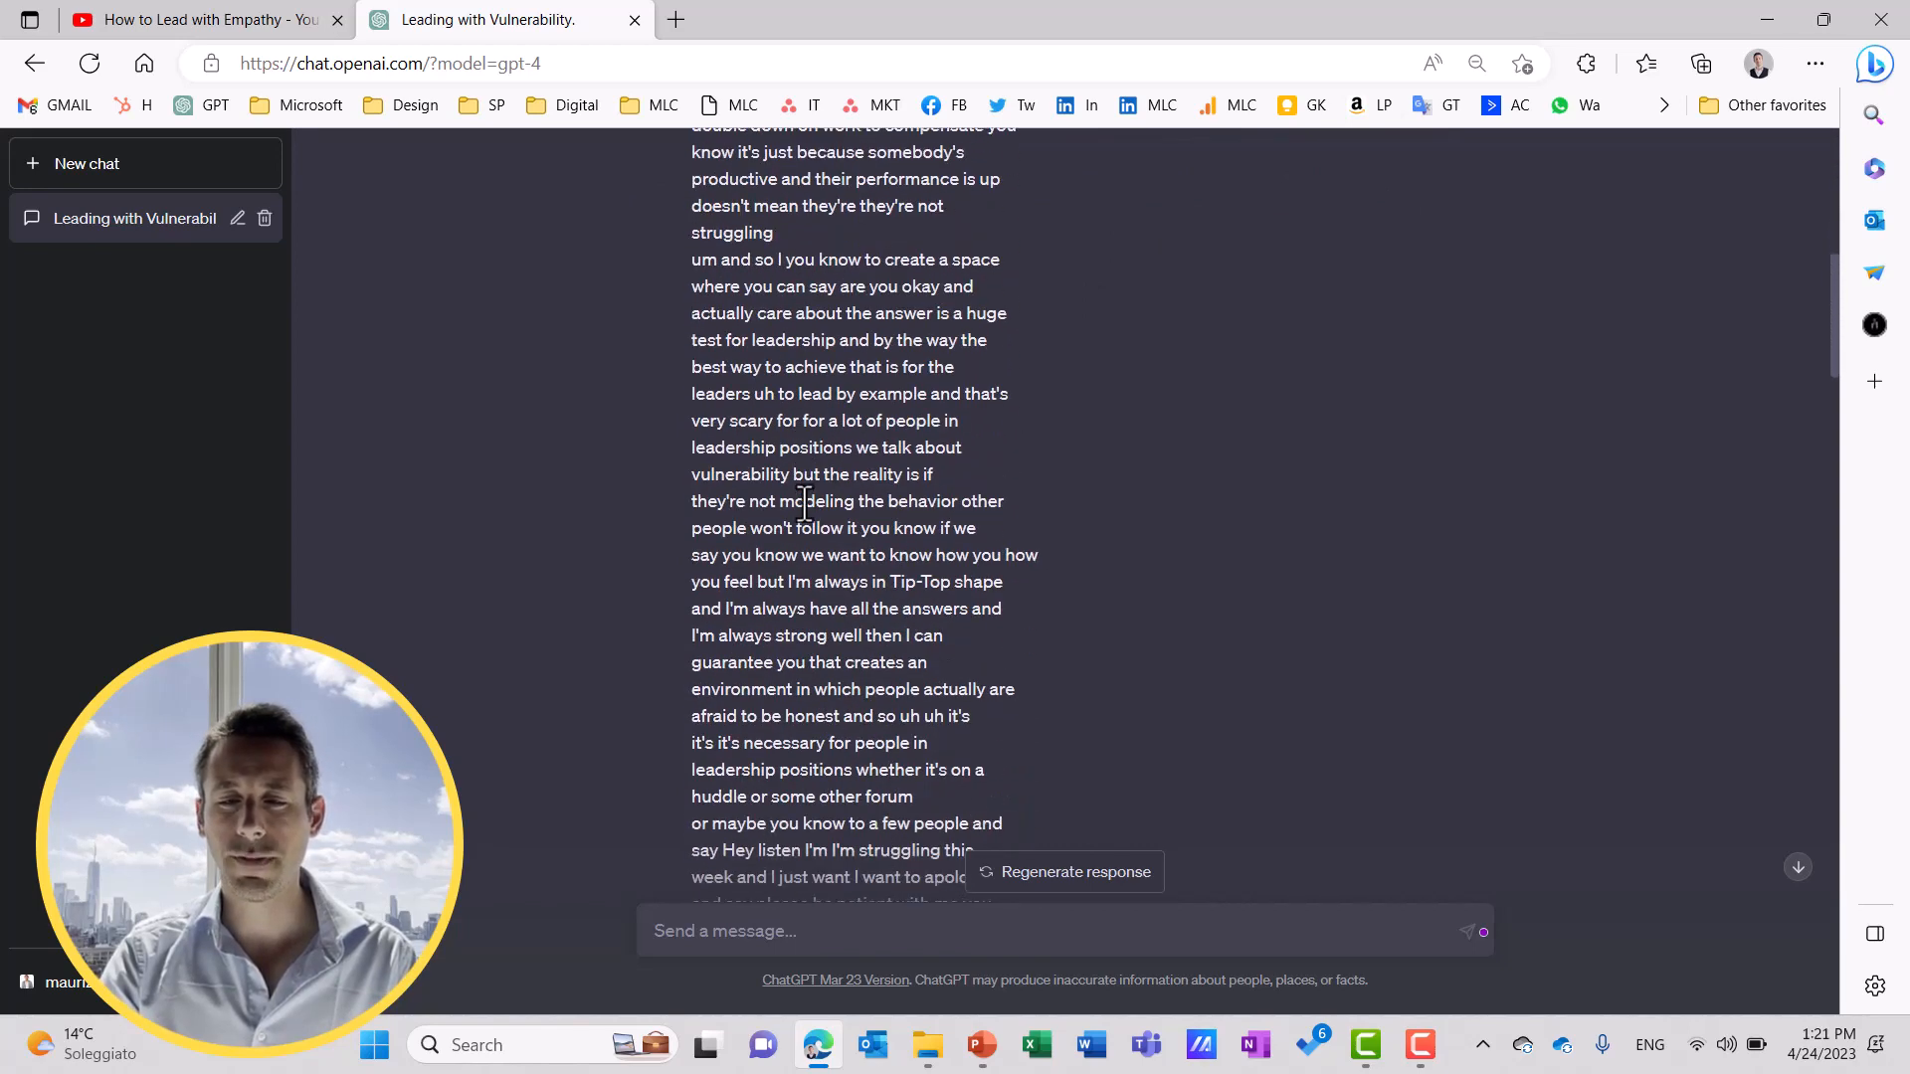
{"action": "scroll", "scroll_direction": "down", "scroll_amount": 3}
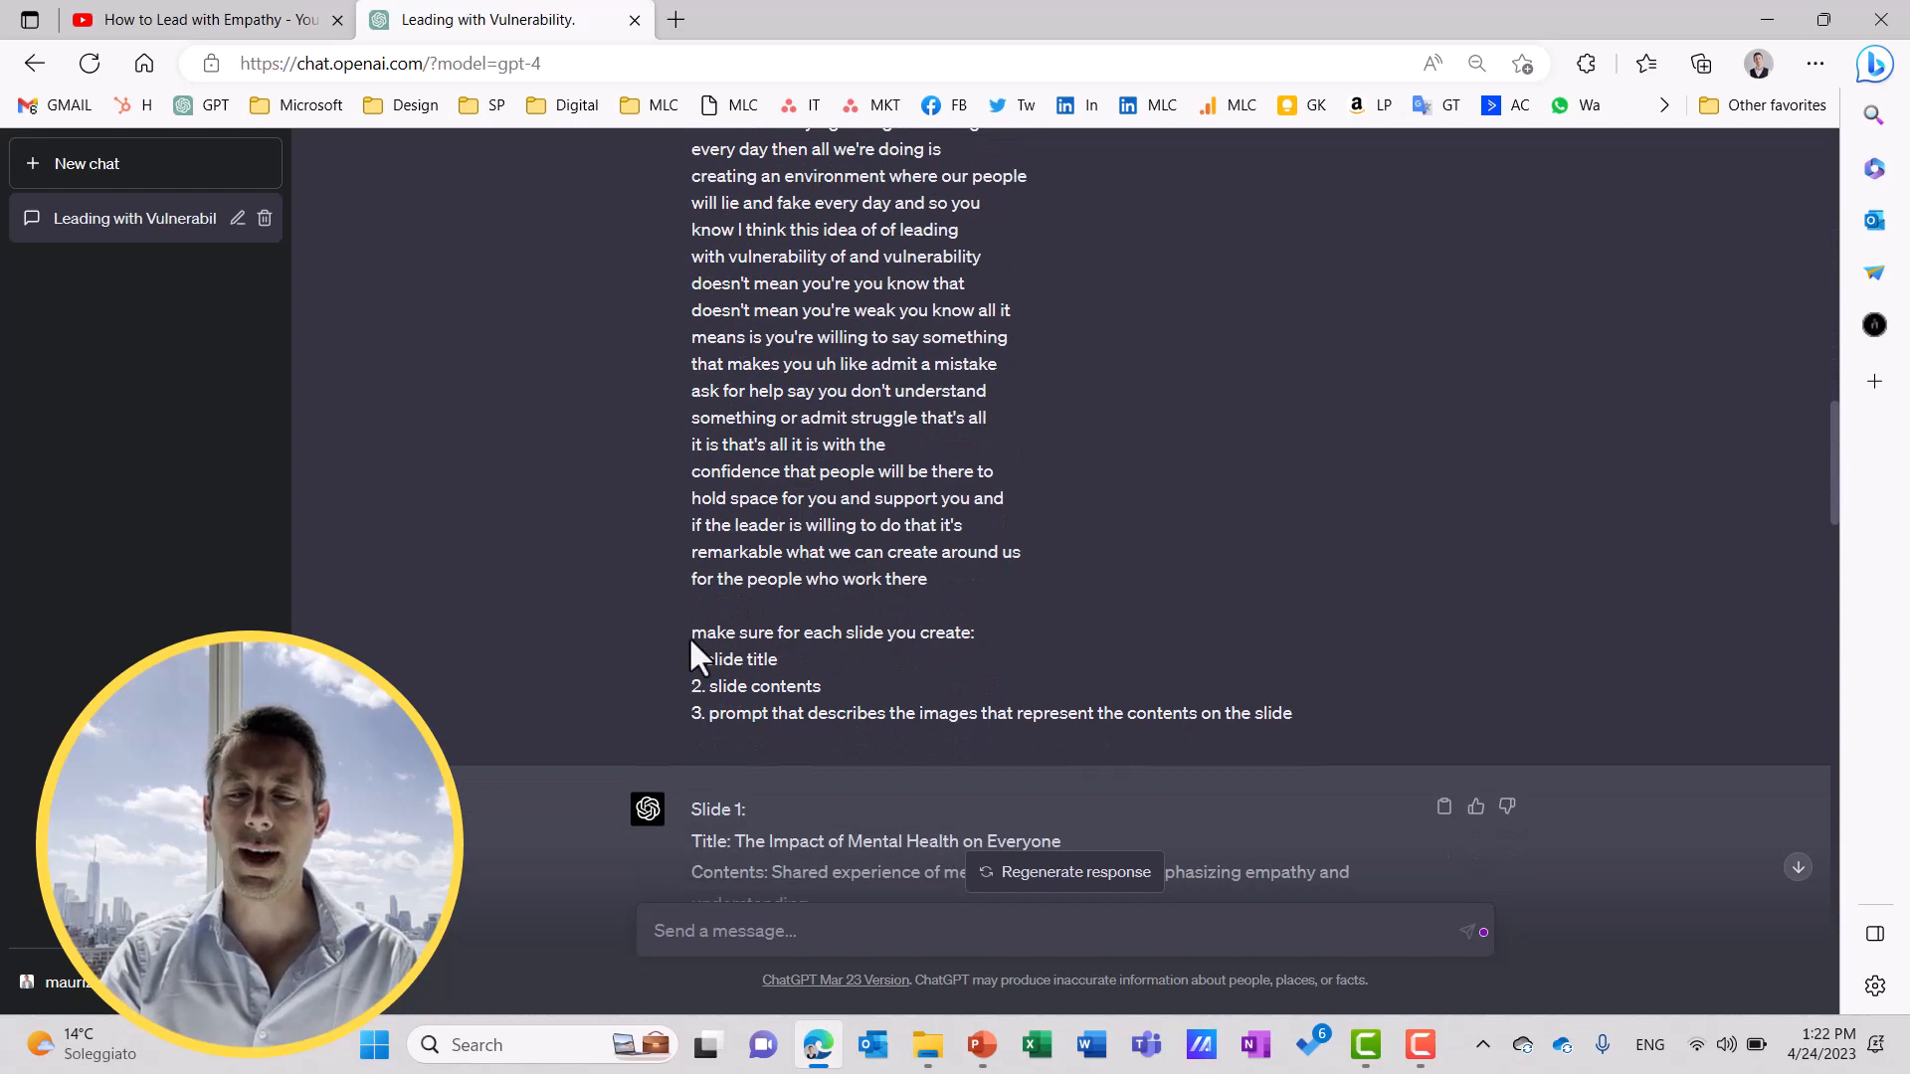
{"action": "mouse_move", "coordinate": [1010, 650]}
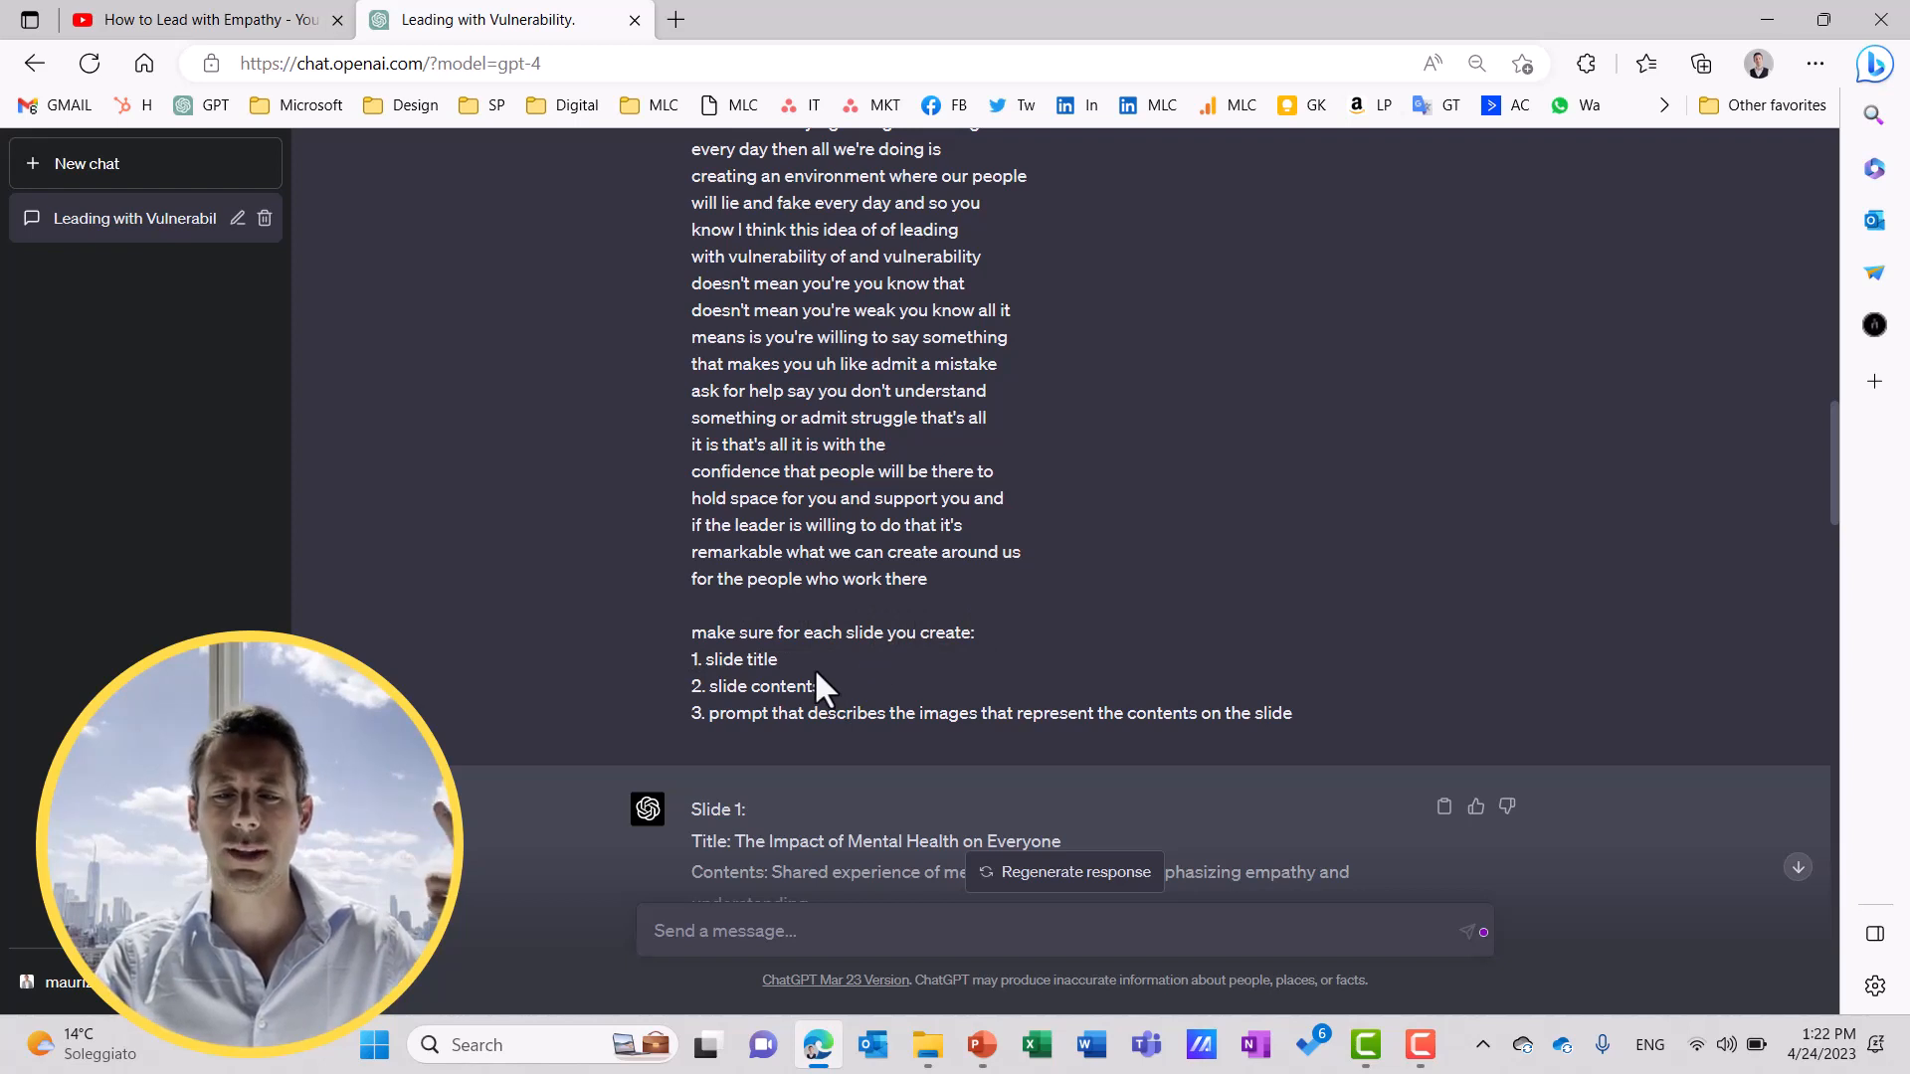
{"action": "mouse_move", "coordinate": [849, 761]}
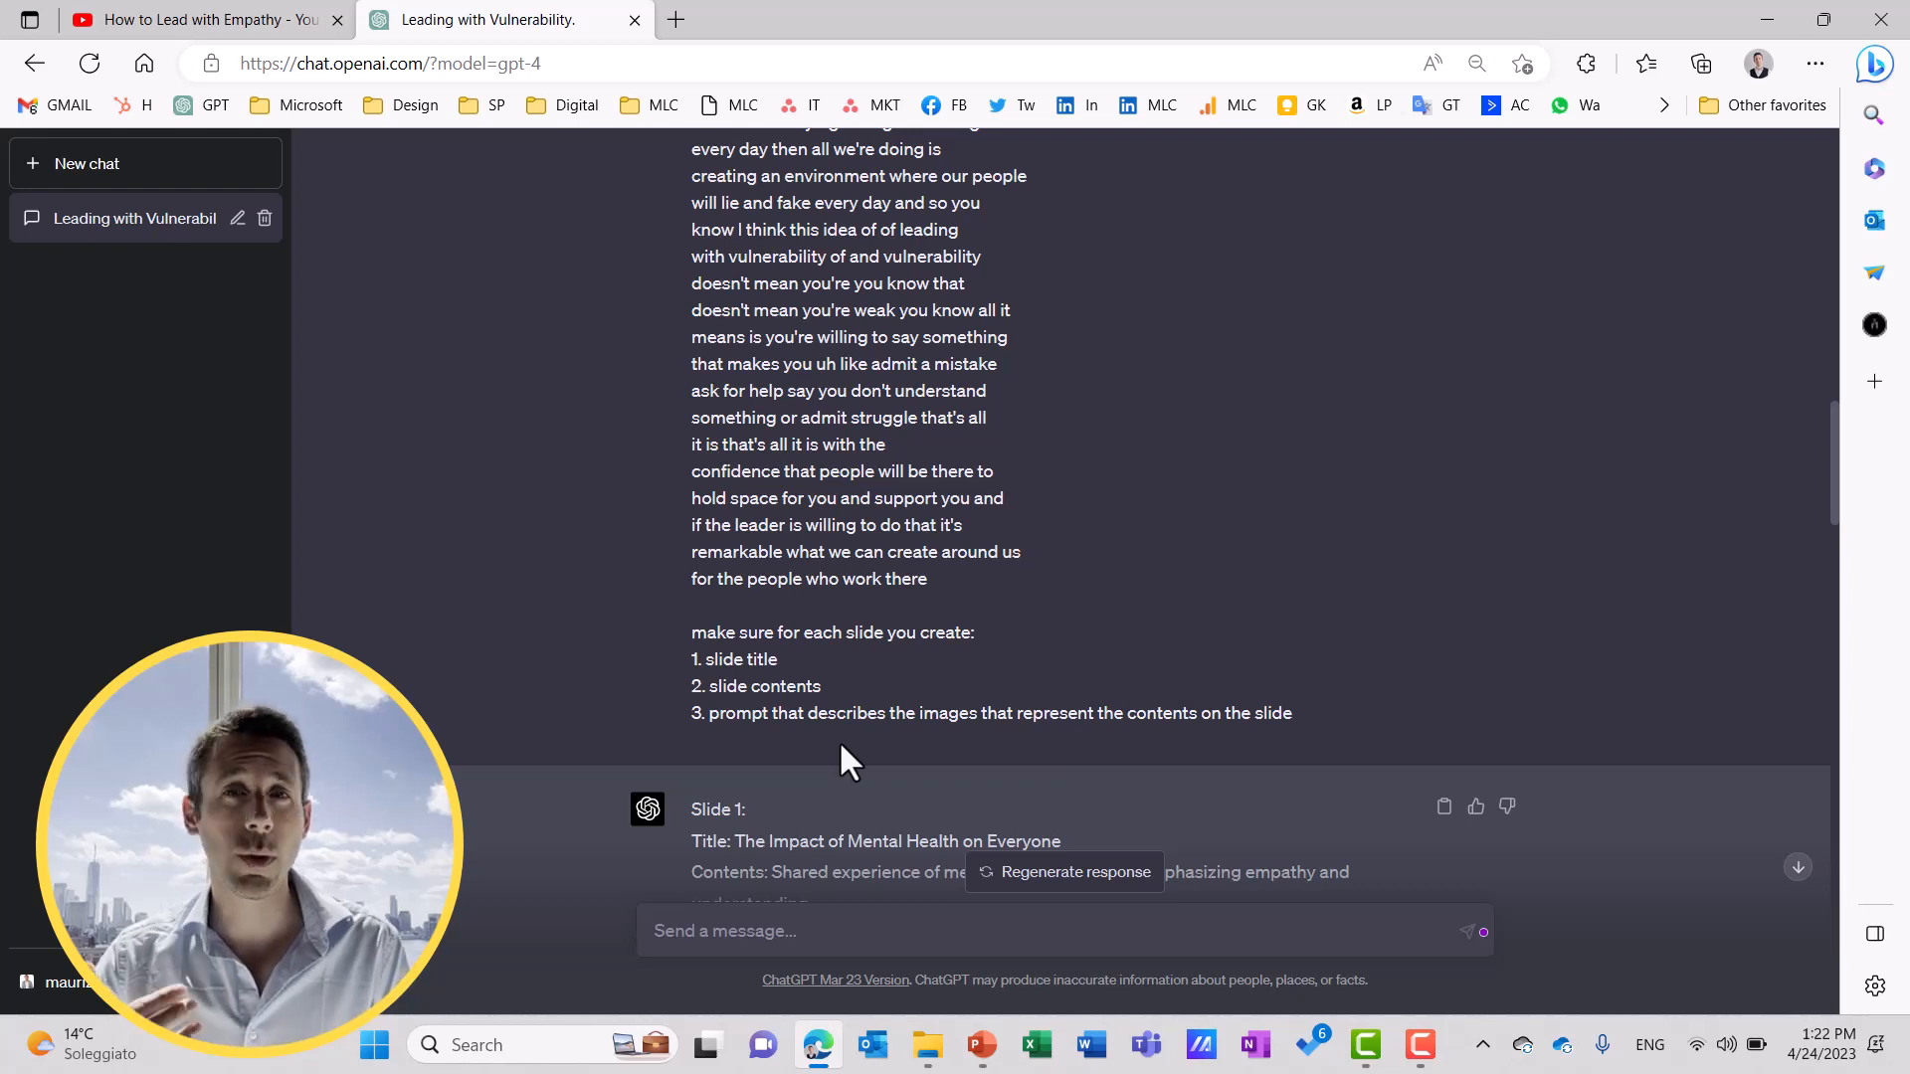
{"action": "mouse_move", "coordinate": [968, 612]}
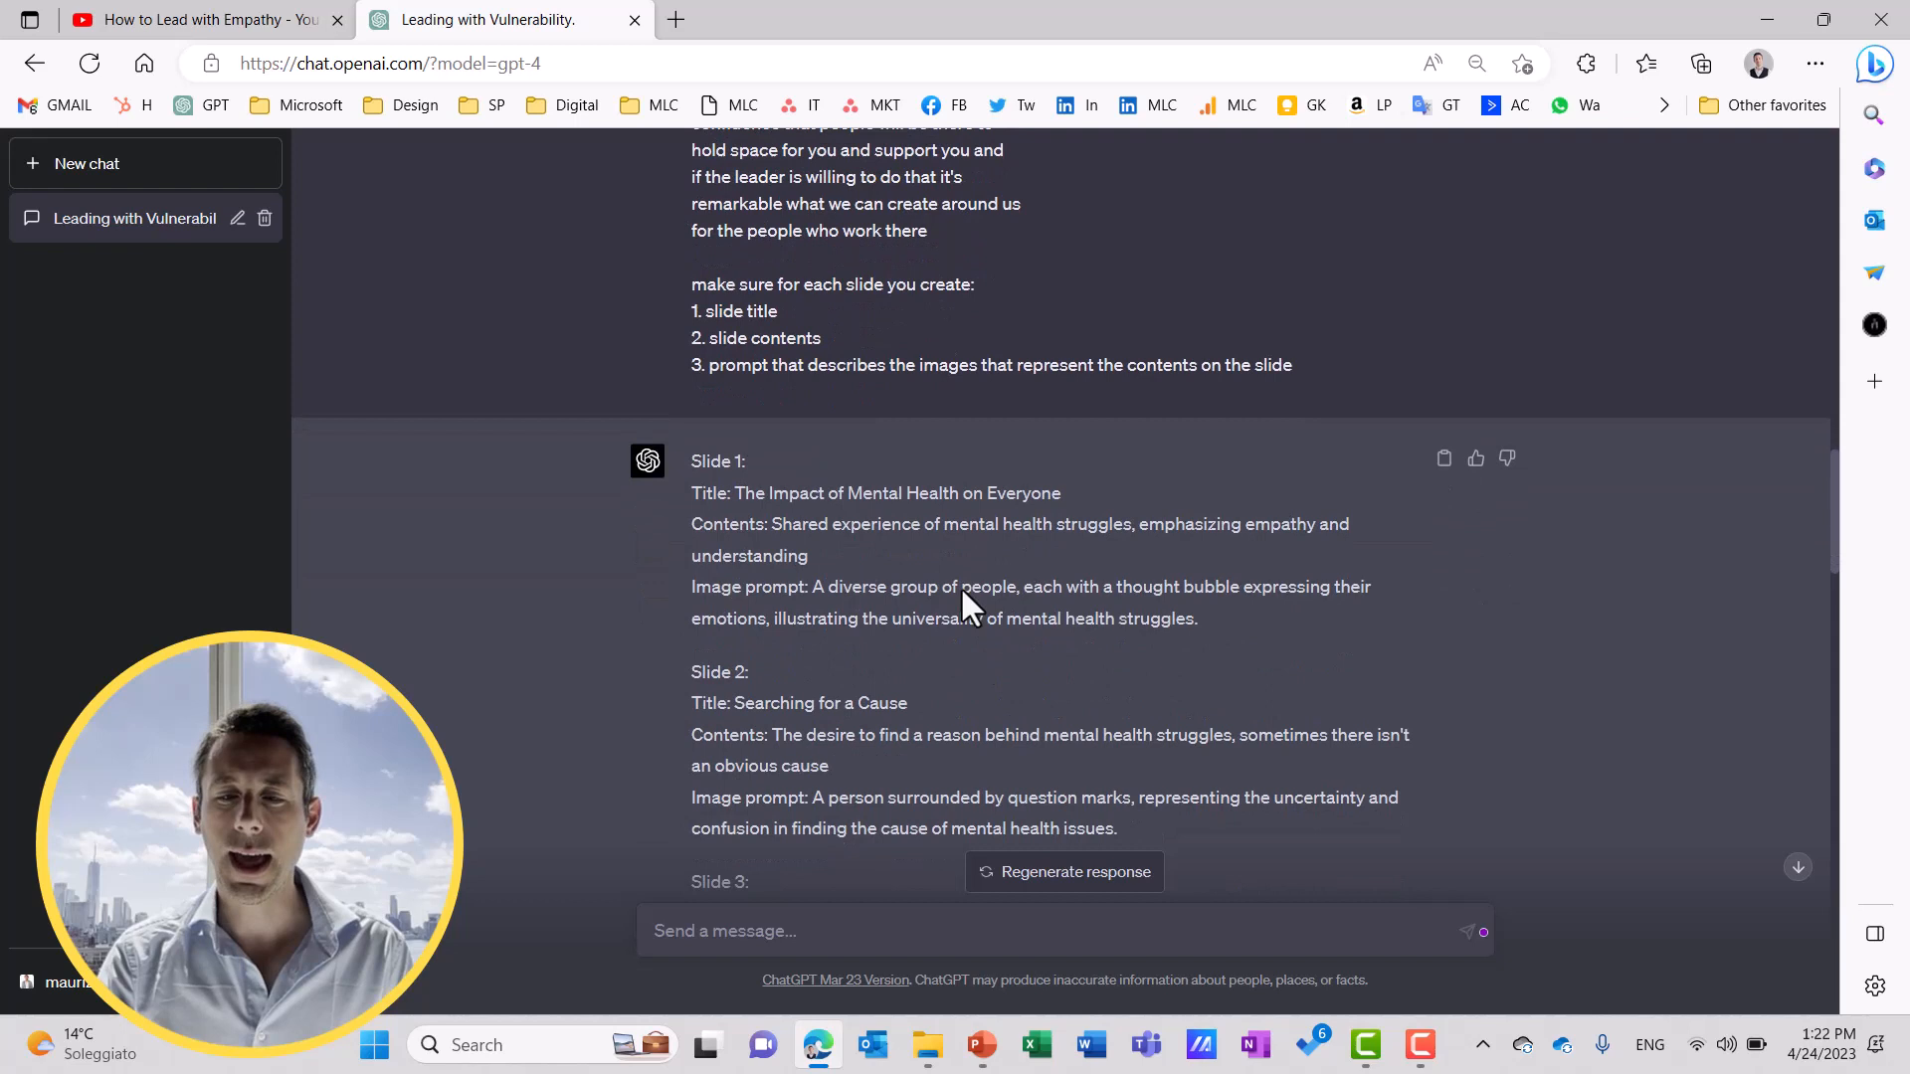
Scroll through ChatGPT's bulleted reply from Slide 1 to Slide 7.
{"action": "scroll", "scroll_direction": "down", "scroll_amount": 3}
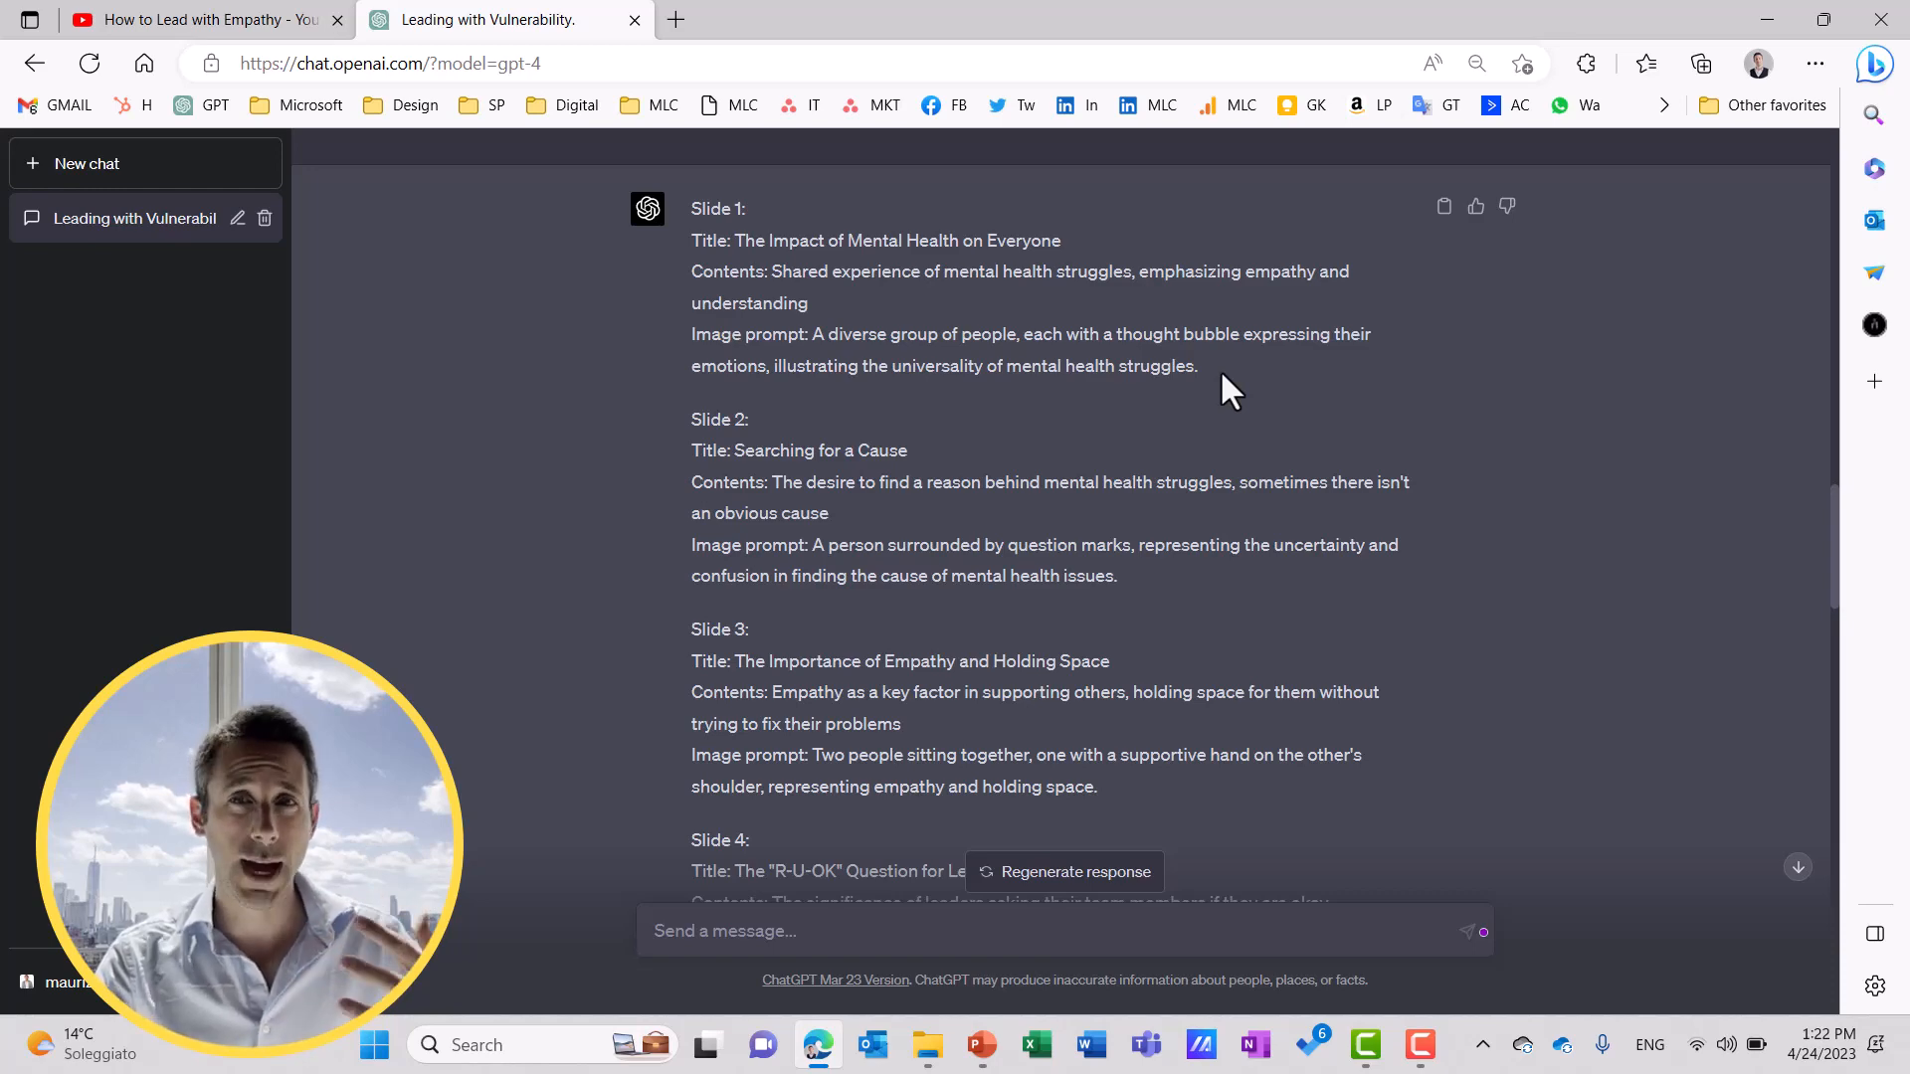
{"action": "scroll", "scroll_direction": "down", "scroll_amount": 3}
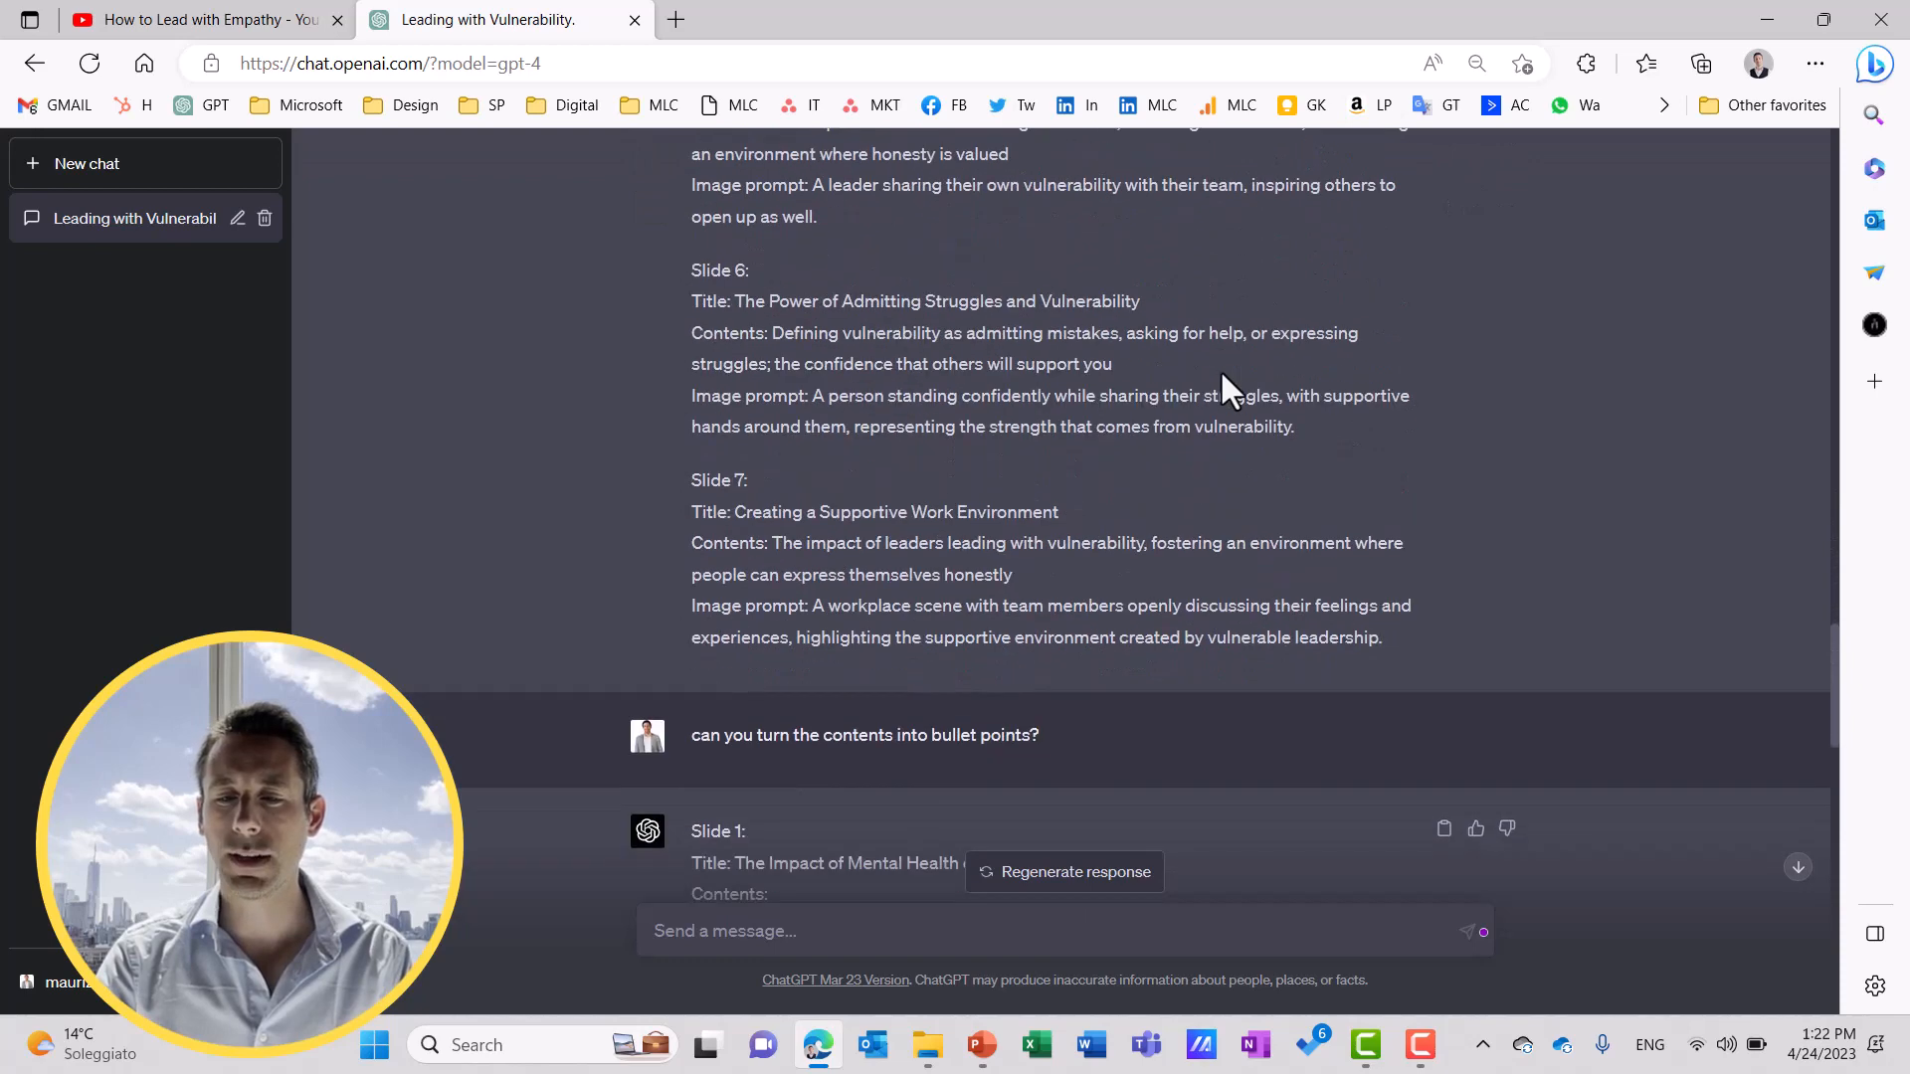
{"action": "scroll", "scroll_direction": "down", "scroll_amount": 3}
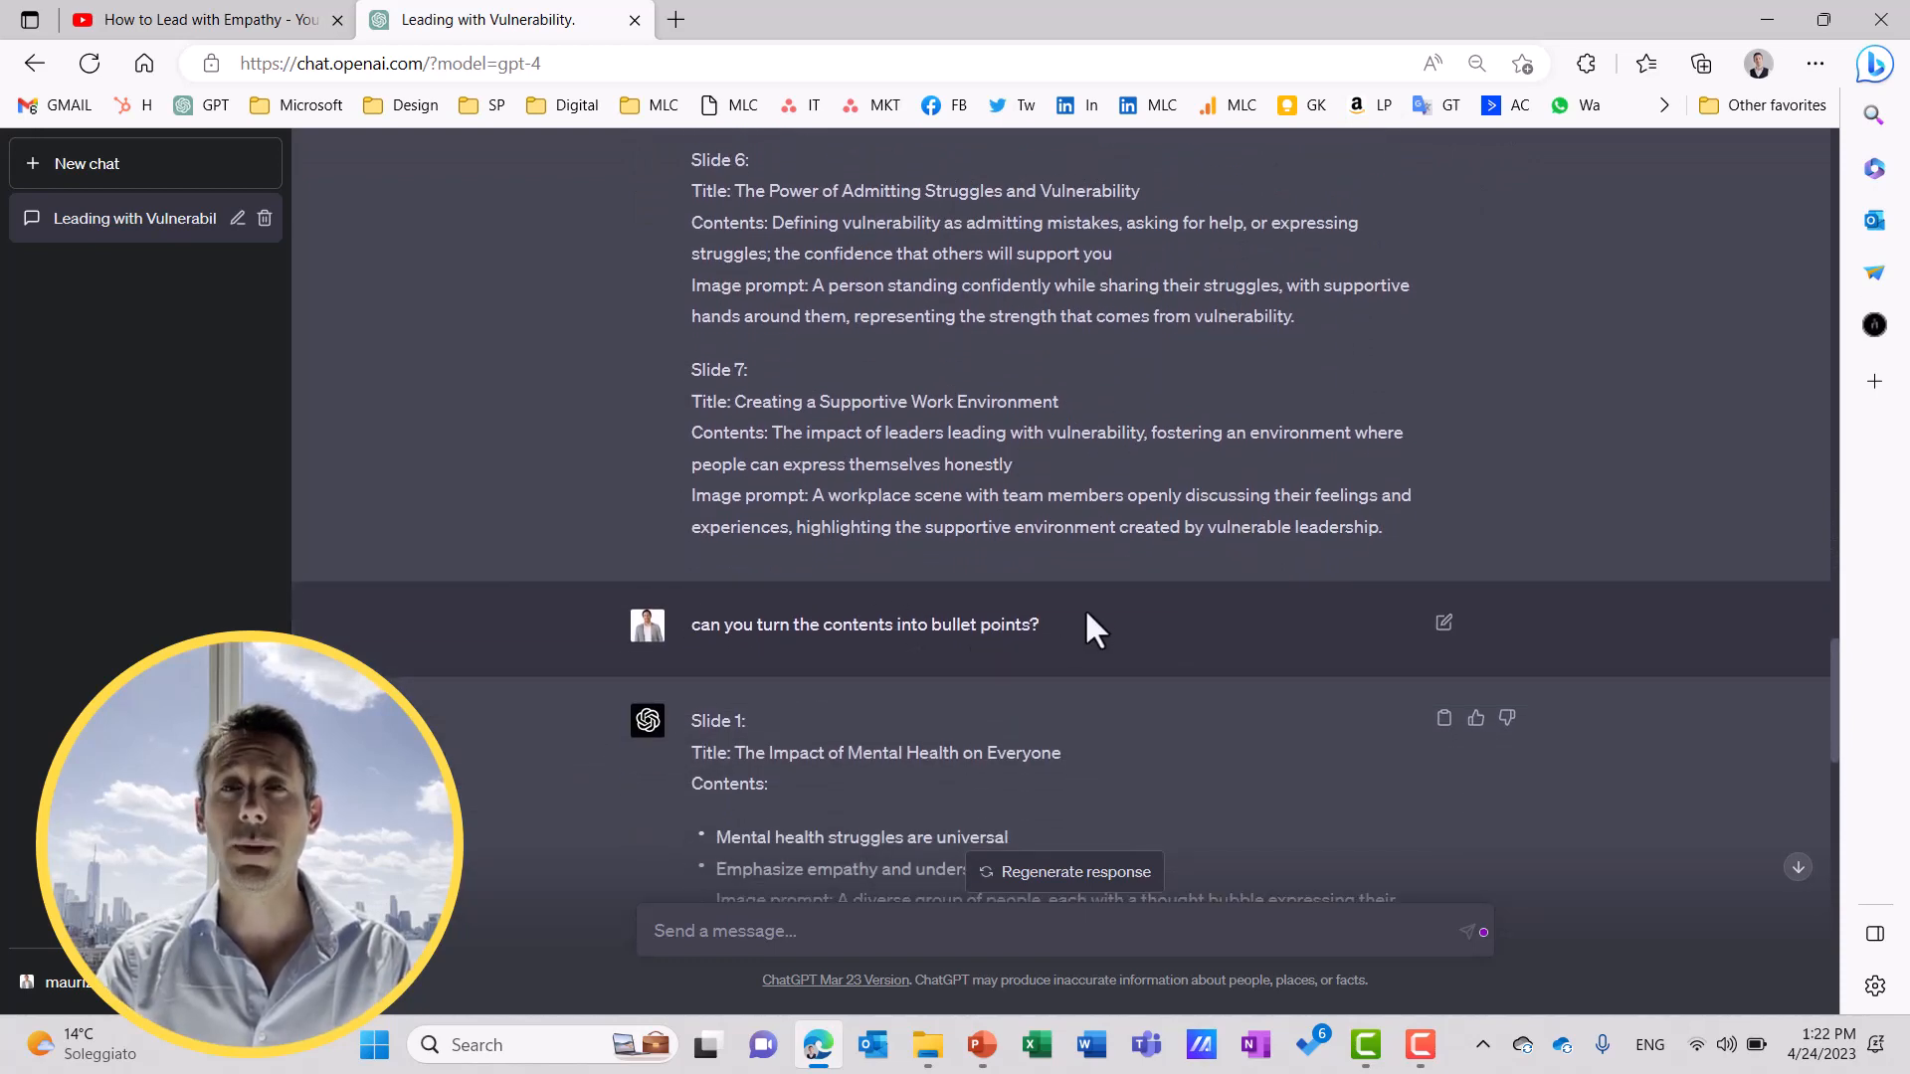
{"action": "scroll", "scroll_direction": "down", "scroll_amount": 3}
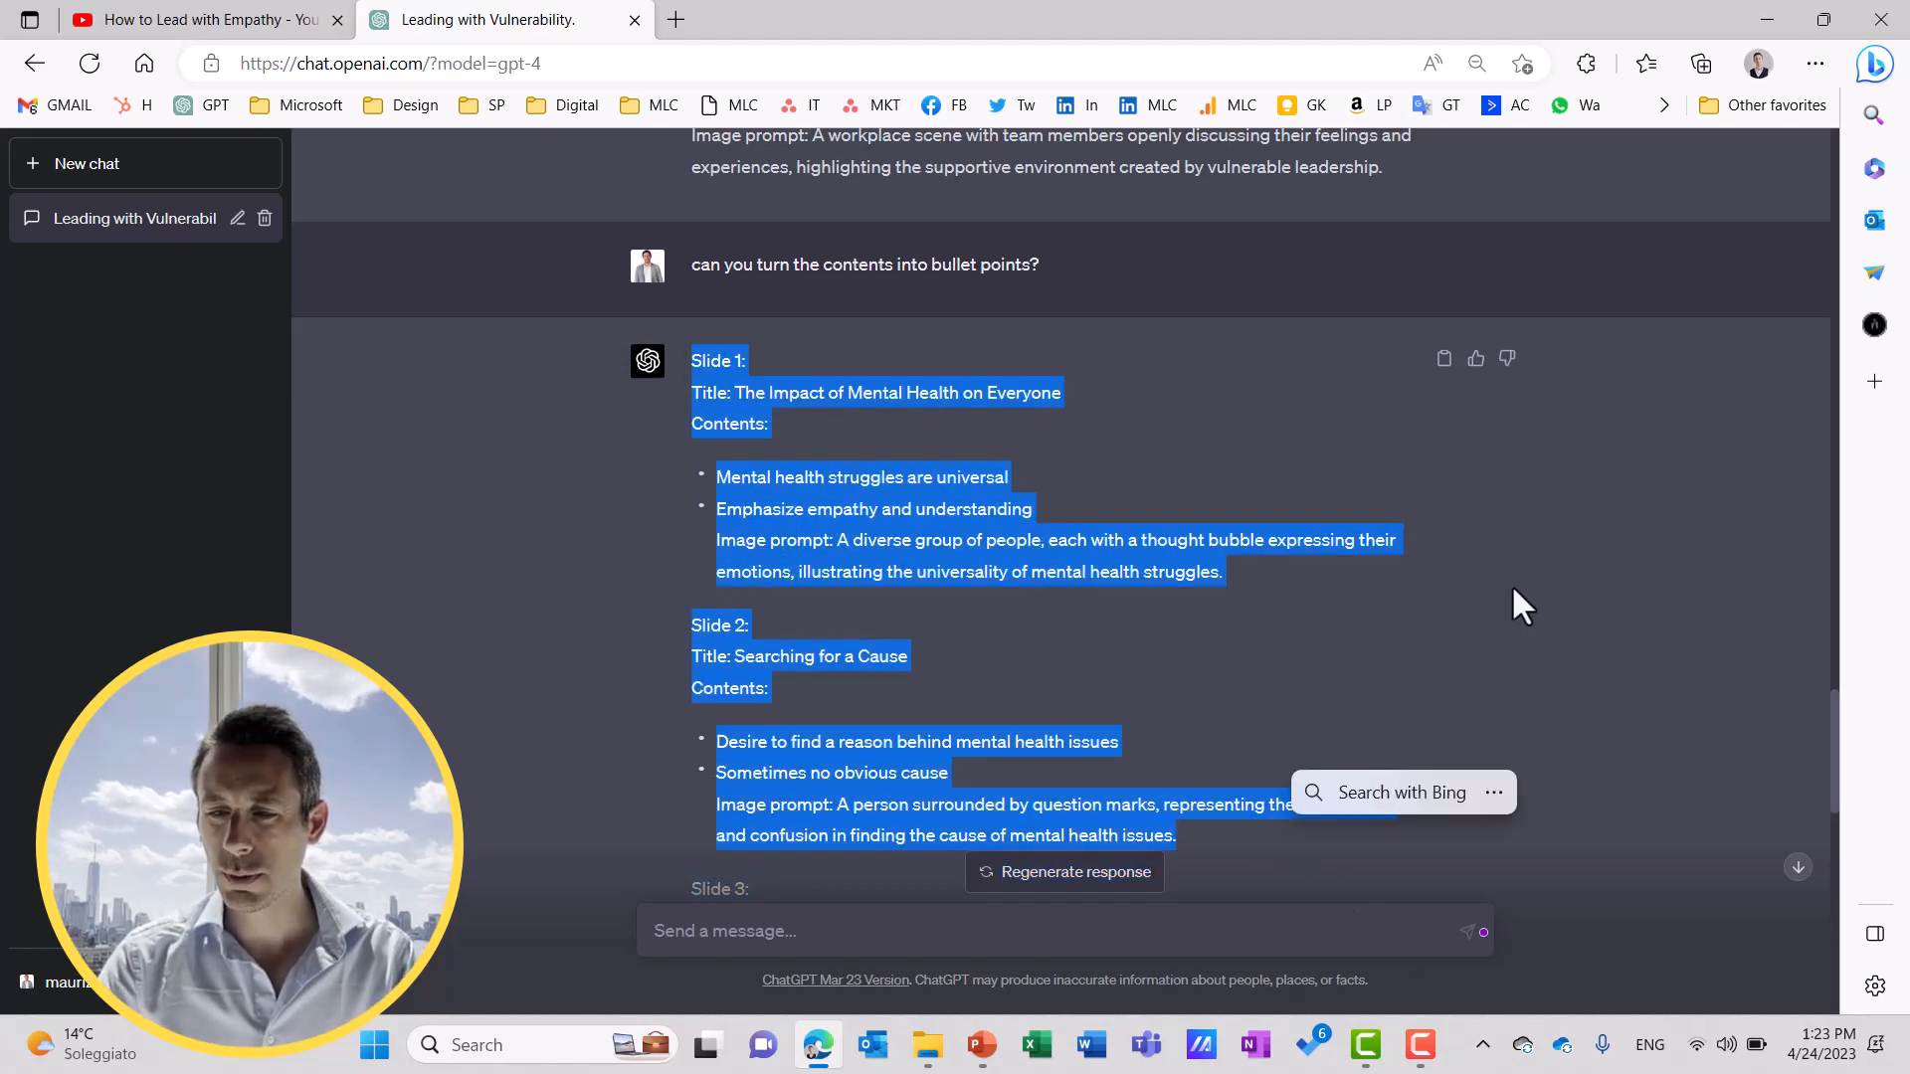
{"action": "scroll", "scroll_direction": "down", "scroll_amount": 3}
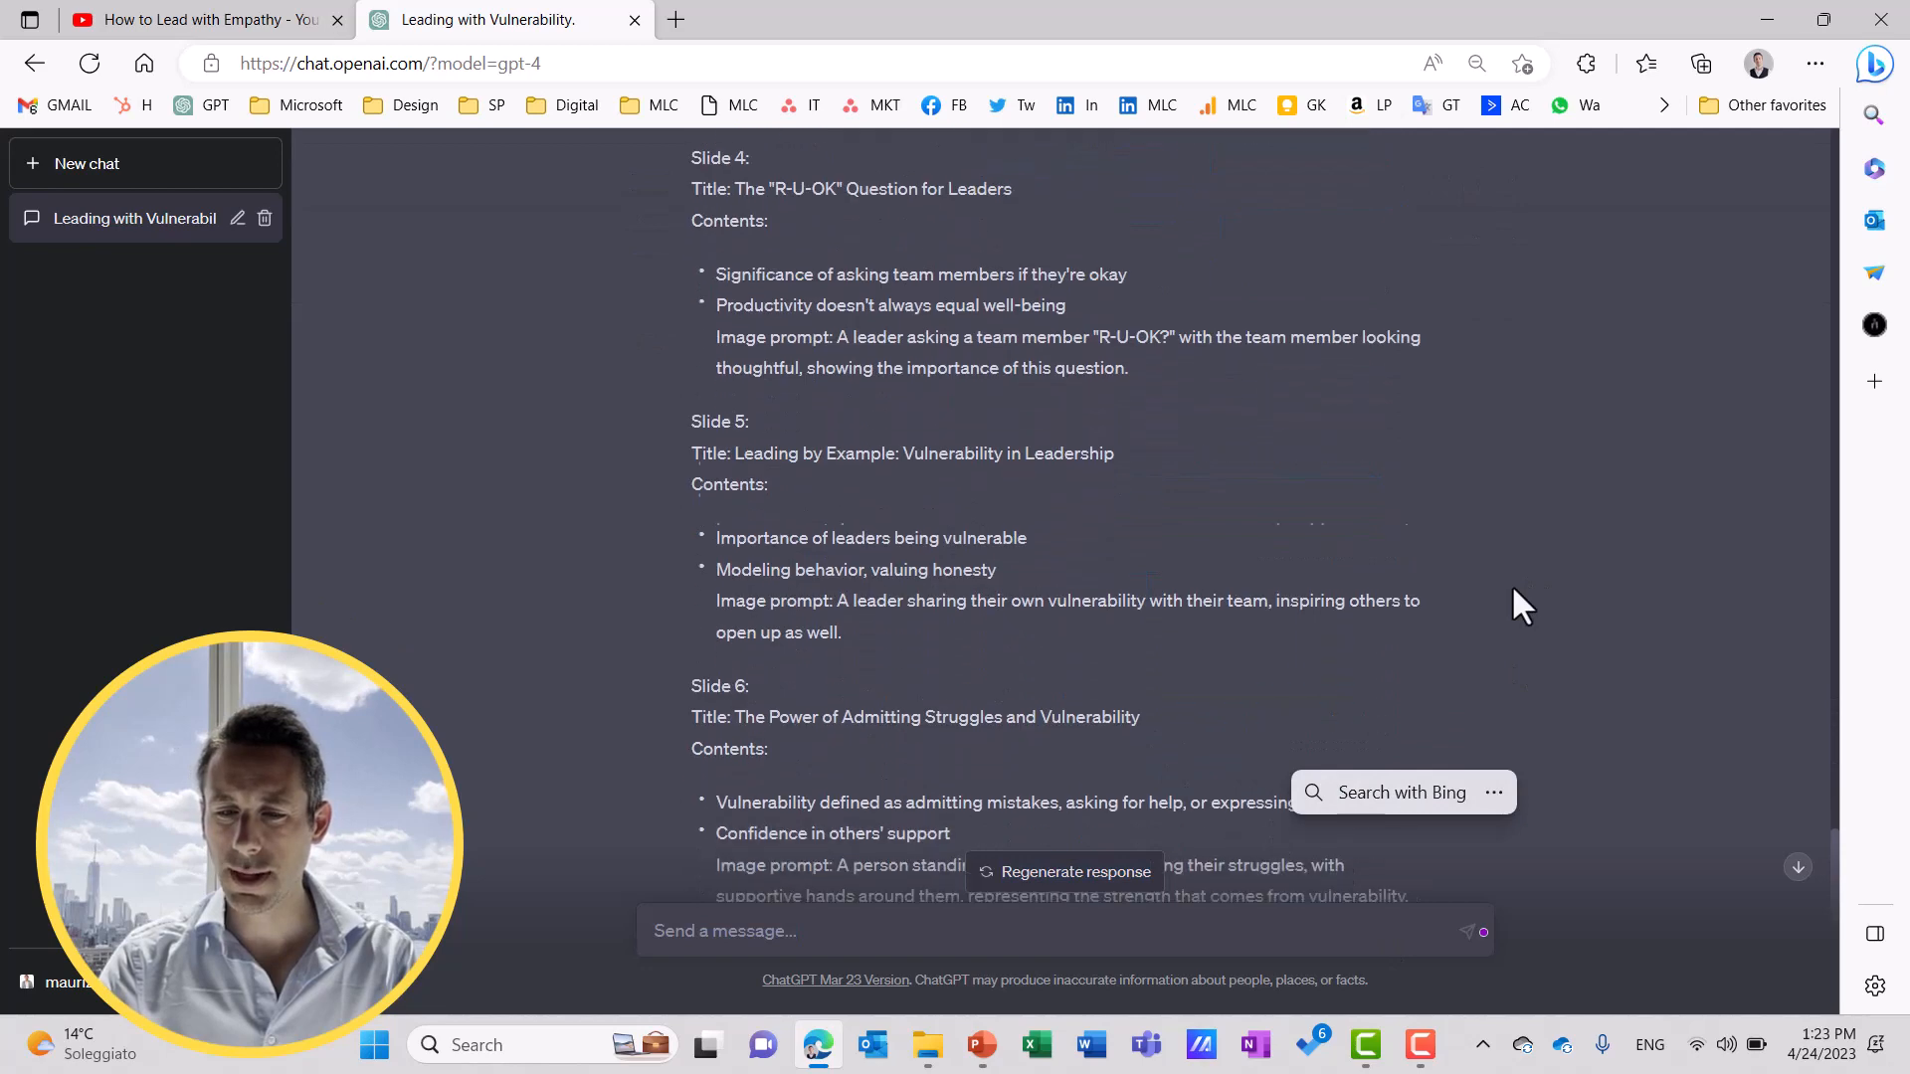
{"action": "scroll", "scroll_direction": "down", "scroll_amount": 3}
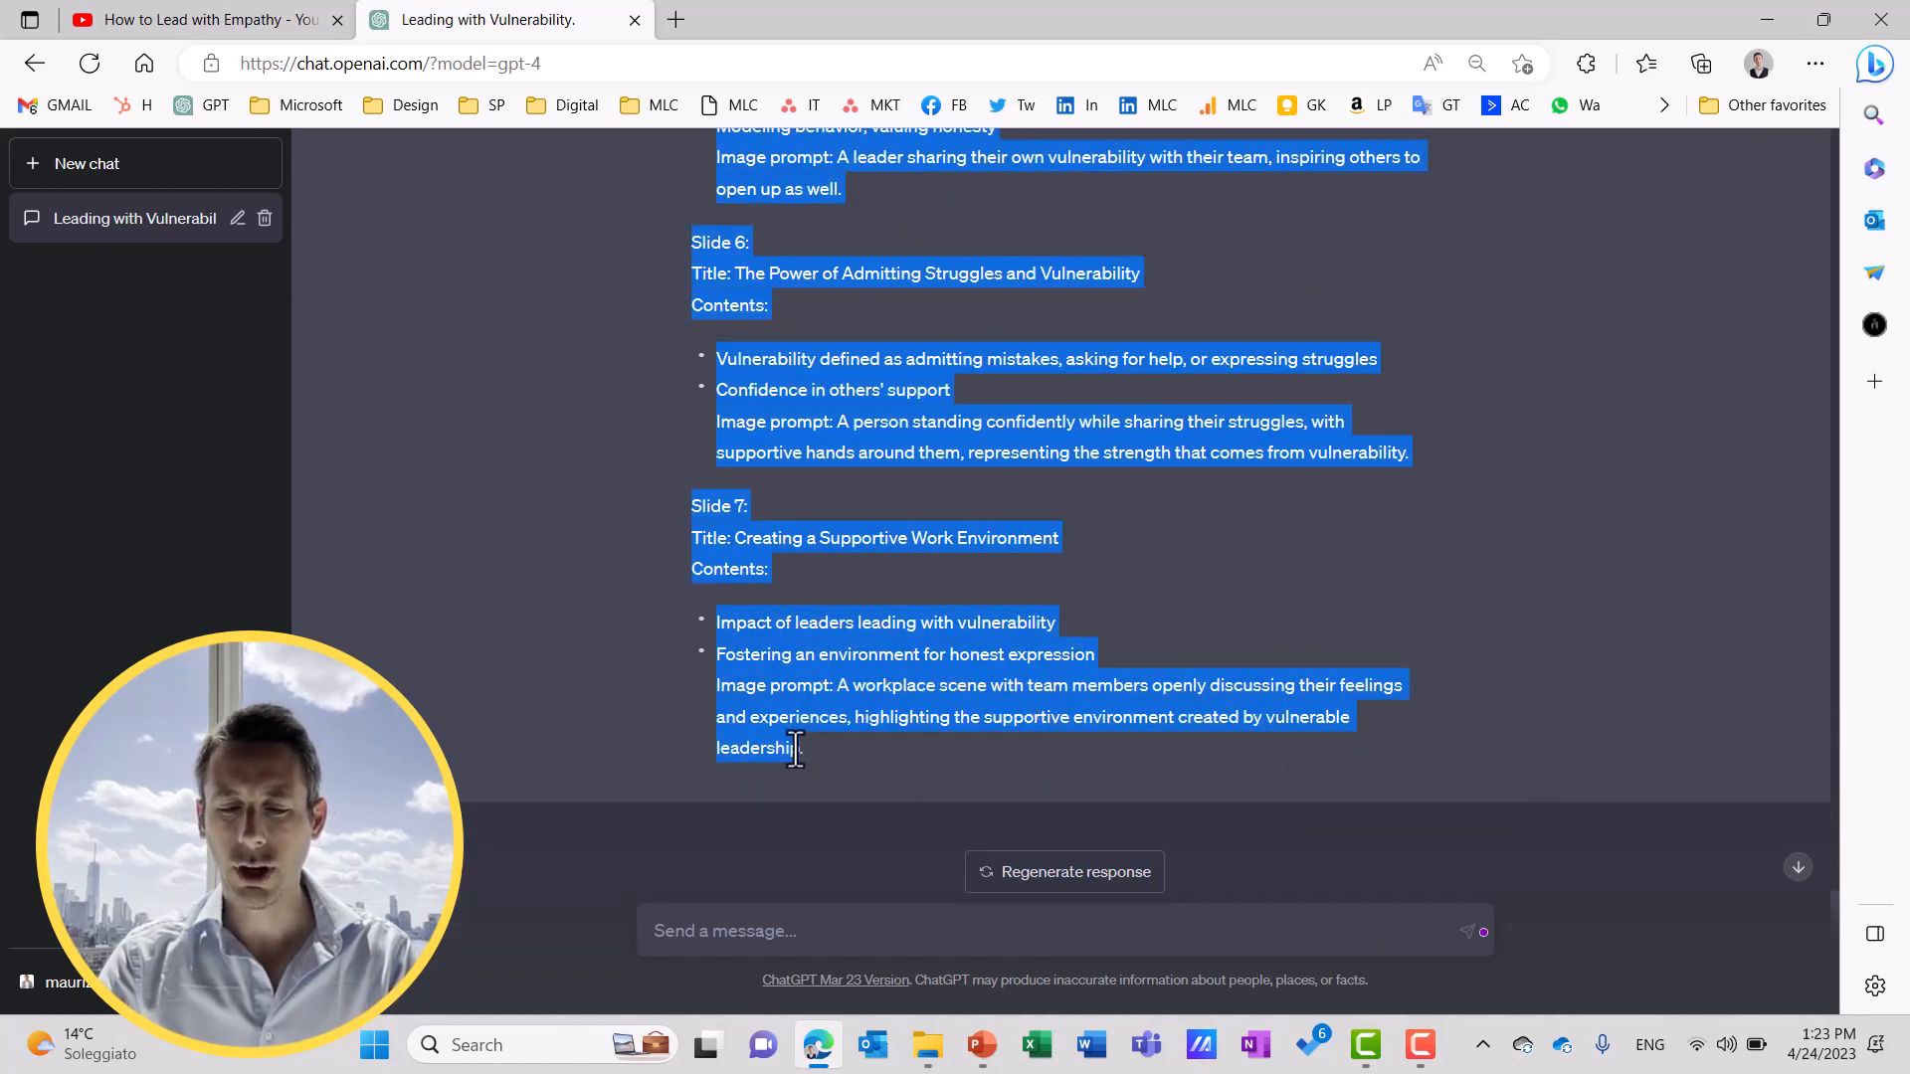
{"action": "mouse_move", "coordinate": [1114, 1036]}
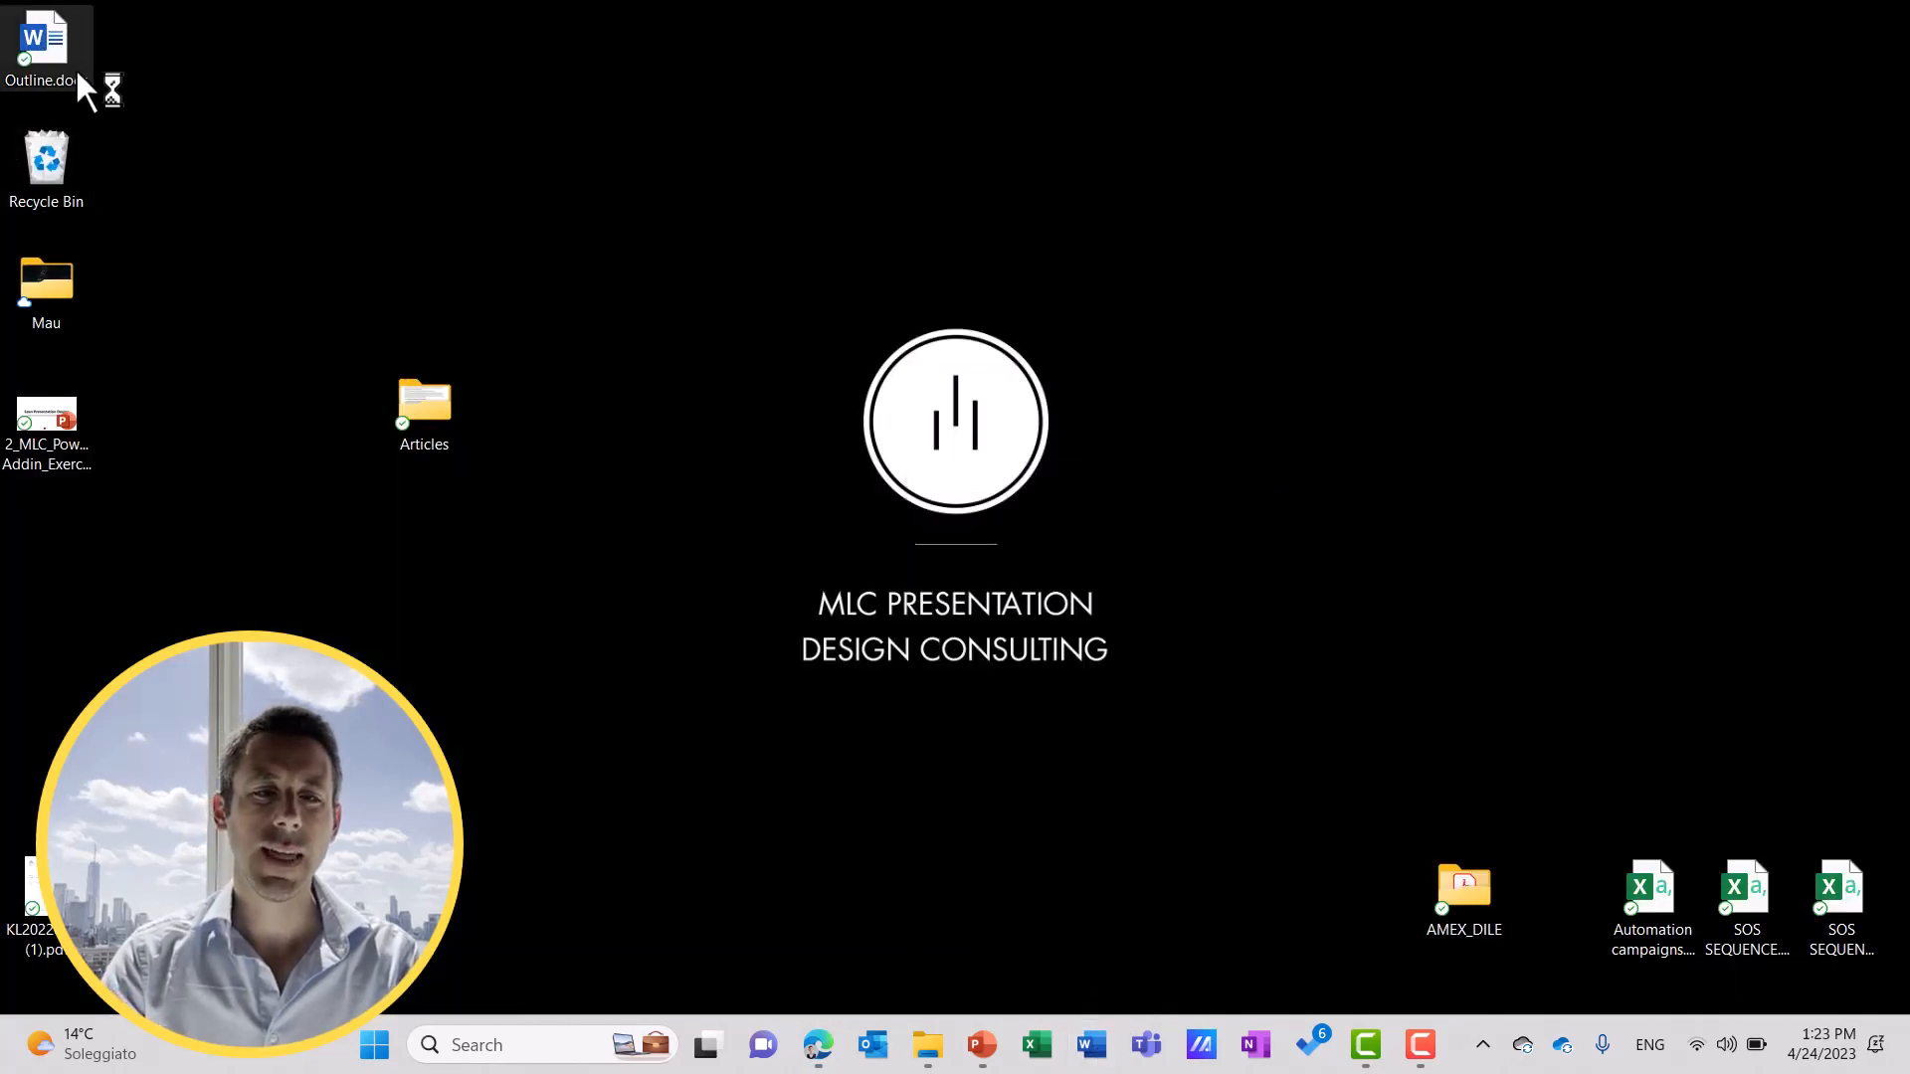
Paste the slide outline into Outline.docx and switch to Outline view.
{"action": "double_click", "coordinate": [44, 39]}
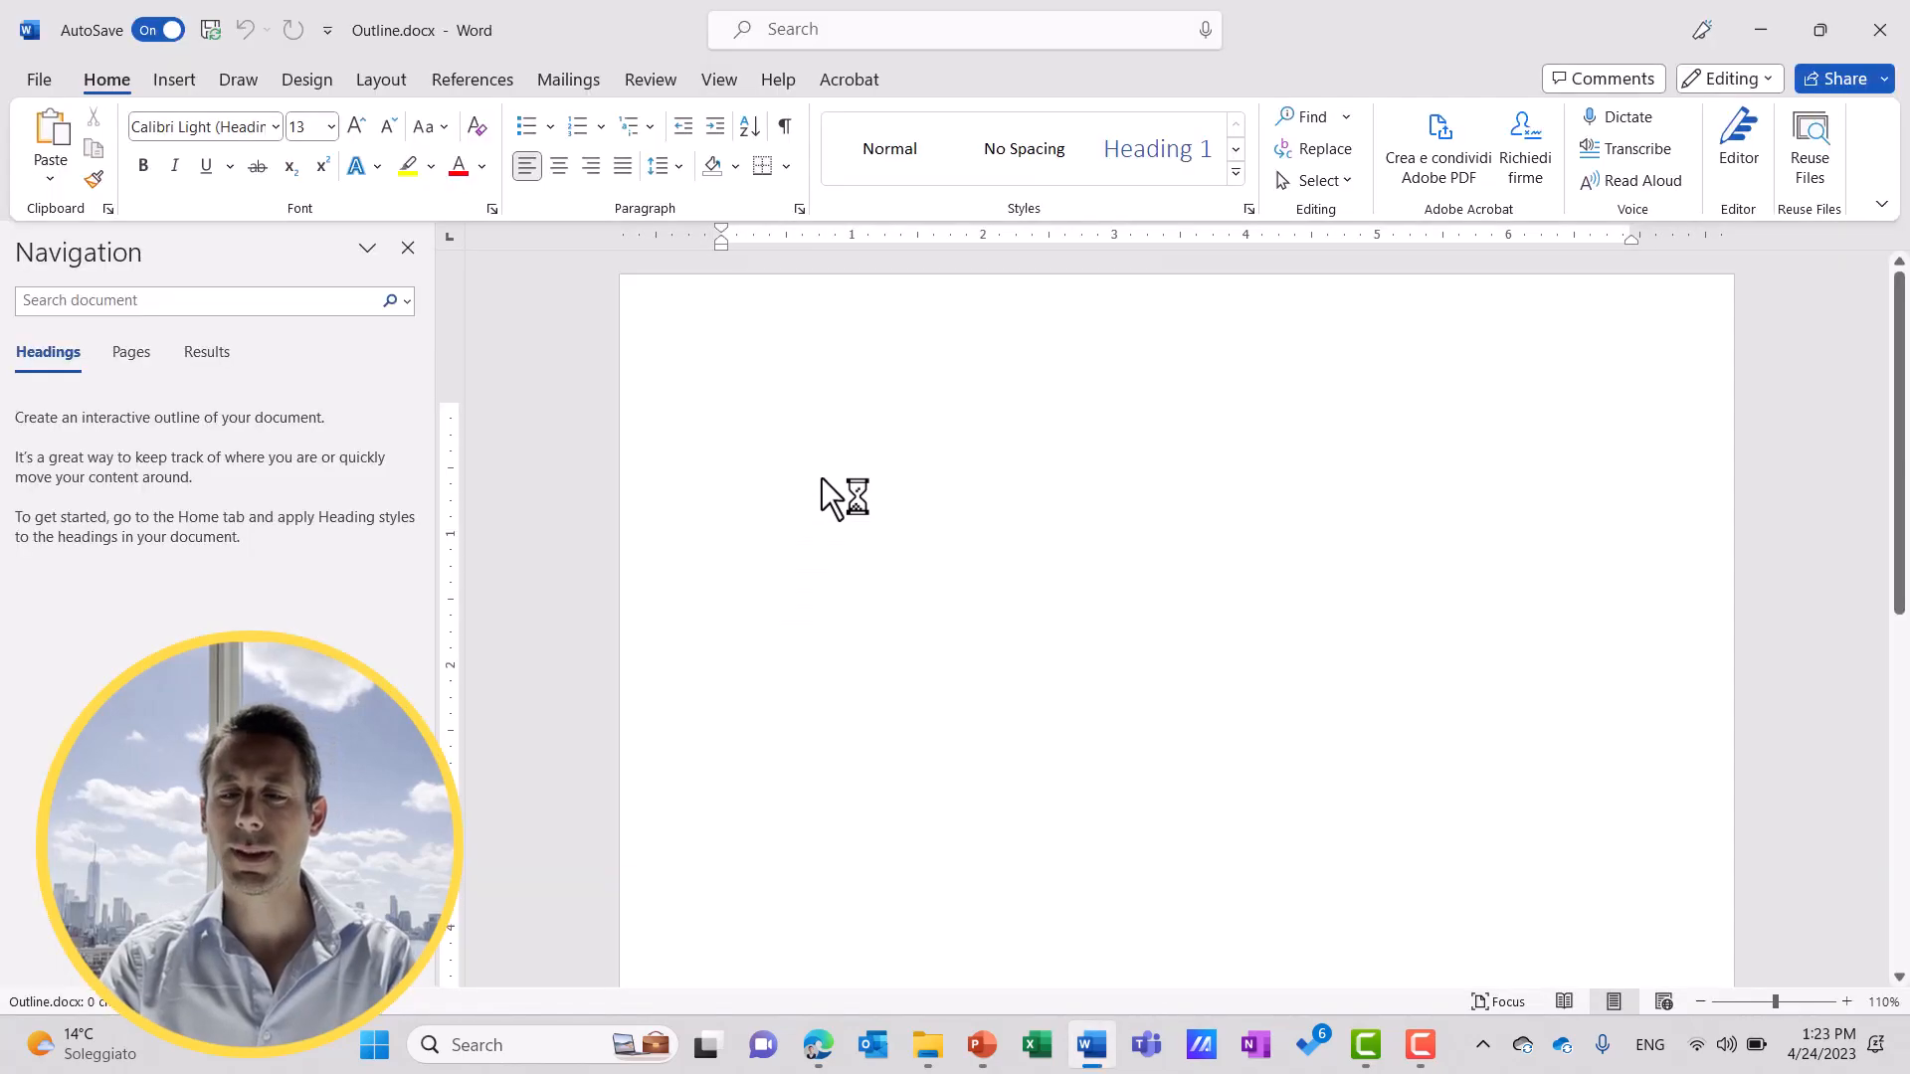
{"action": "key", "text": "ctrl+v"}
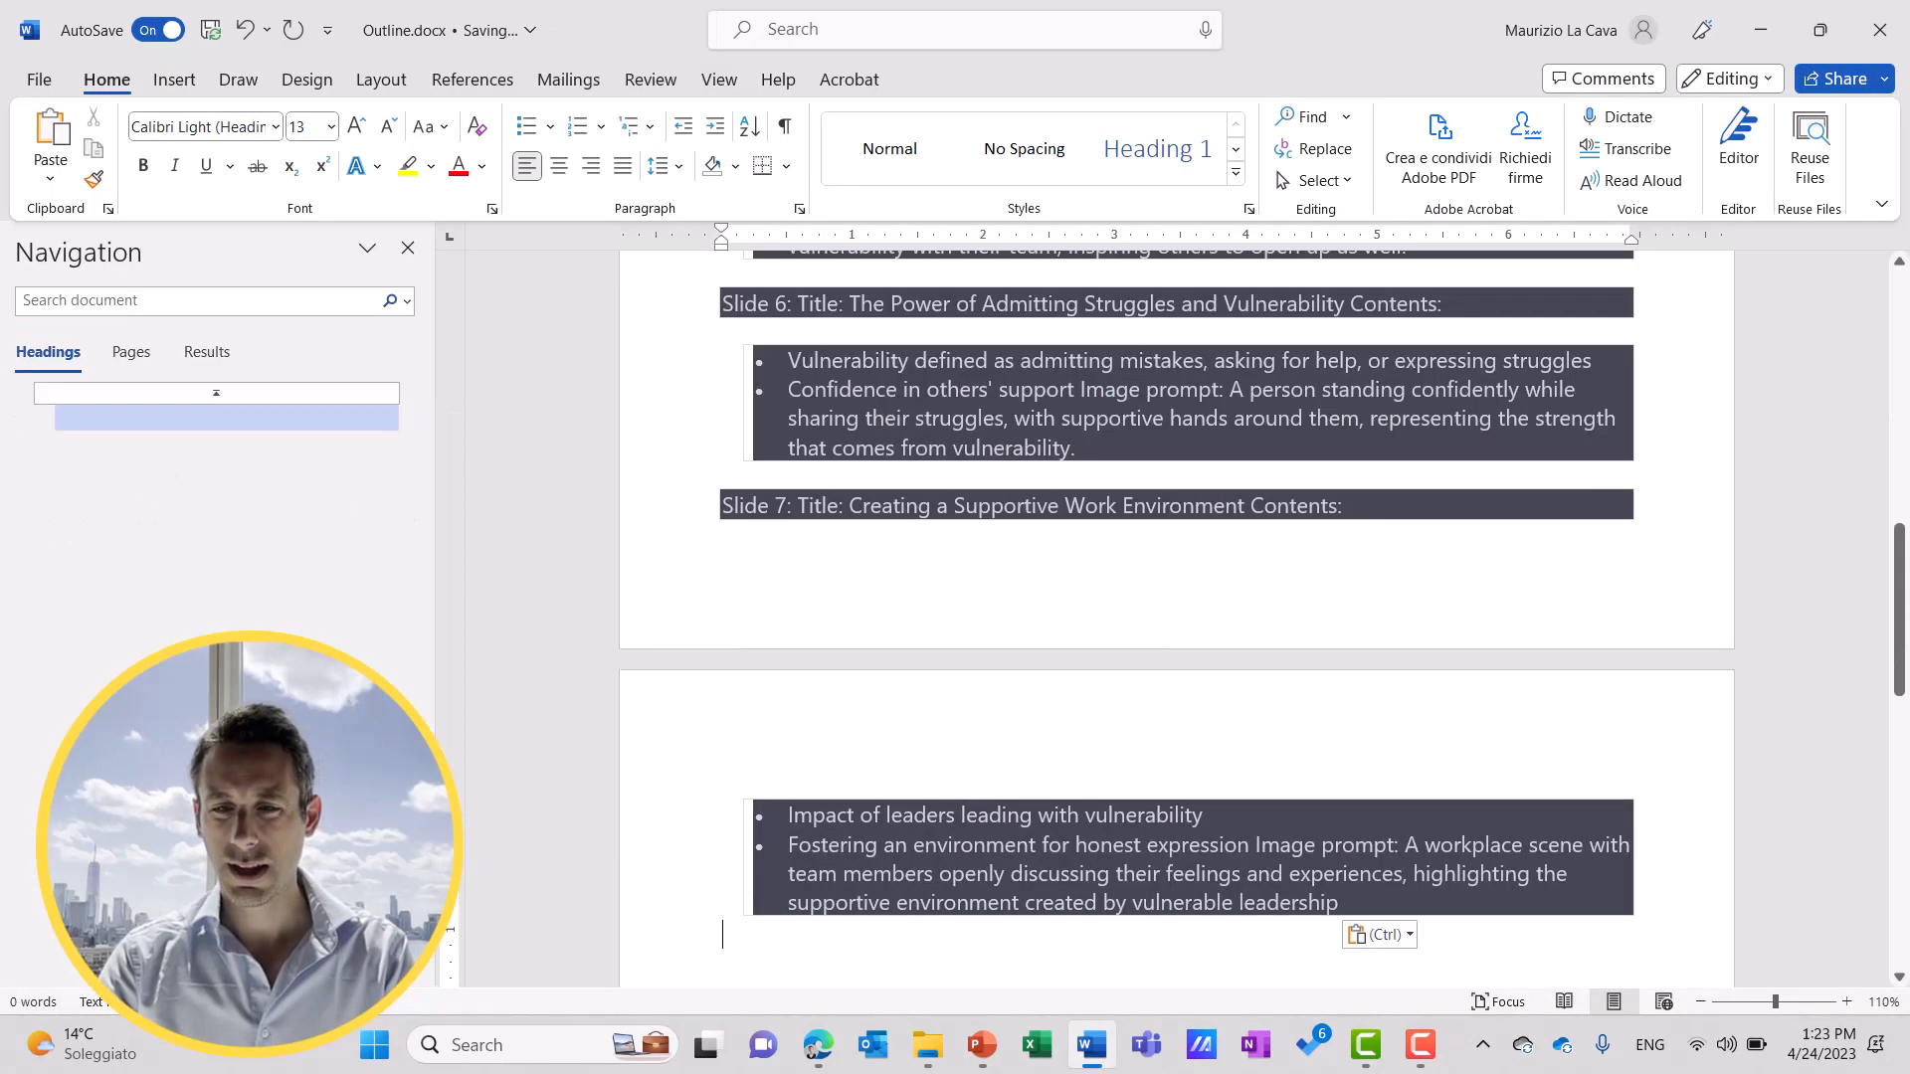
{"action": "left_click", "coordinate": [717, 79]}
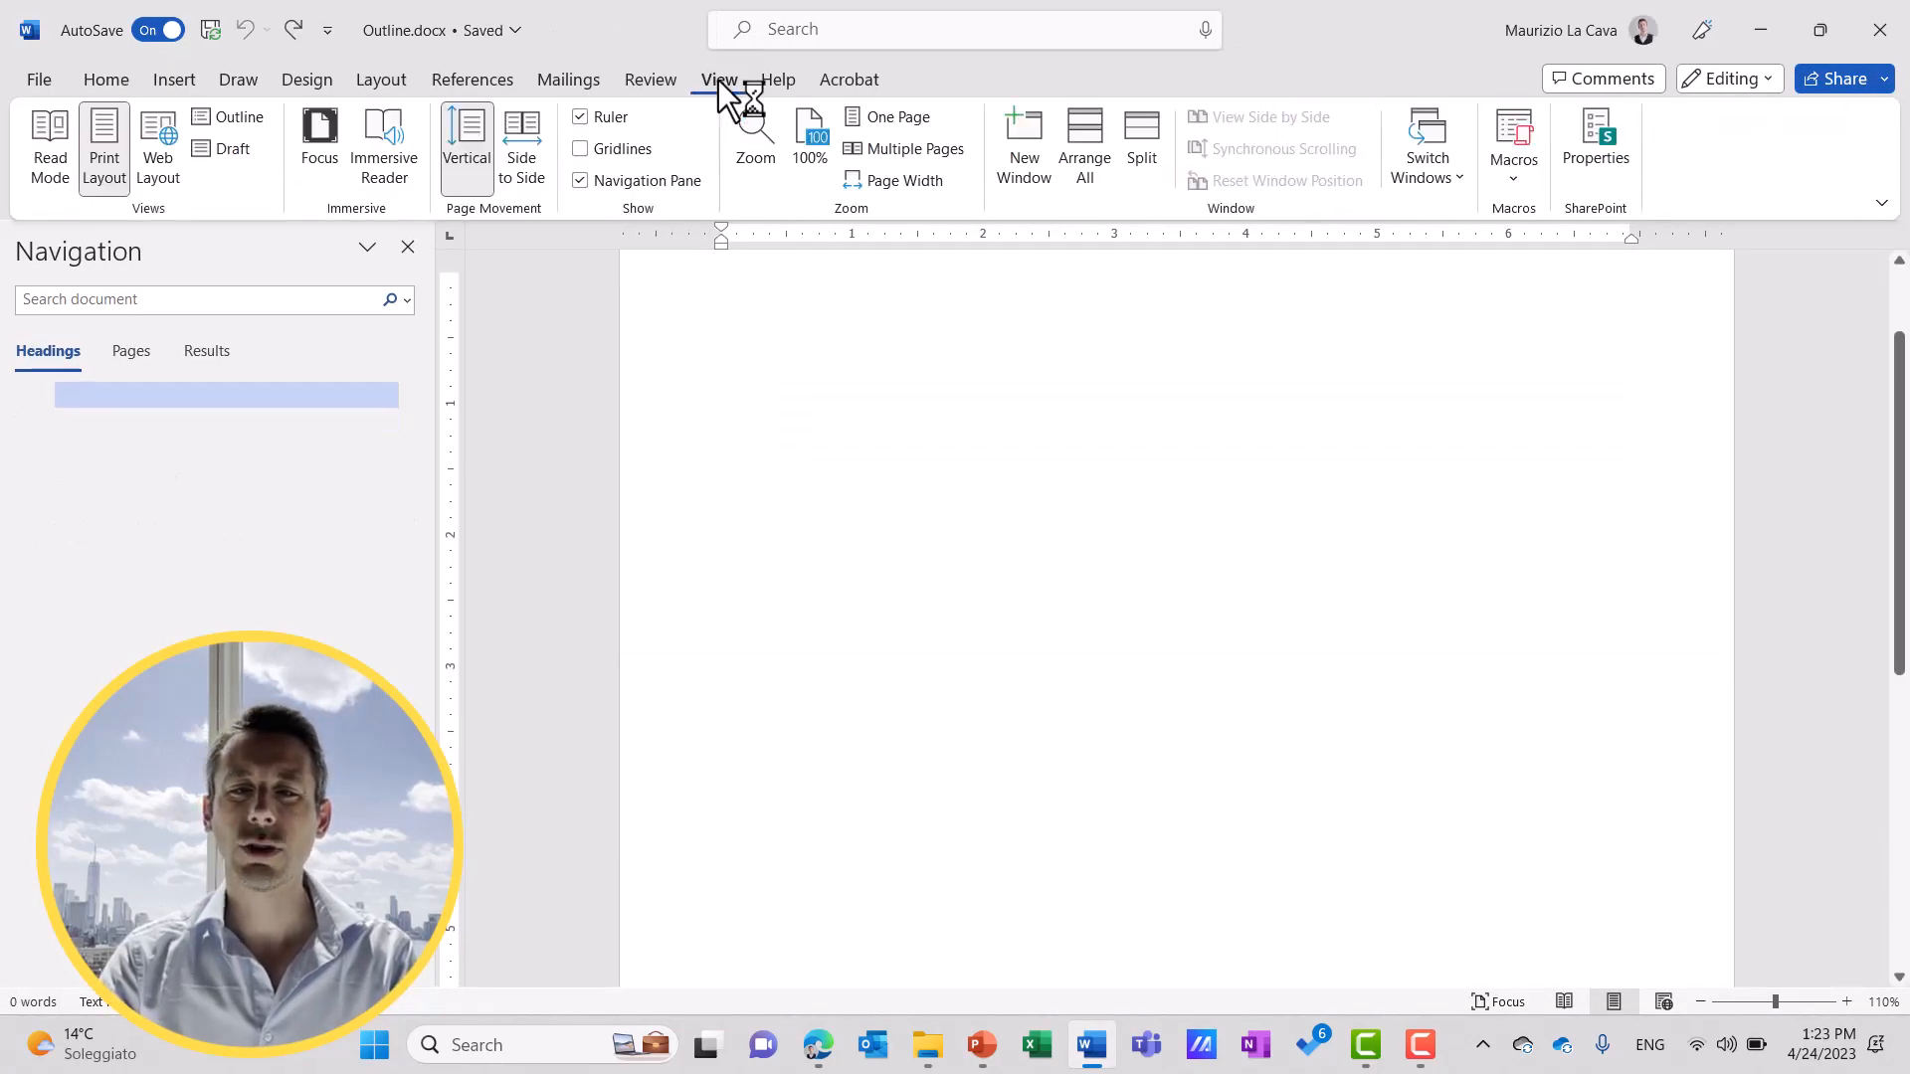
{"action": "left_click", "coordinate": [240, 115]}
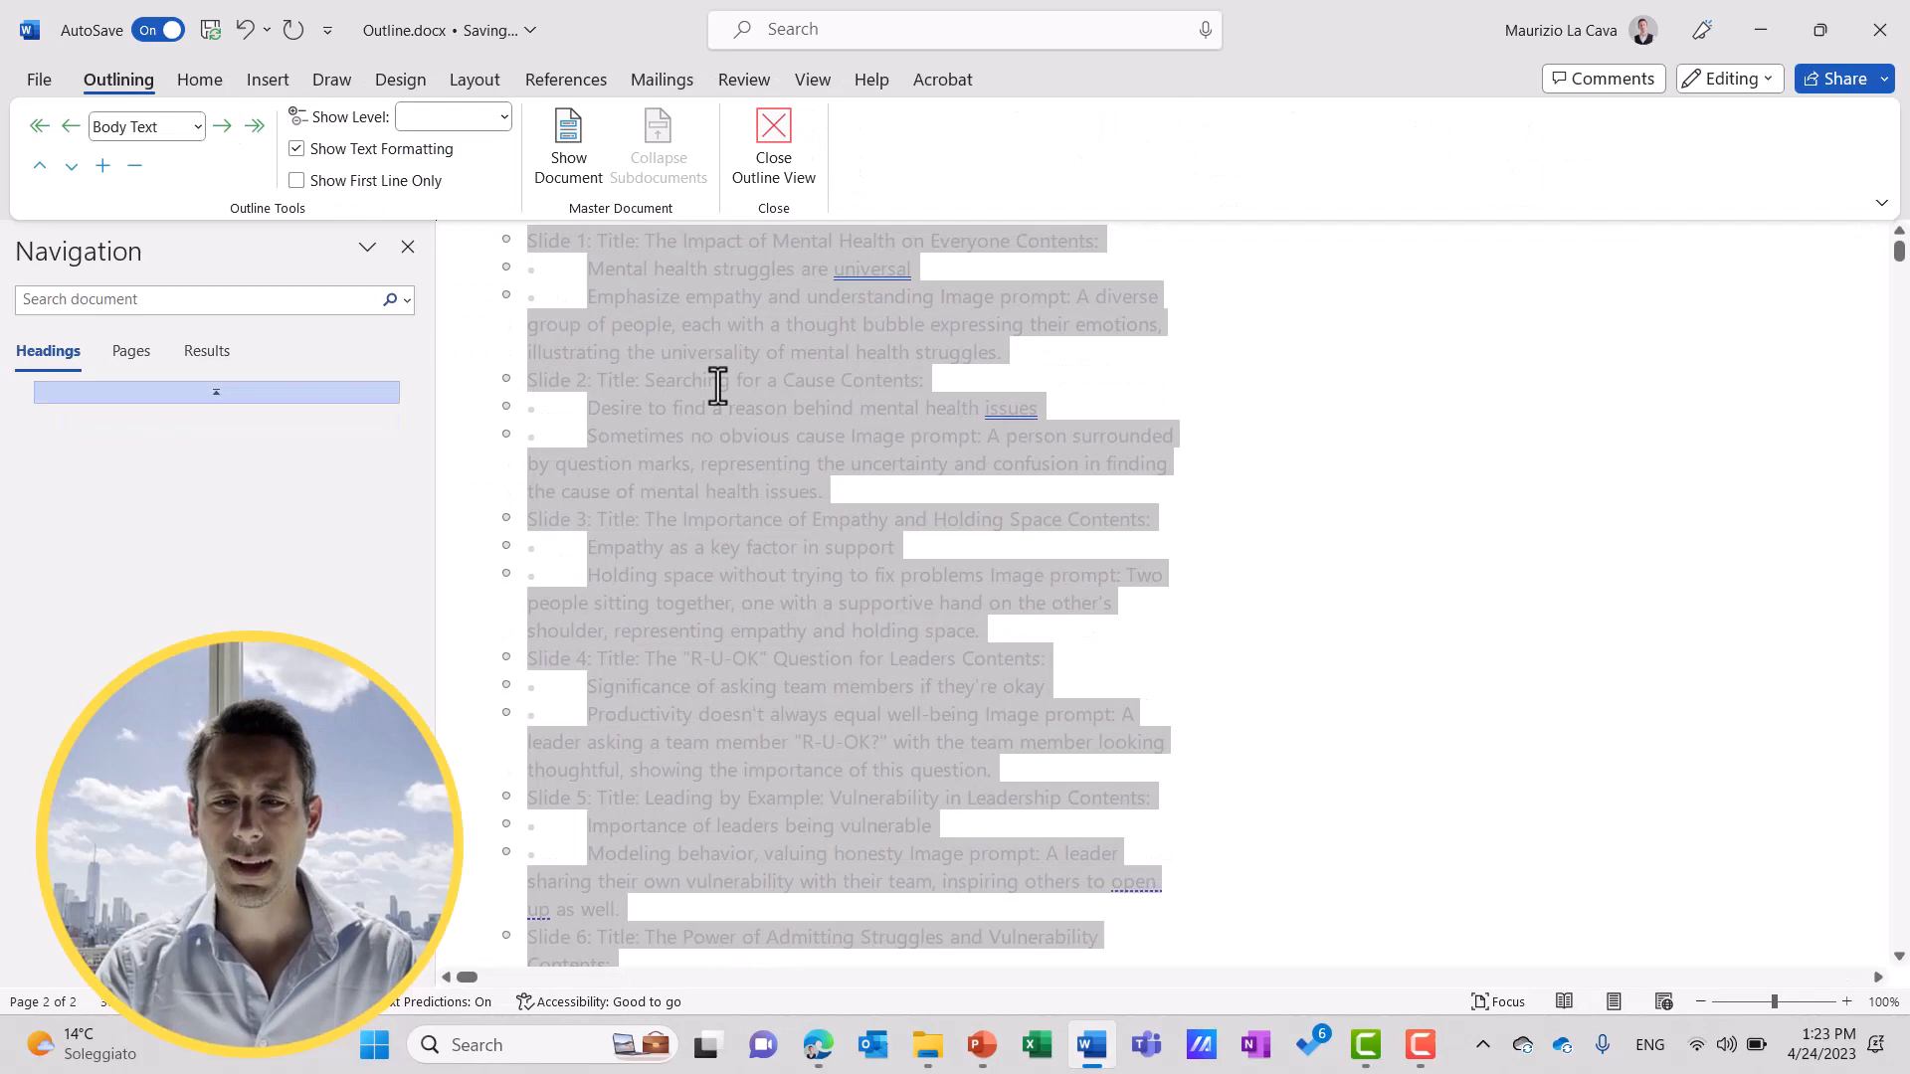
Make all text Level 2, promote slide title lines to Level 1, and close the document.
{"action": "left_click", "coordinate": [195, 126]}
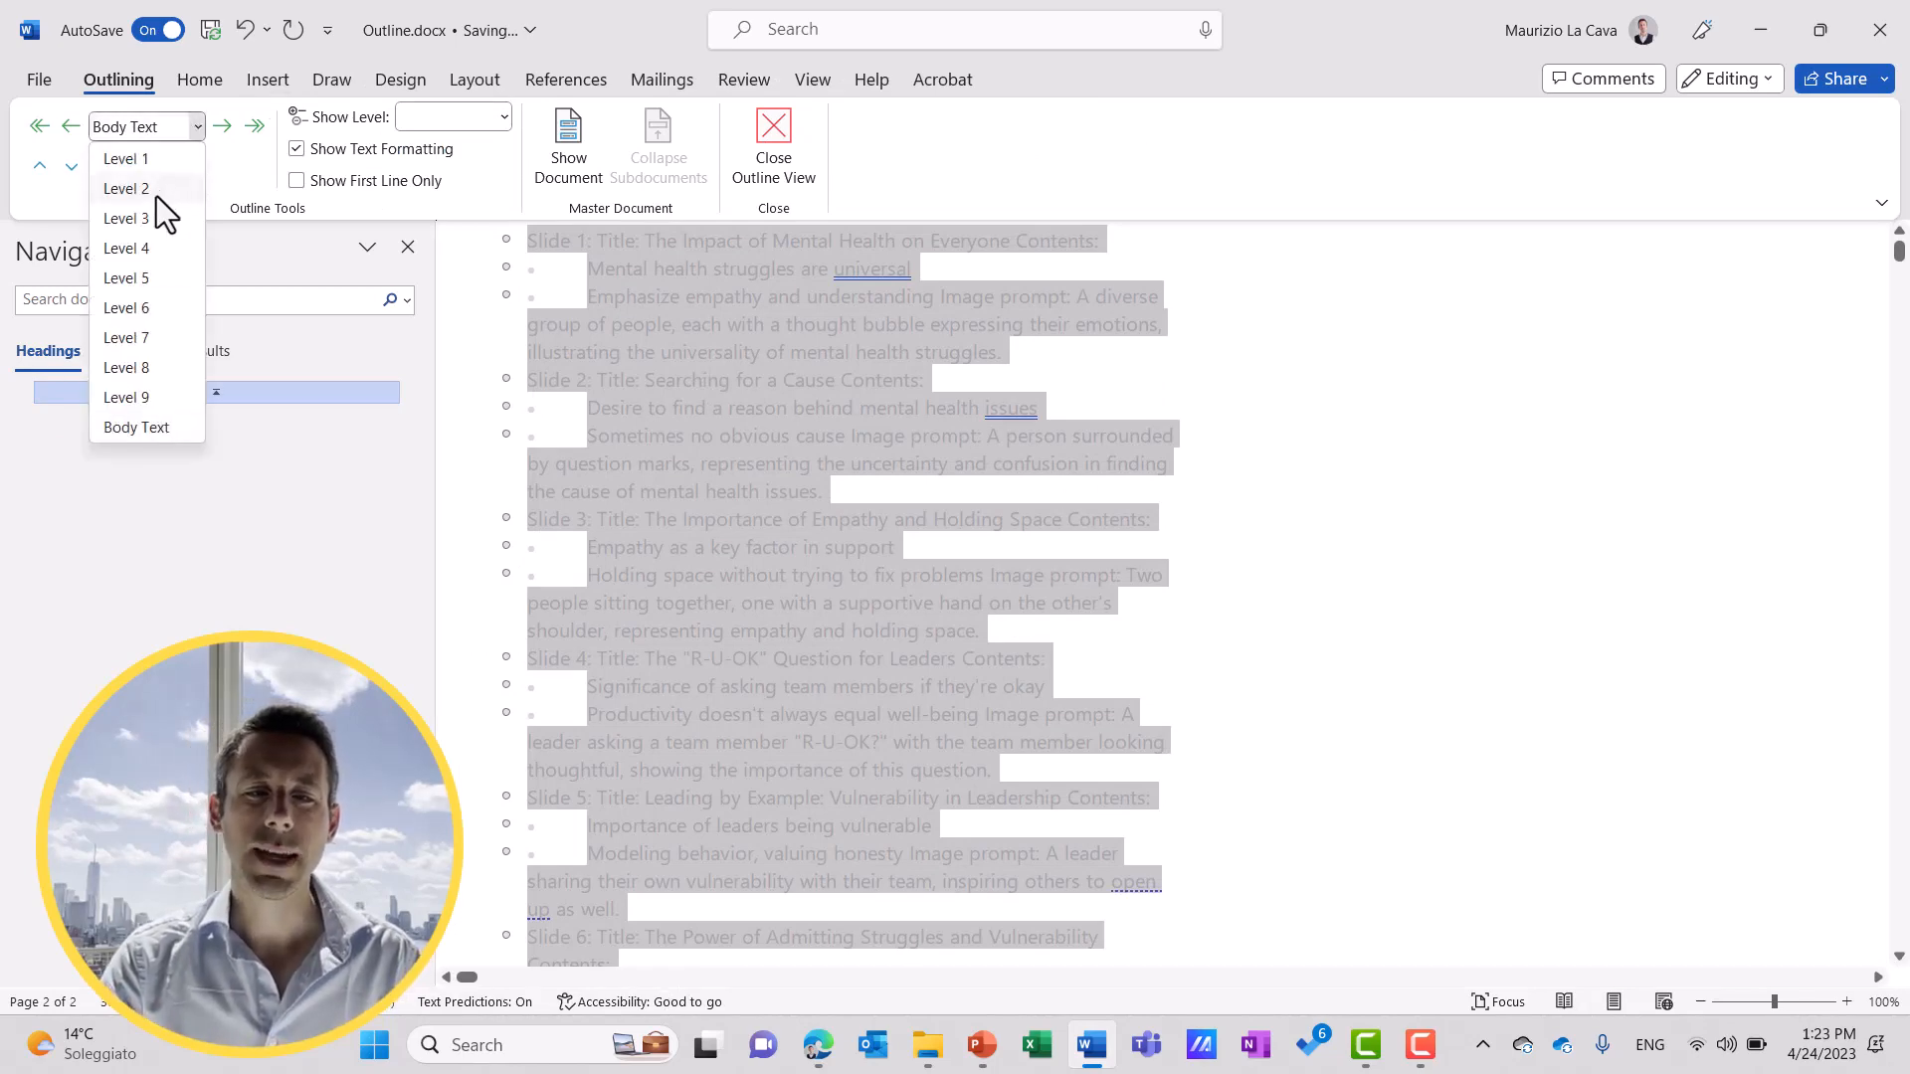
{"action": "left_click", "coordinate": [125, 189]}
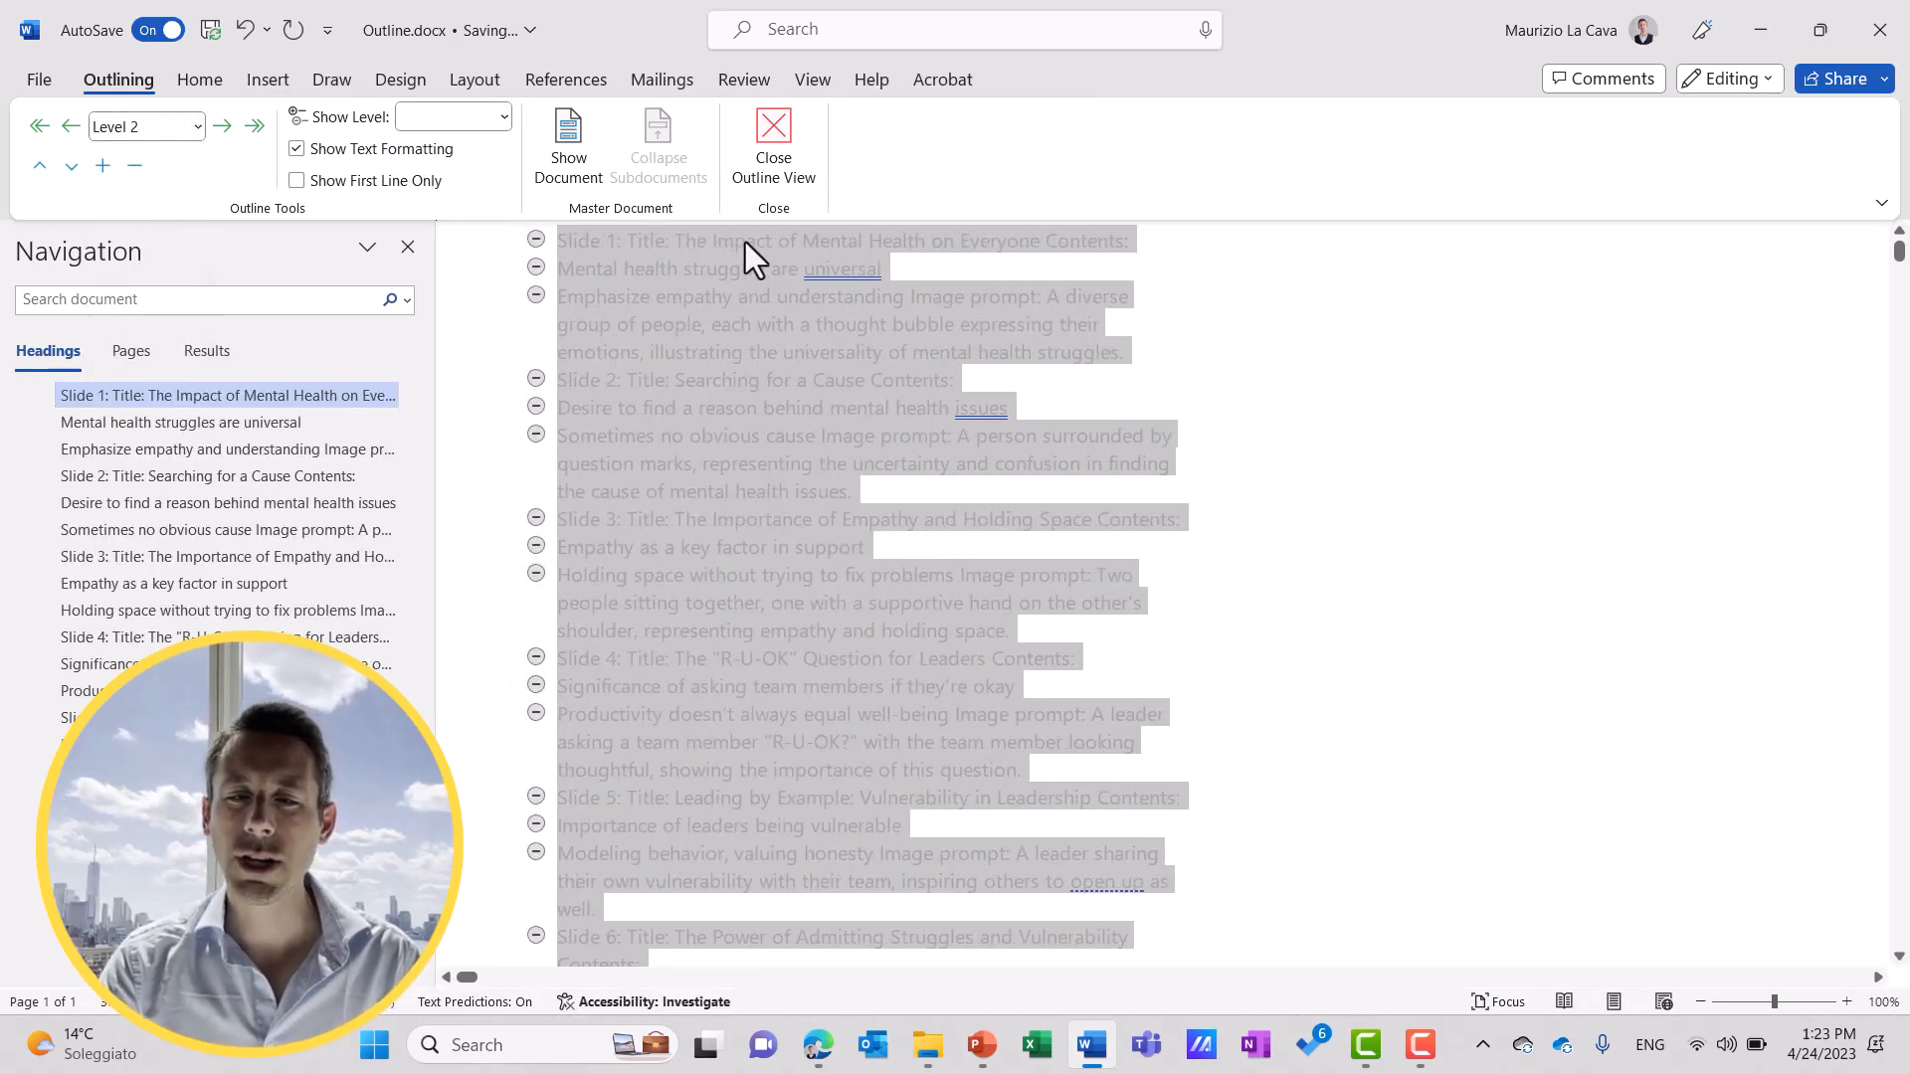
{"action": "left_click", "coordinate": [195, 125]}
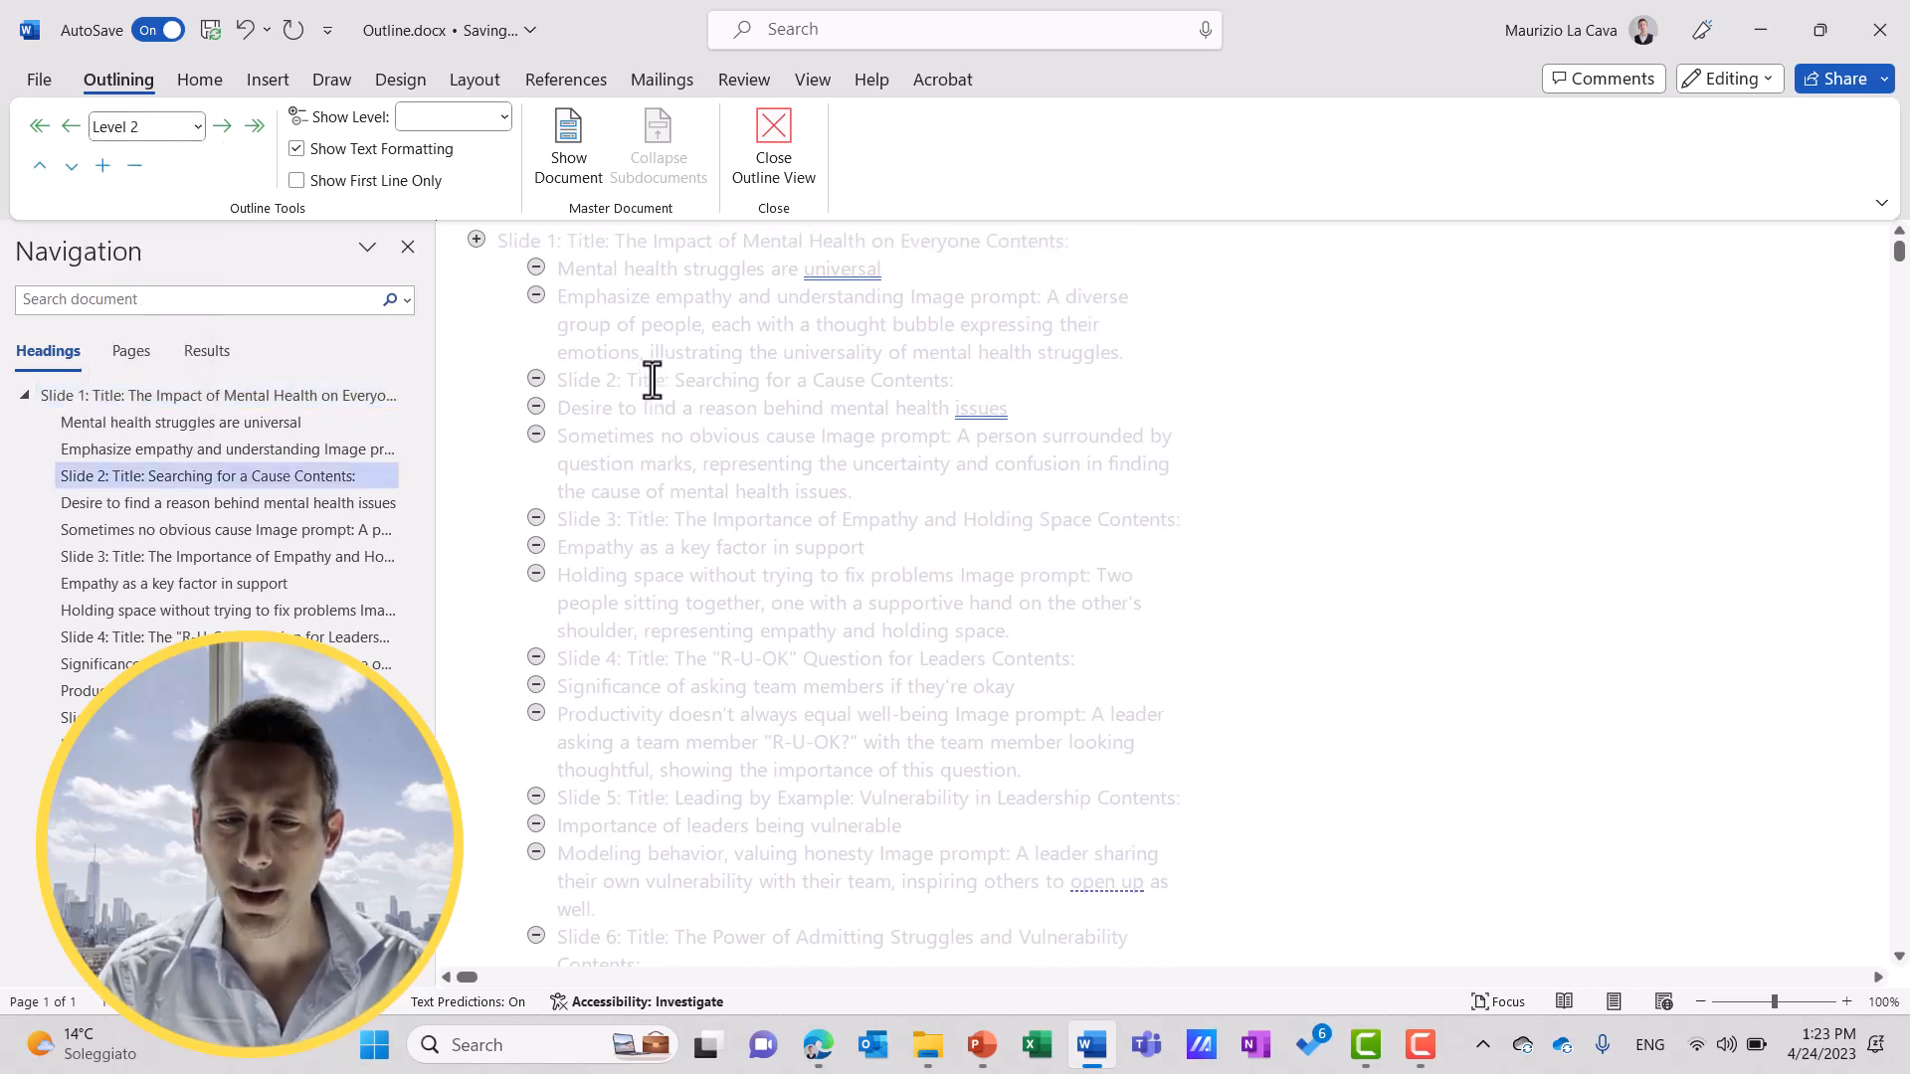
{"action": "left_click", "coordinate": [197, 126]}
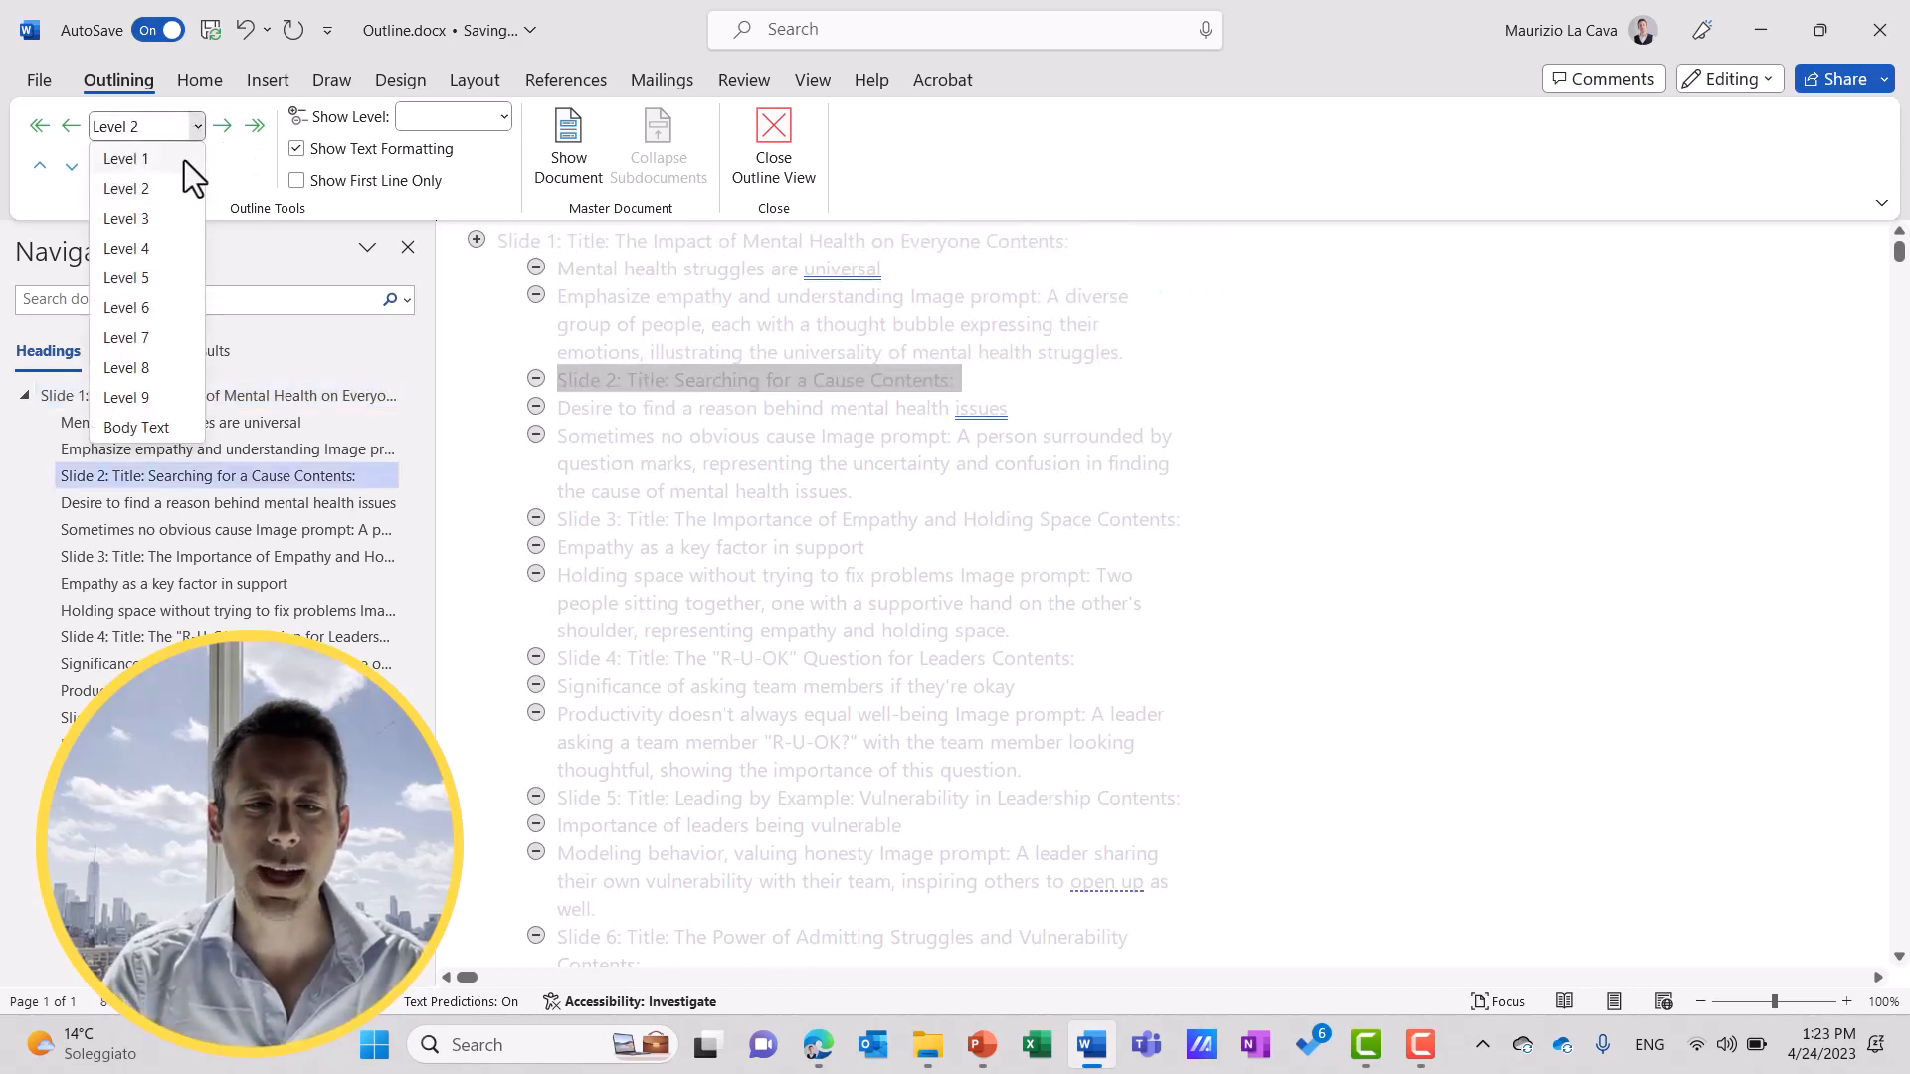
{"action": "left_click", "coordinate": [125, 158]}
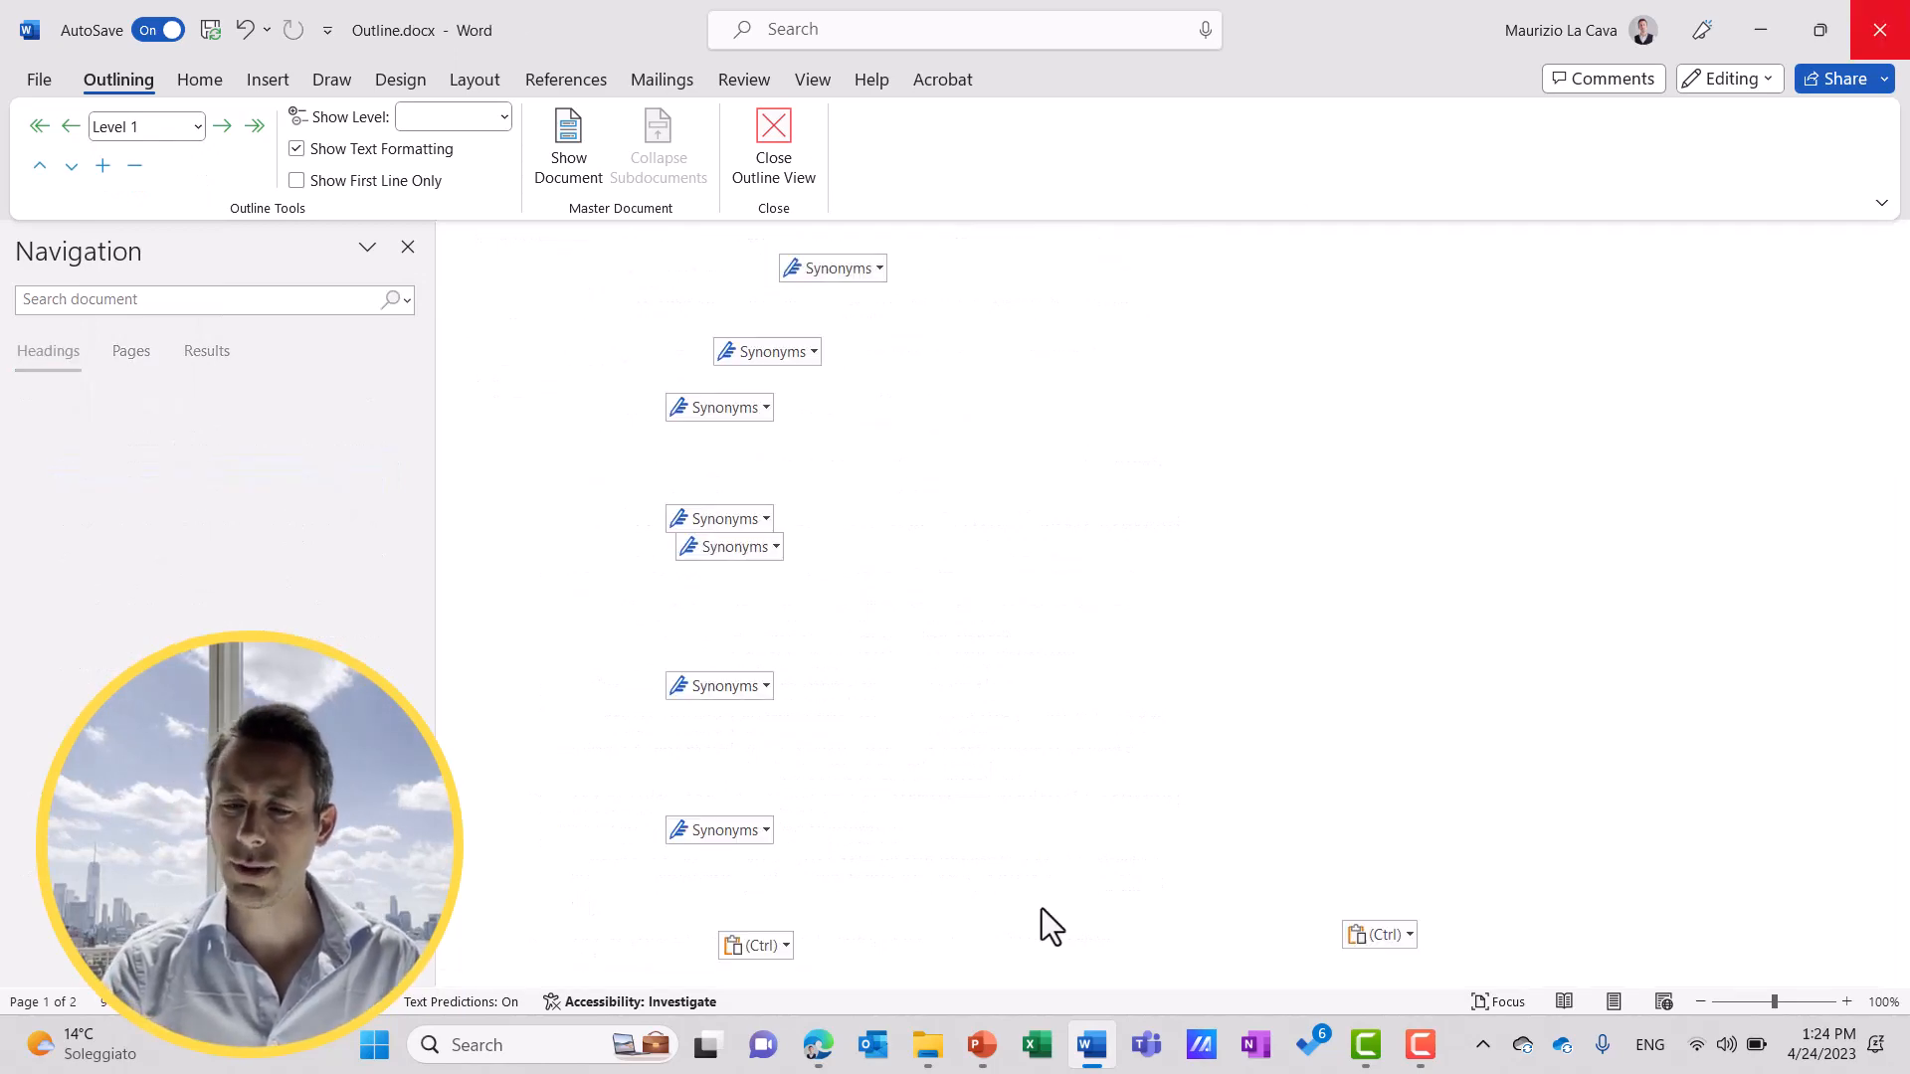
{"action": "left_click", "coordinate": [173, 146]}
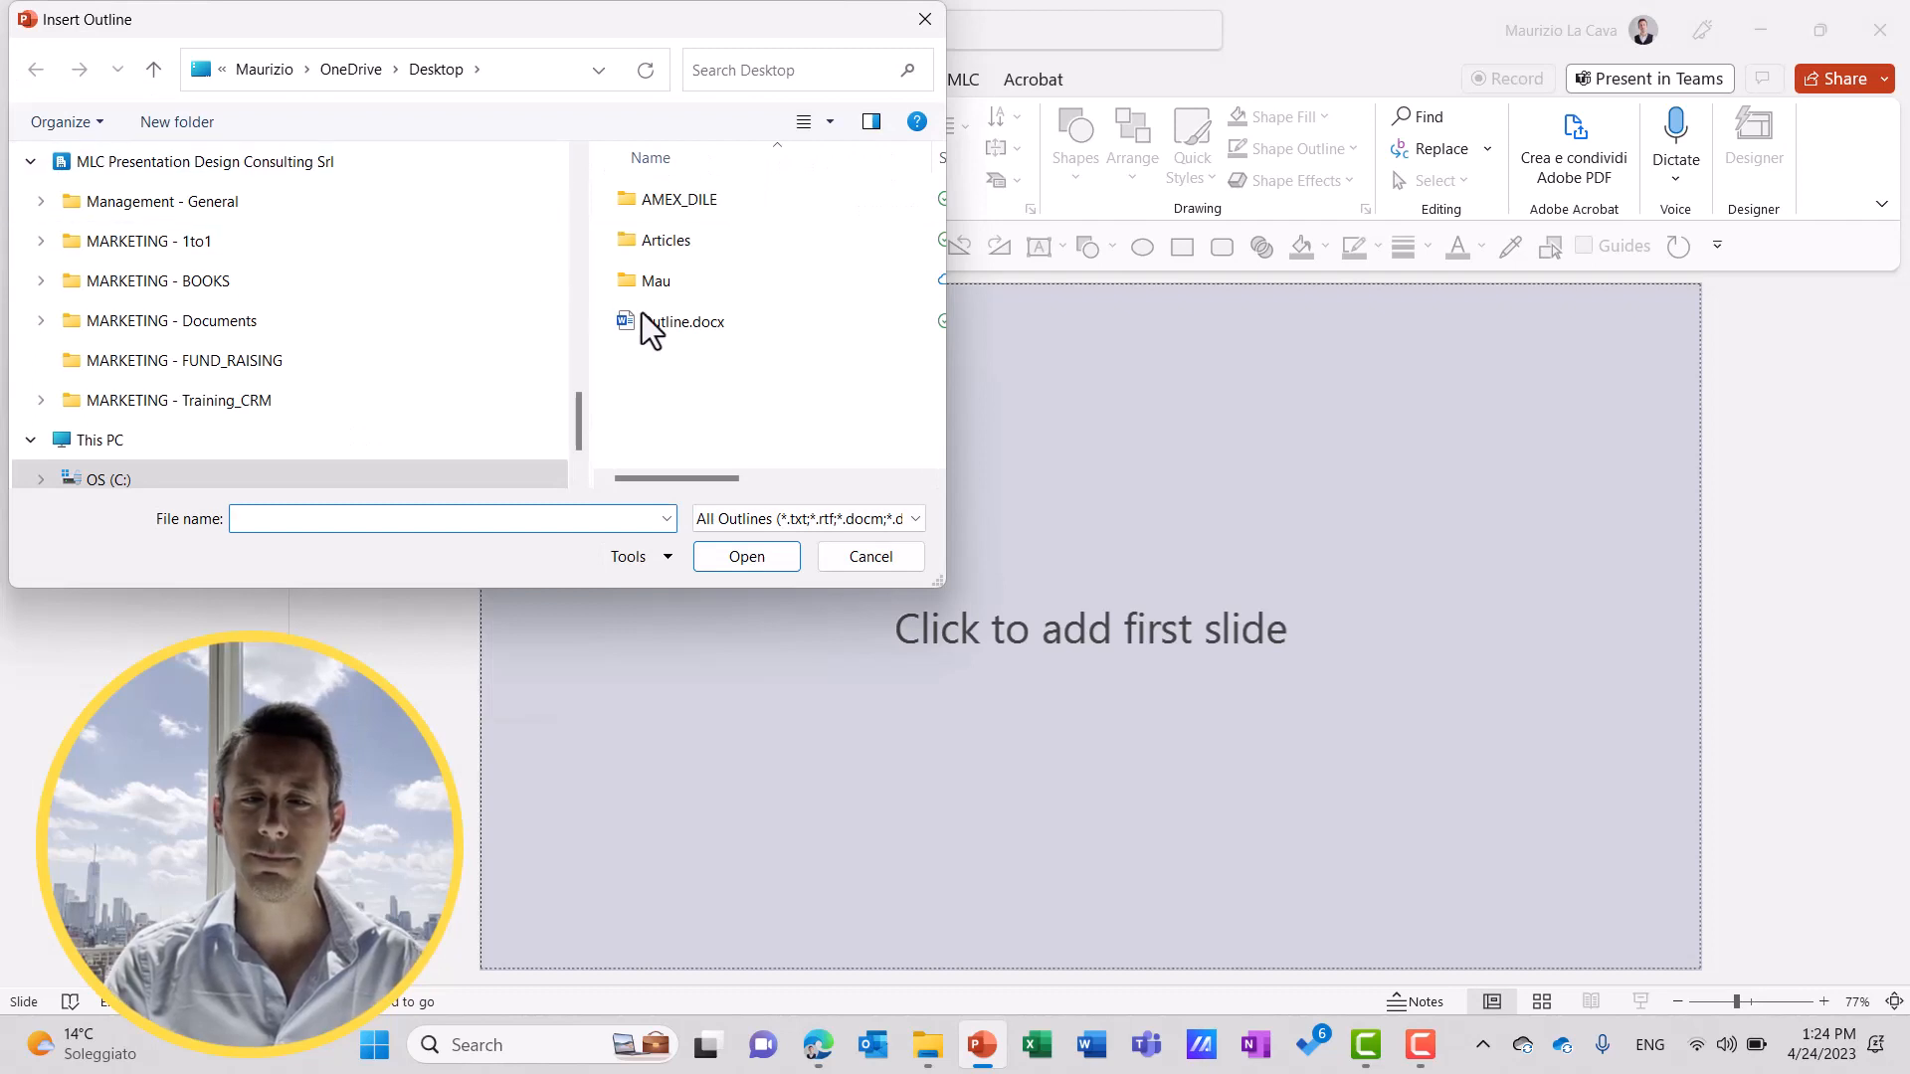
Import Outline.docx as slides, then view slide 2, 'Searching for a Cause'.
{"action": "left_click", "coordinate": [744, 555]}
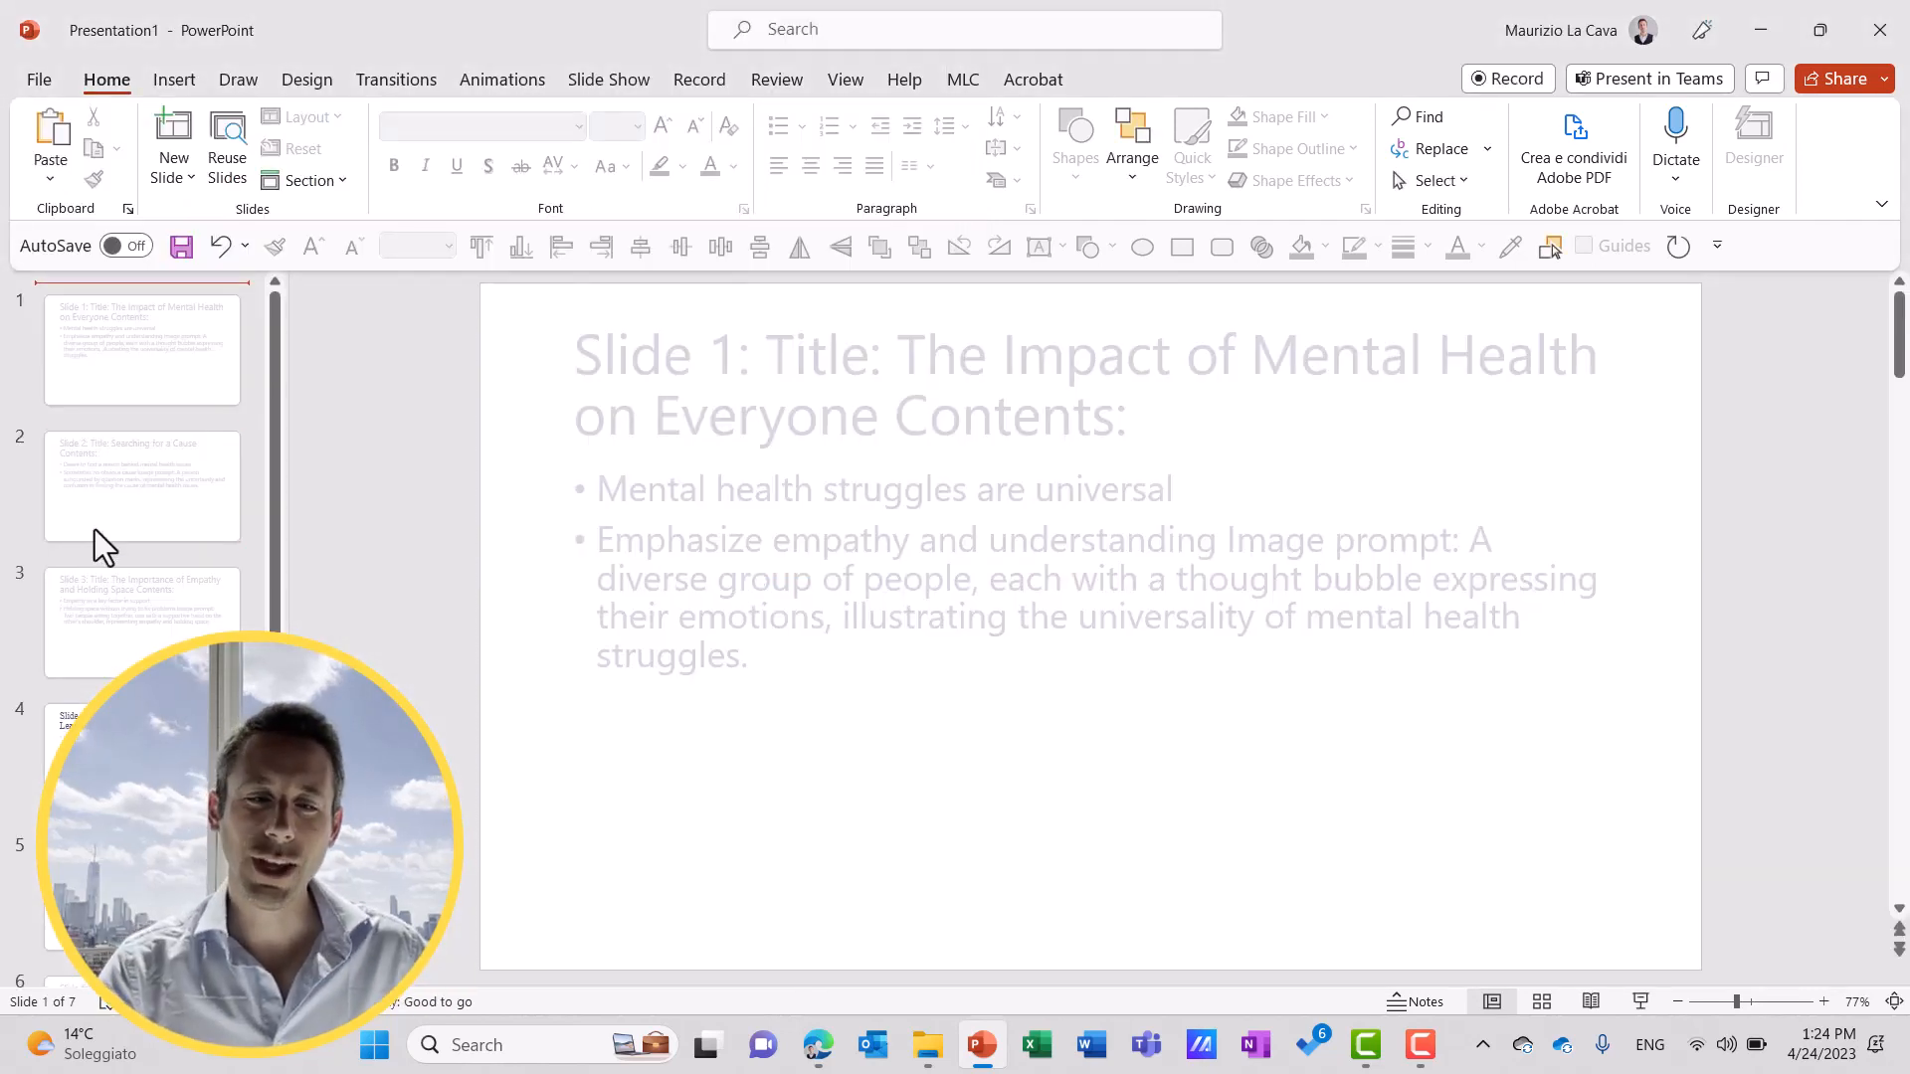
{"action": "mouse_move", "coordinate": [140, 487]}
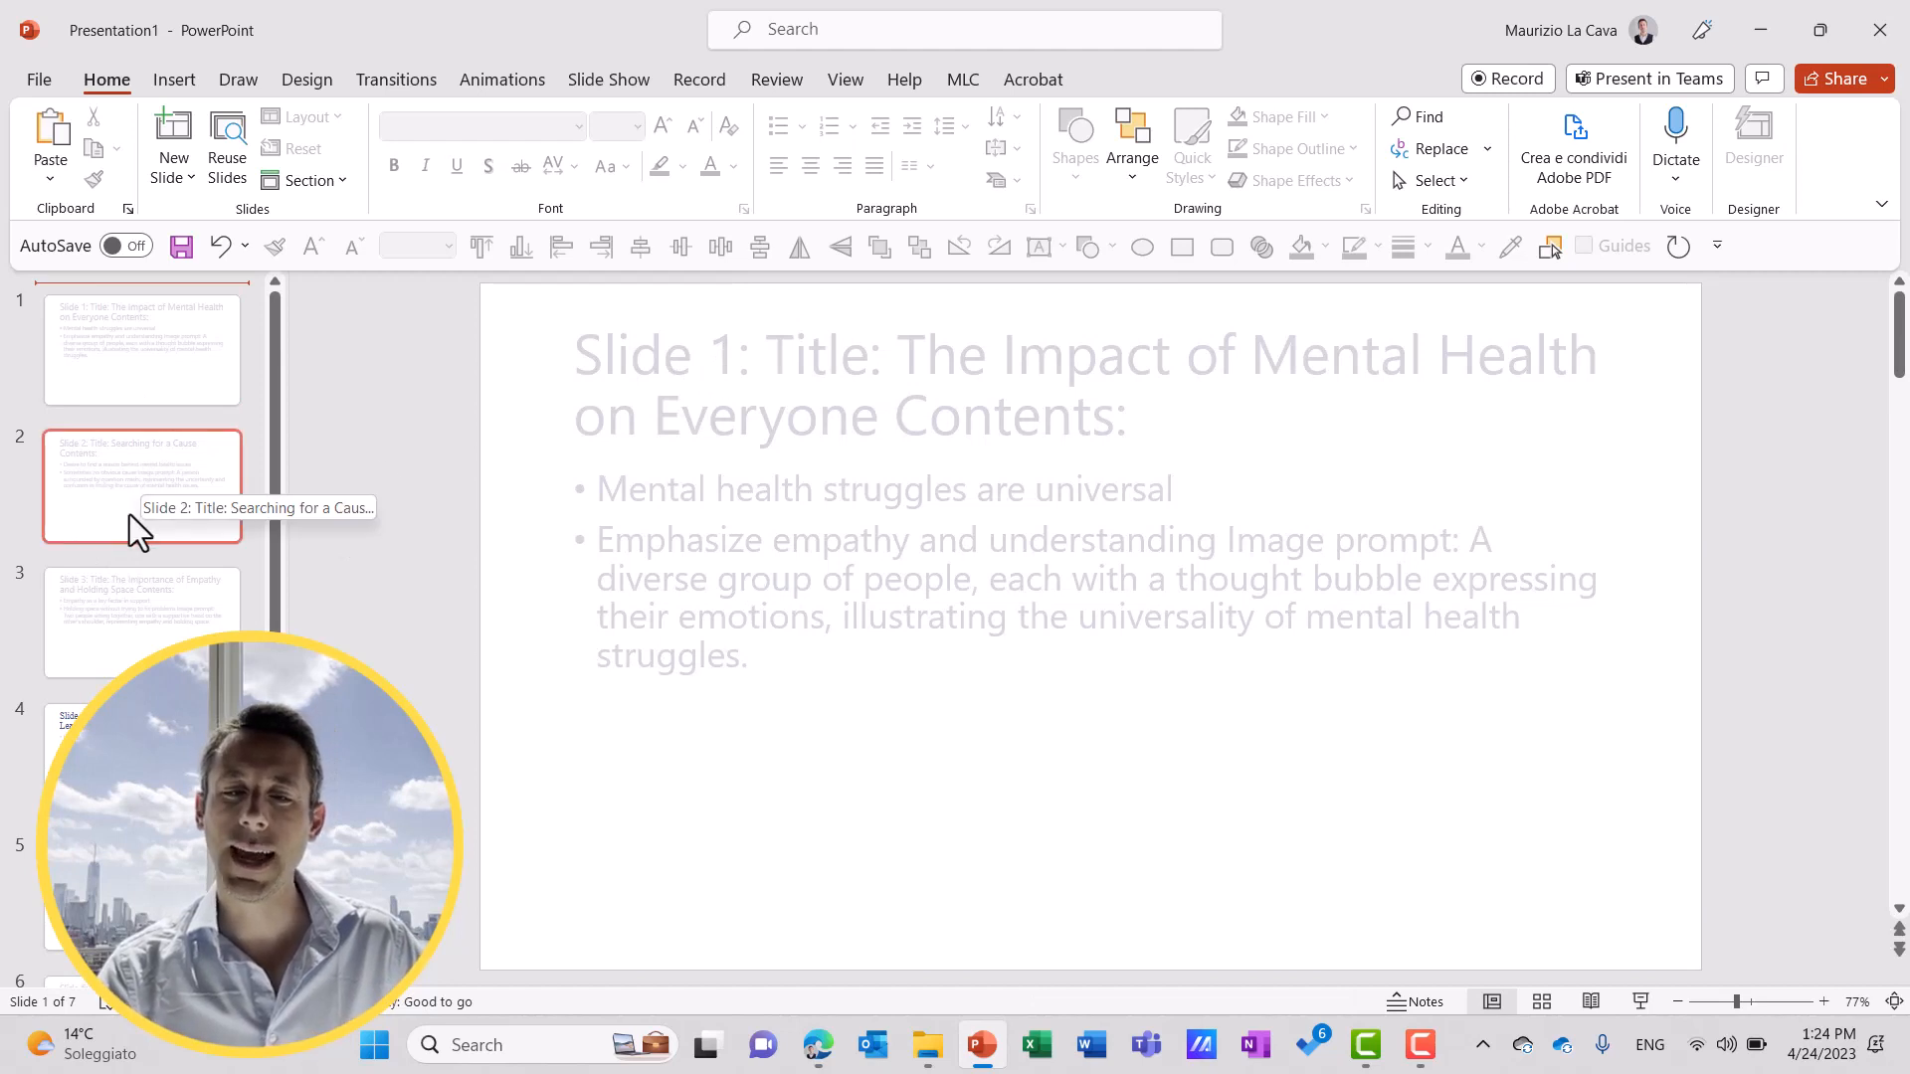
{"action": "left_click", "coordinate": [141, 485]}
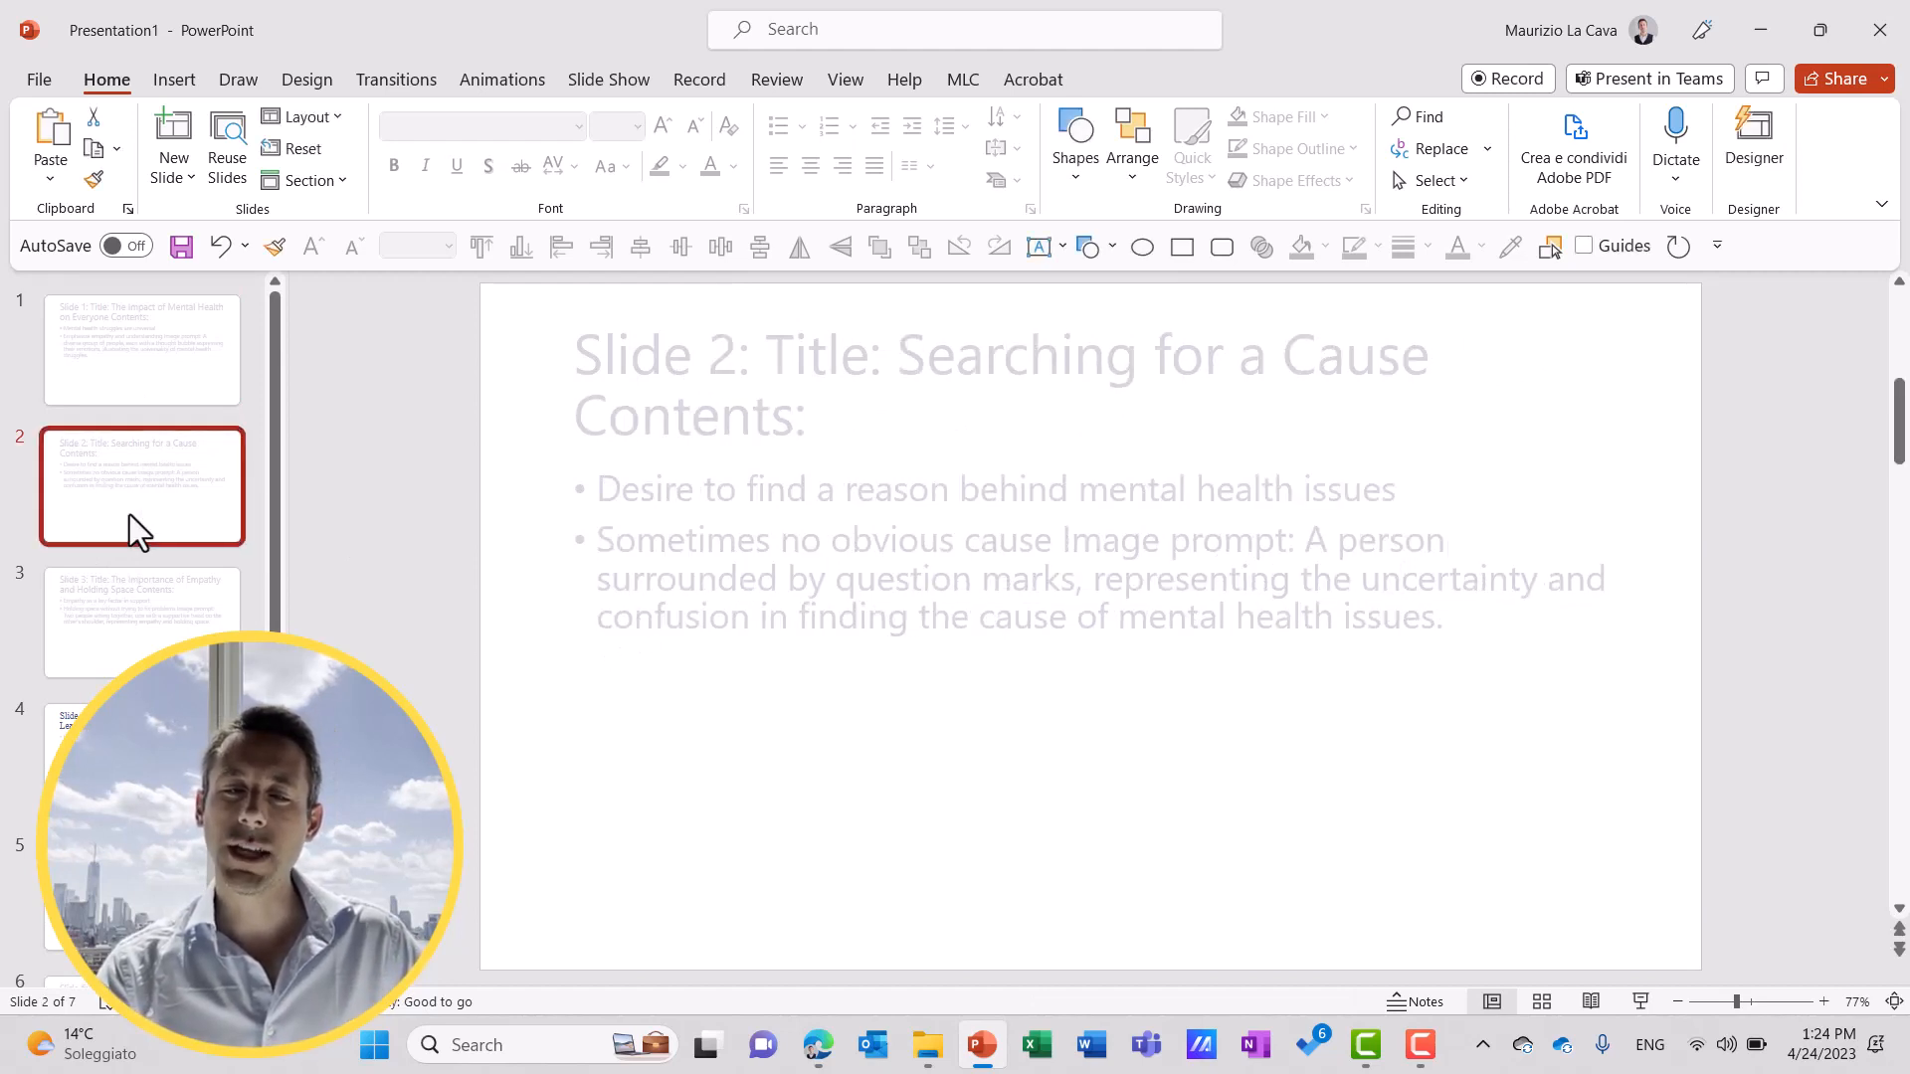